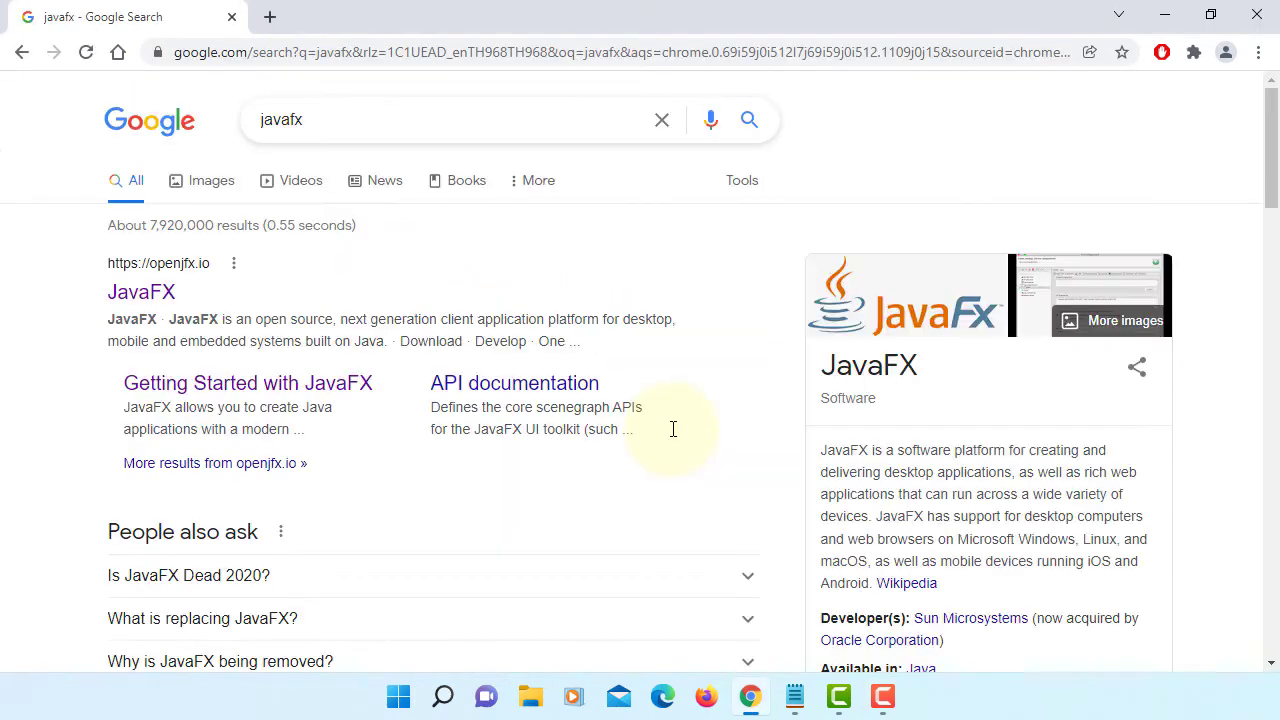
# Reach the JavaFX download page on the openjfx/Gluon site
pyautogui.click(140, 292)
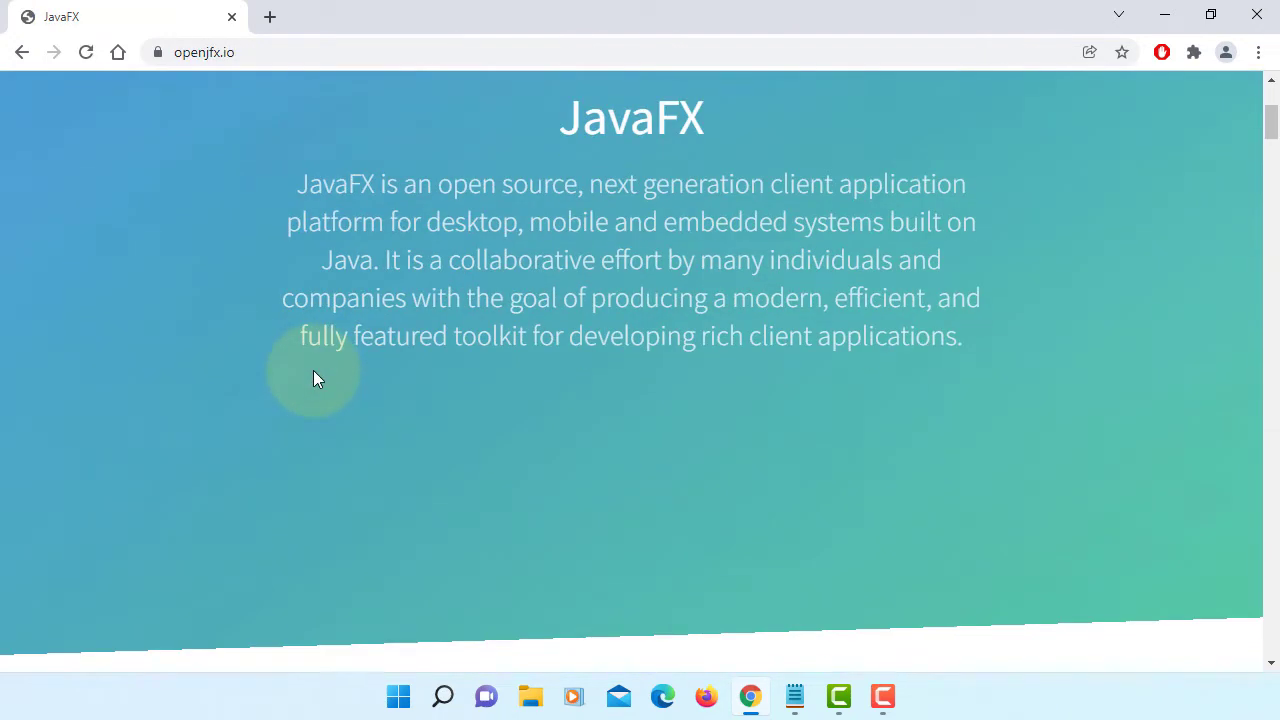
pyautogui.scroll(-3)
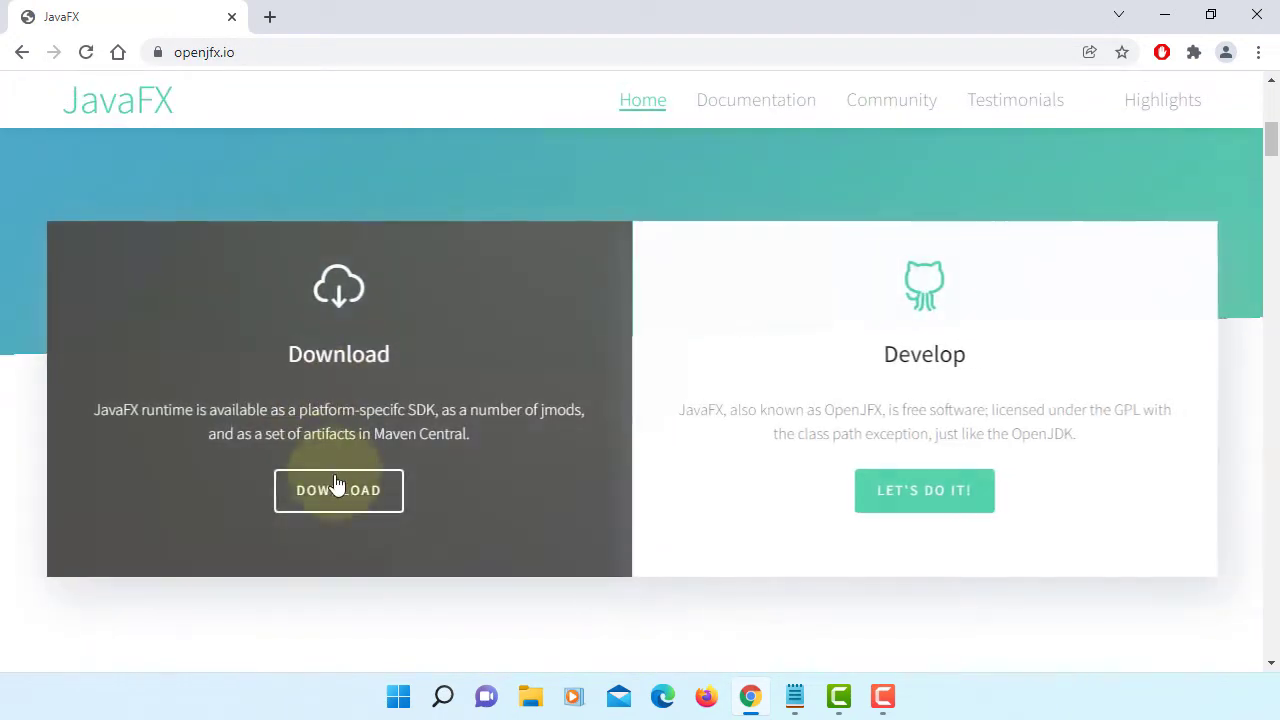
pyautogui.click(338, 490)
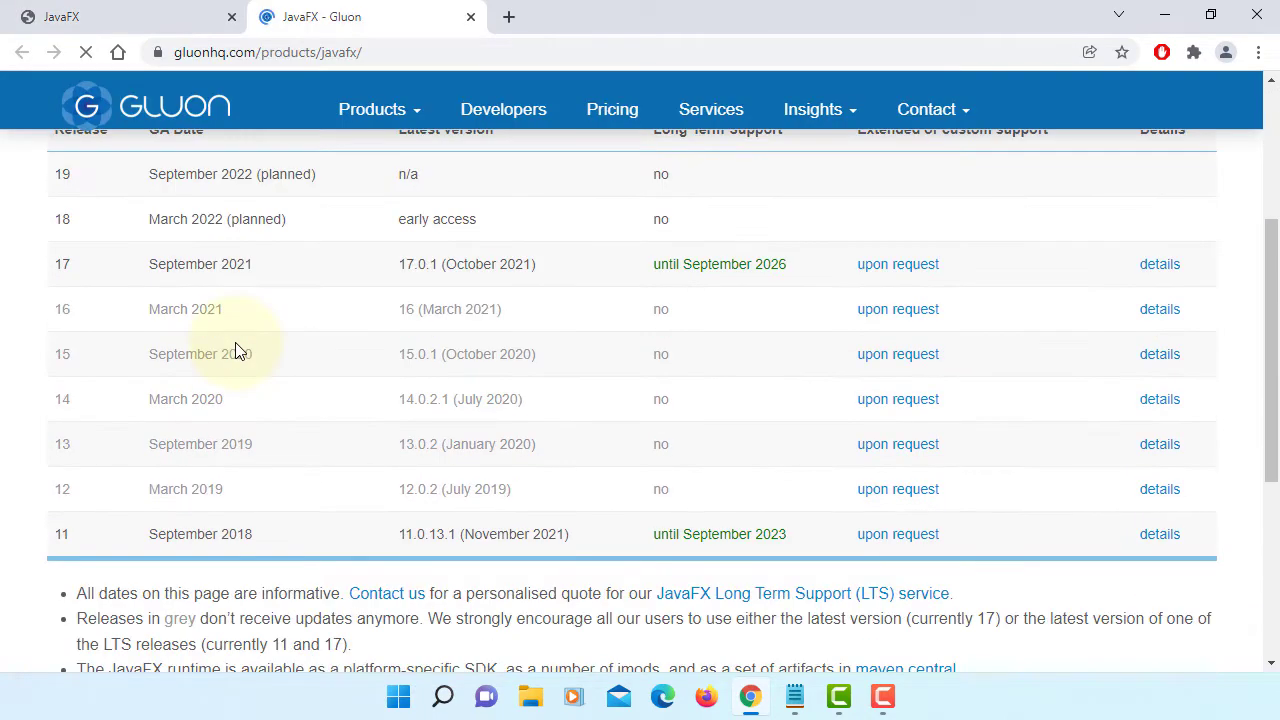
pyautogui.scroll(-3)
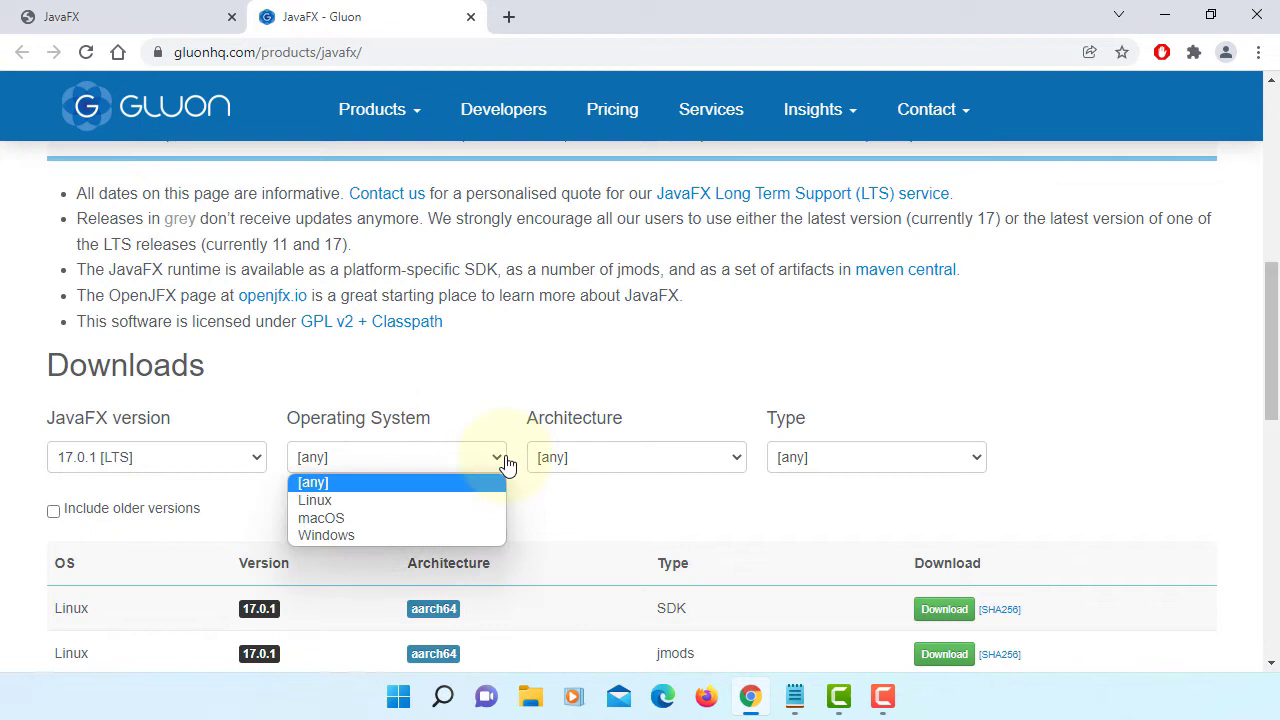
# Filter JavaFX 17.0.1 downloads to Windows x64 and download the jmods zip
pyautogui.click(326, 536)
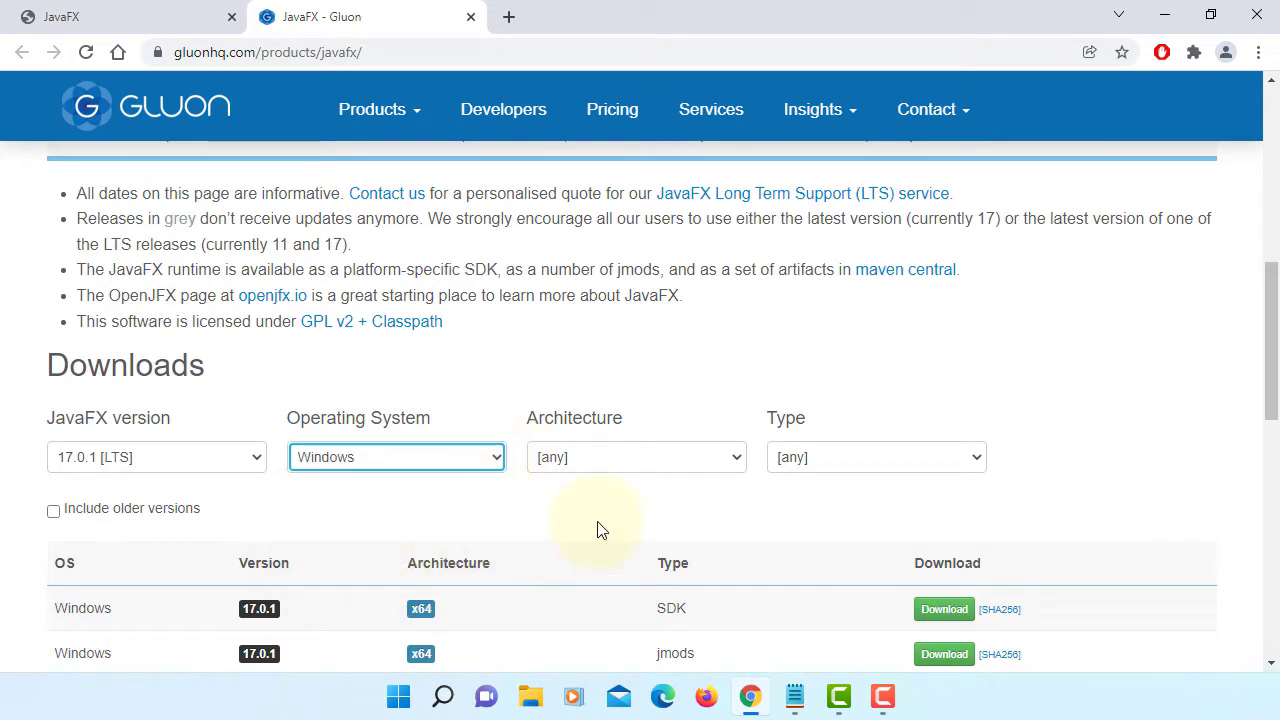
pyautogui.click(636, 456)
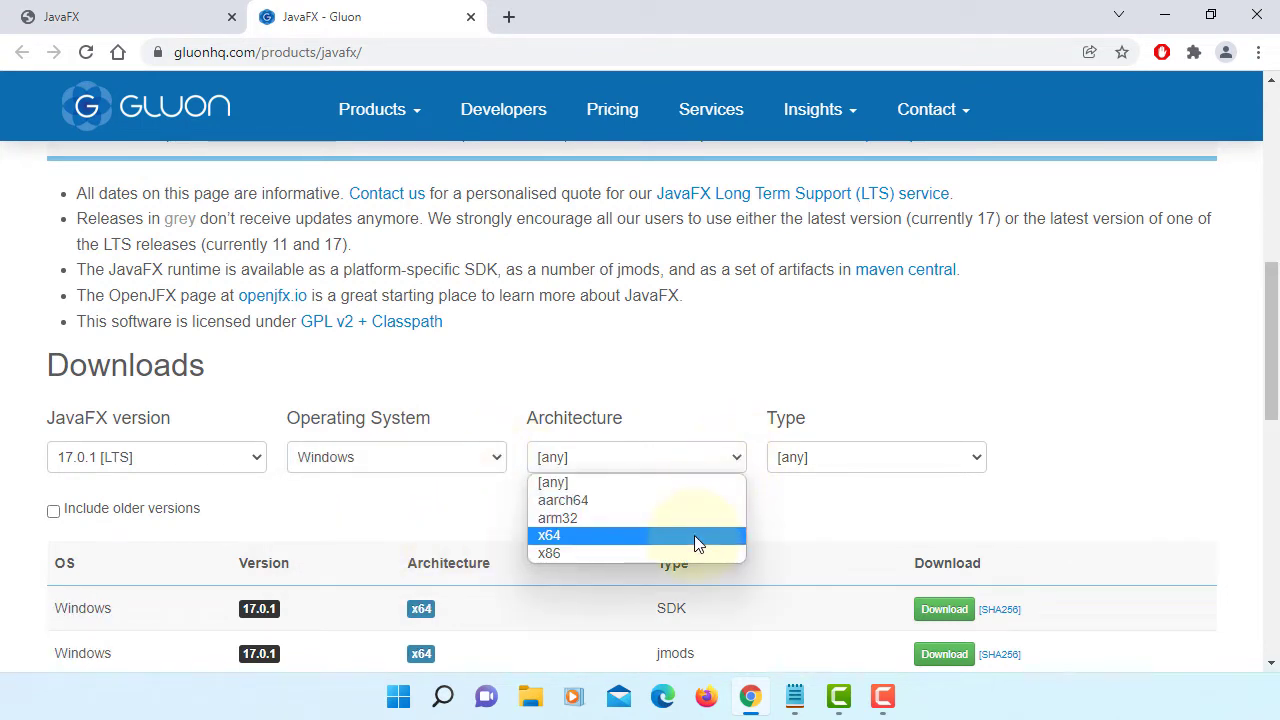
pyautogui.click(548, 536)
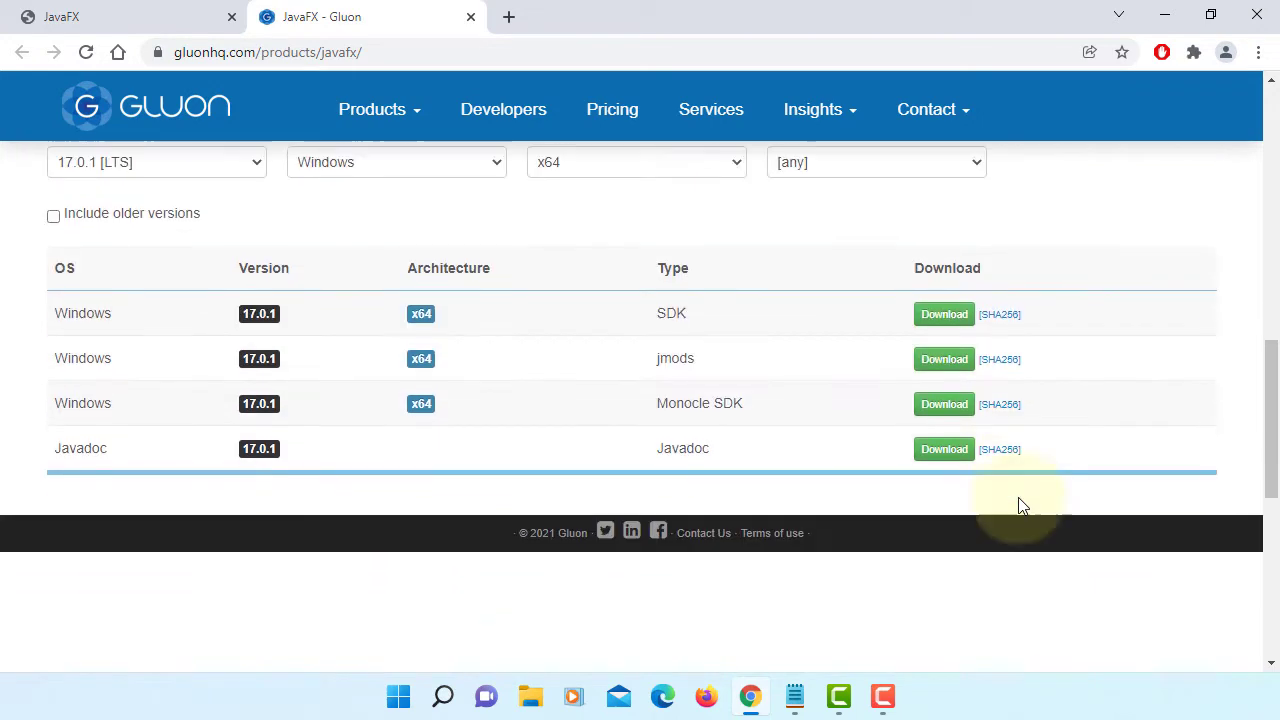
pyautogui.scroll(3)
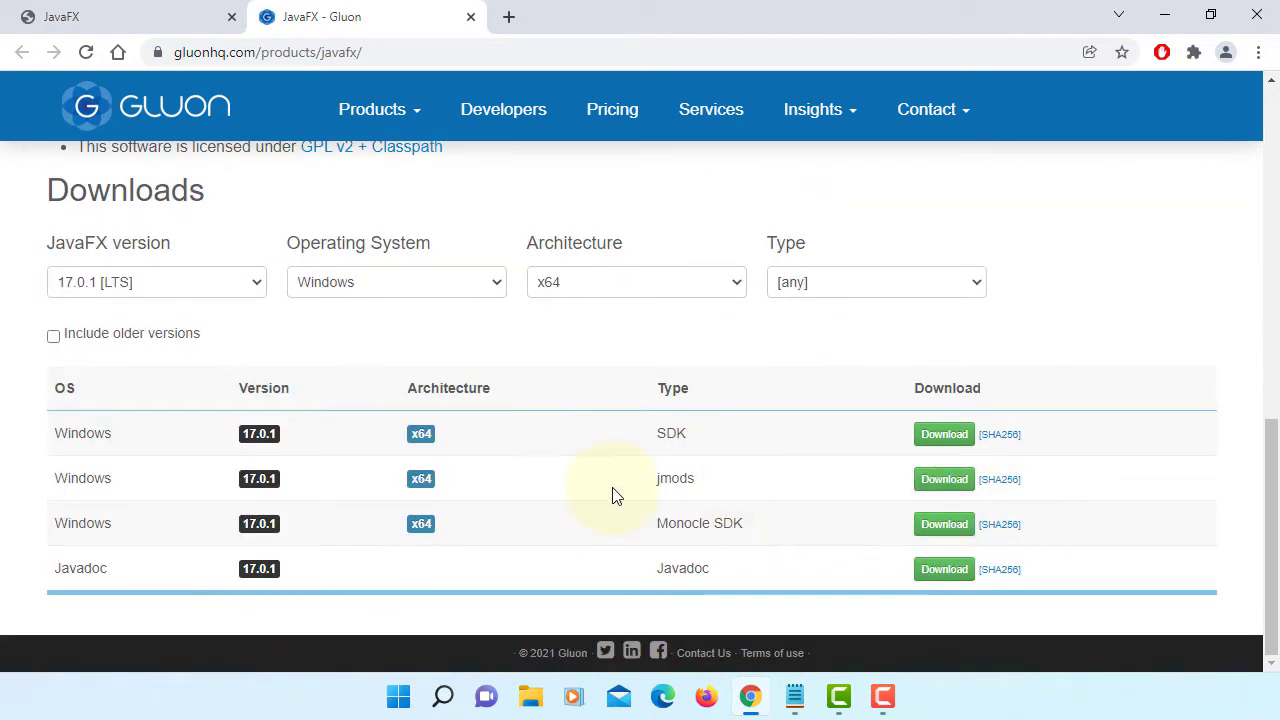
pyautogui.moveTo(944, 480)
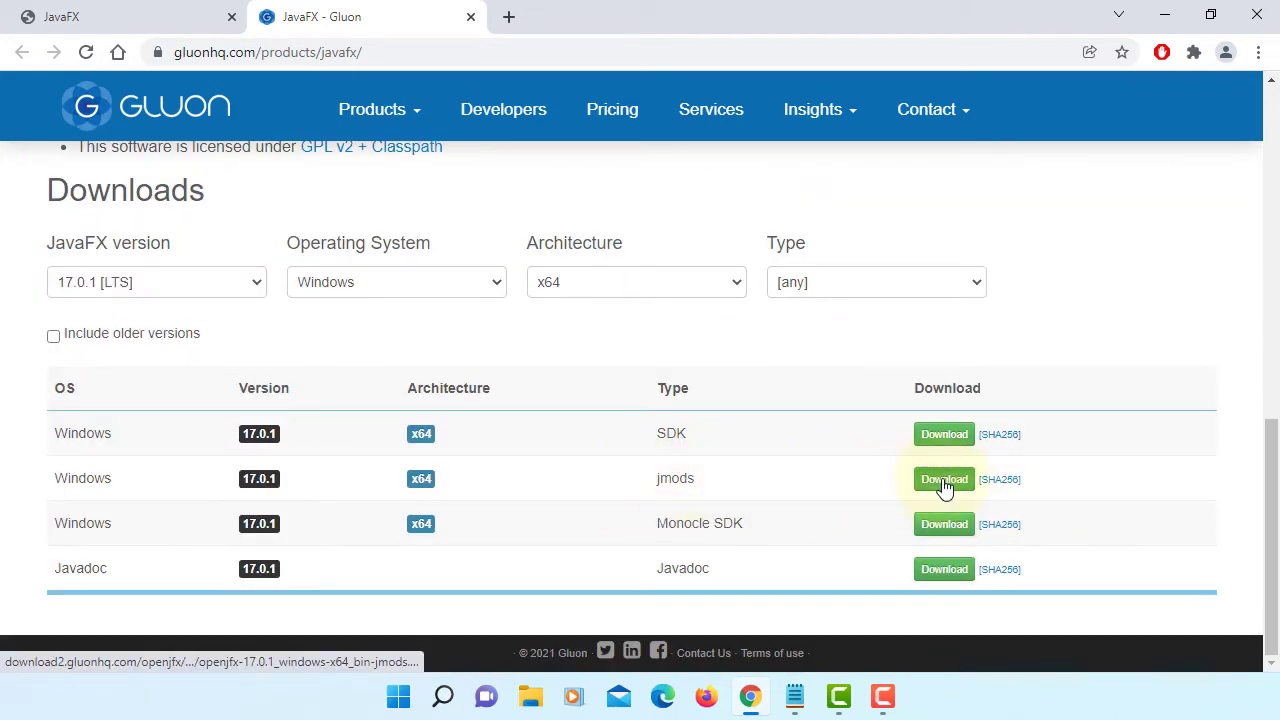
pyautogui.click(944, 478)
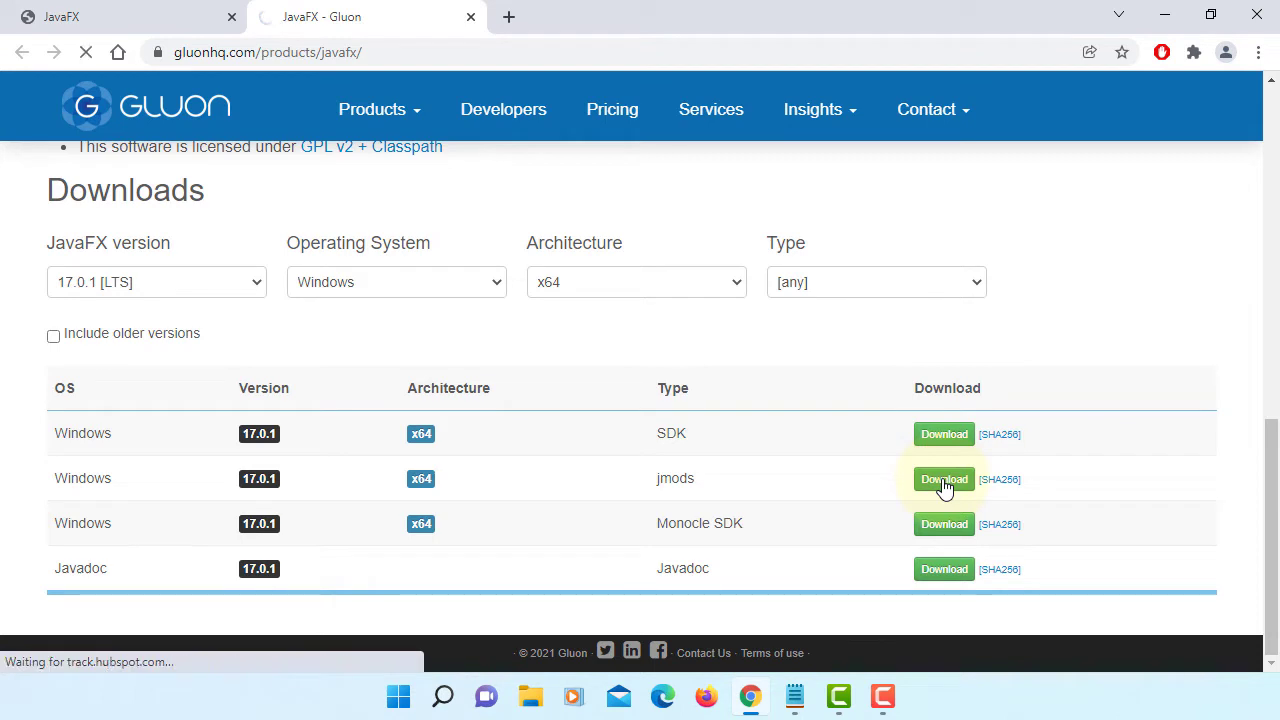
pyautogui.click(944, 480)
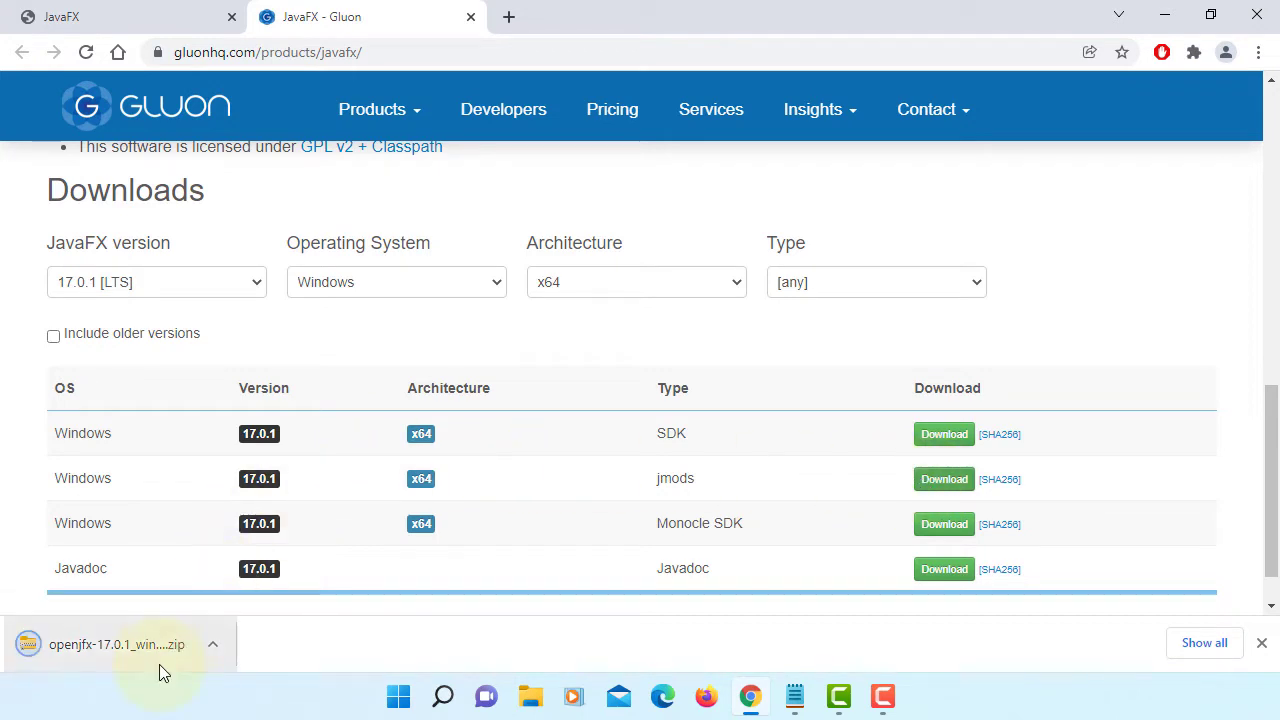
# Open the downloaded openjfx-17.0.1 jmods zip from Chrome's download bar
pyautogui.click(116, 644)
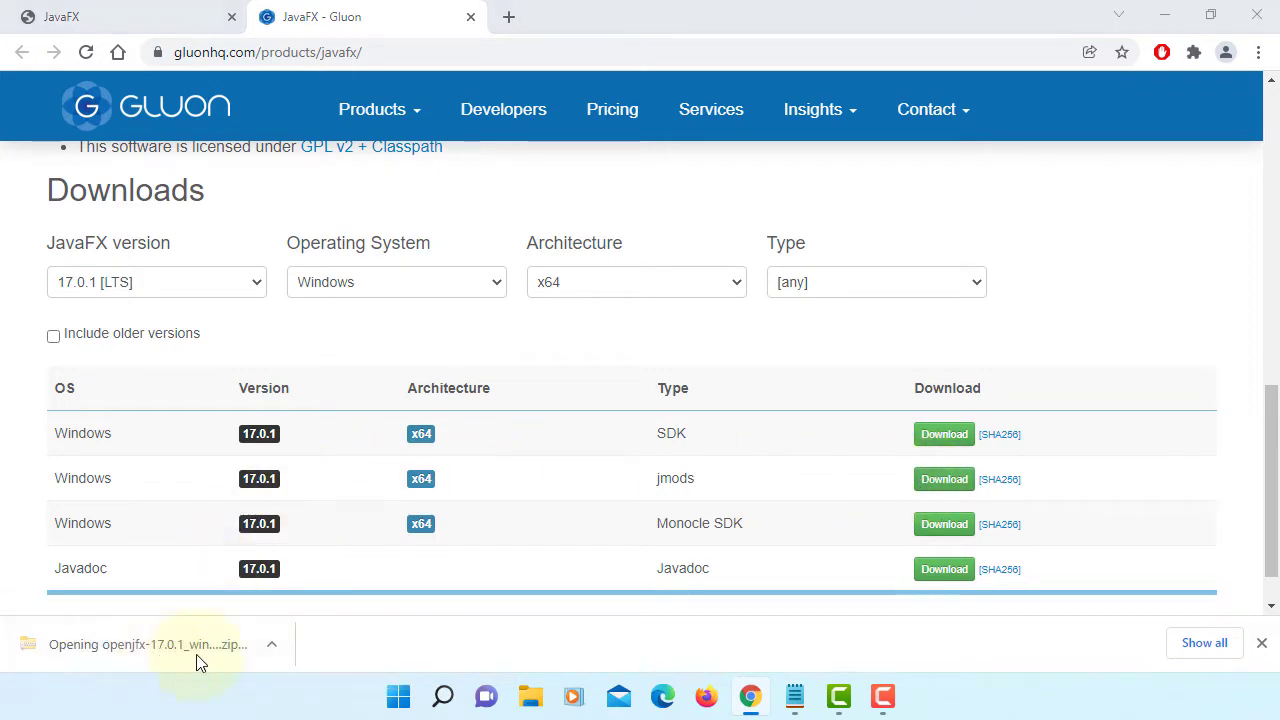
pyautogui.click(150, 644)
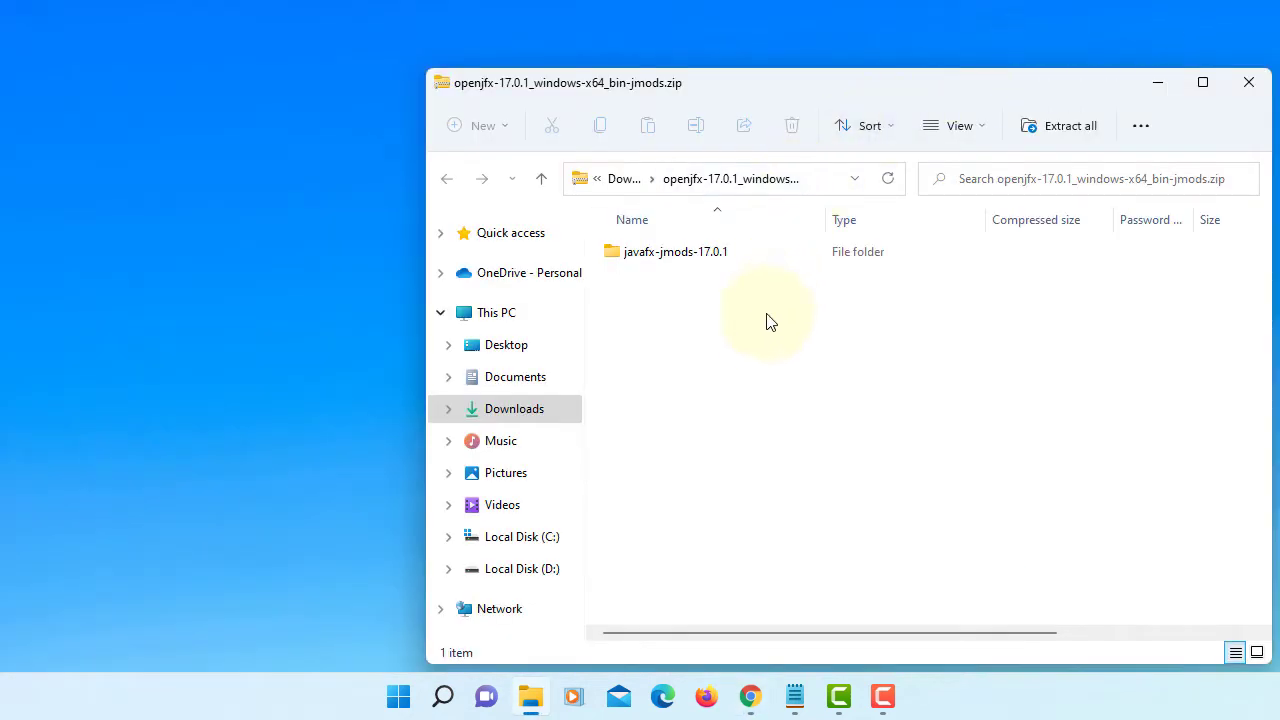
pyautogui.moveTo(760, 332)
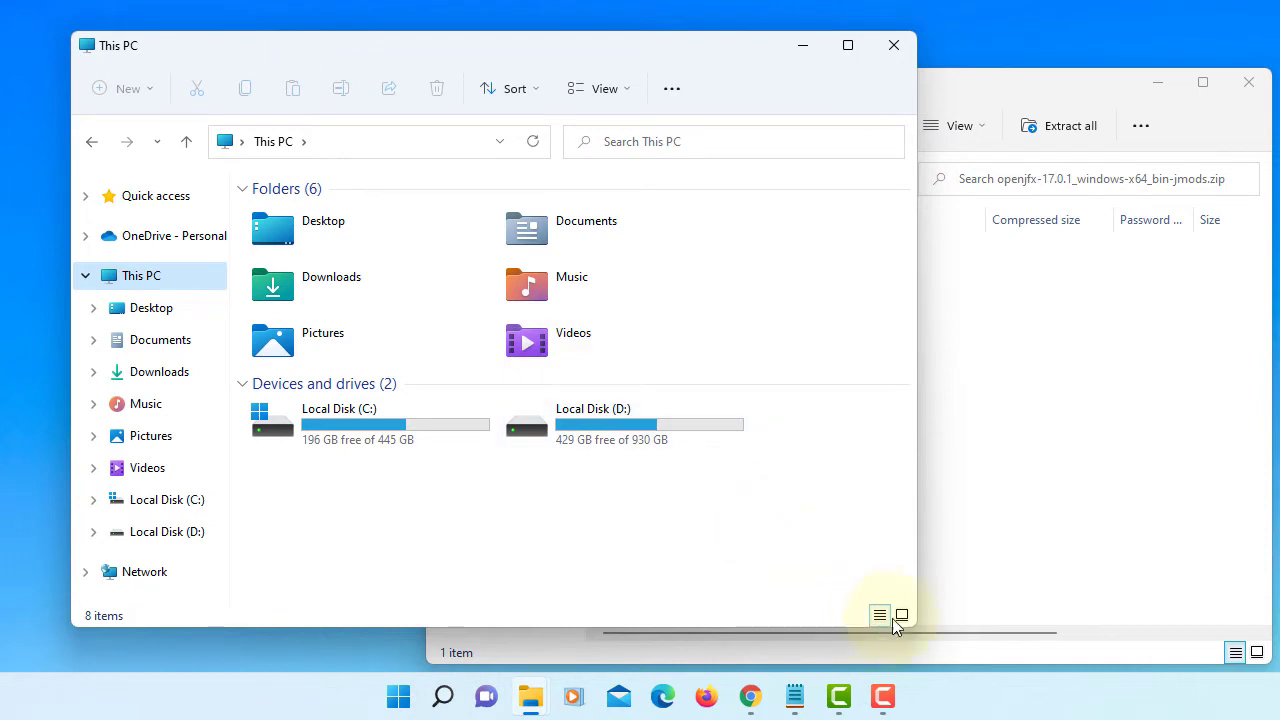
# Navigate File Explorer to C:\Program Files\Java
pyautogui.click(360, 424)
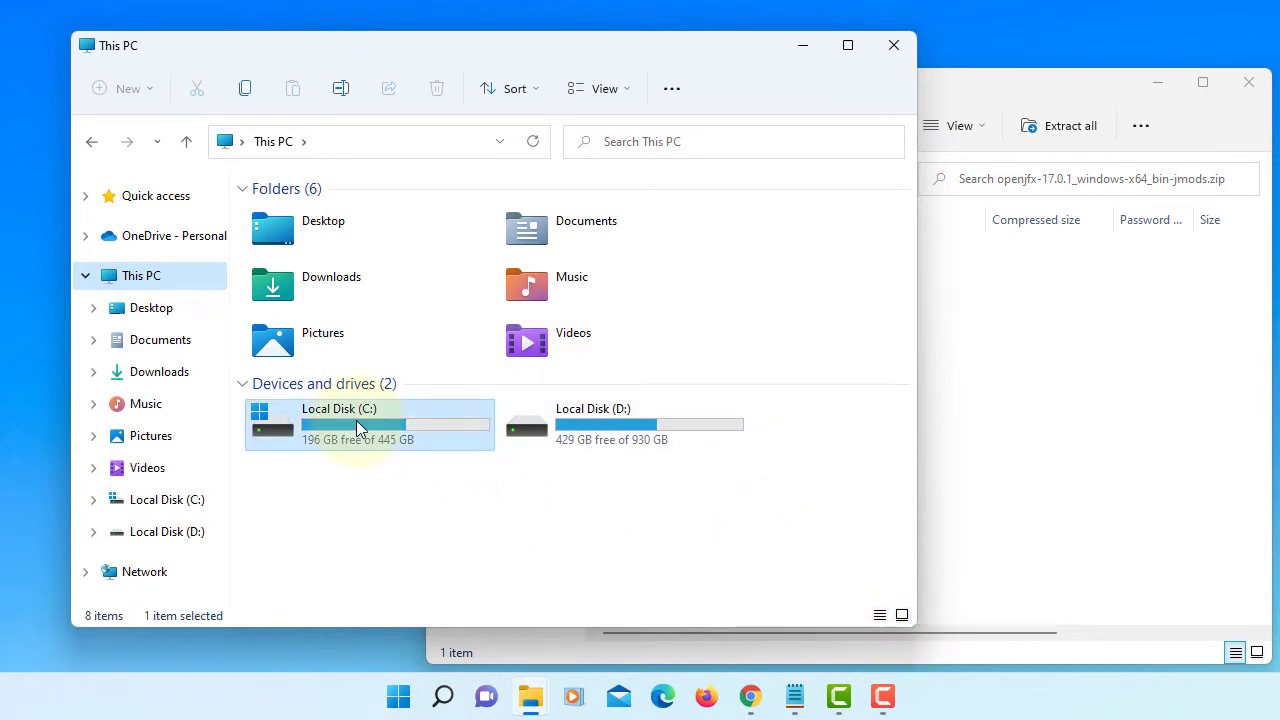
pyautogui.doubleClick(370, 424)
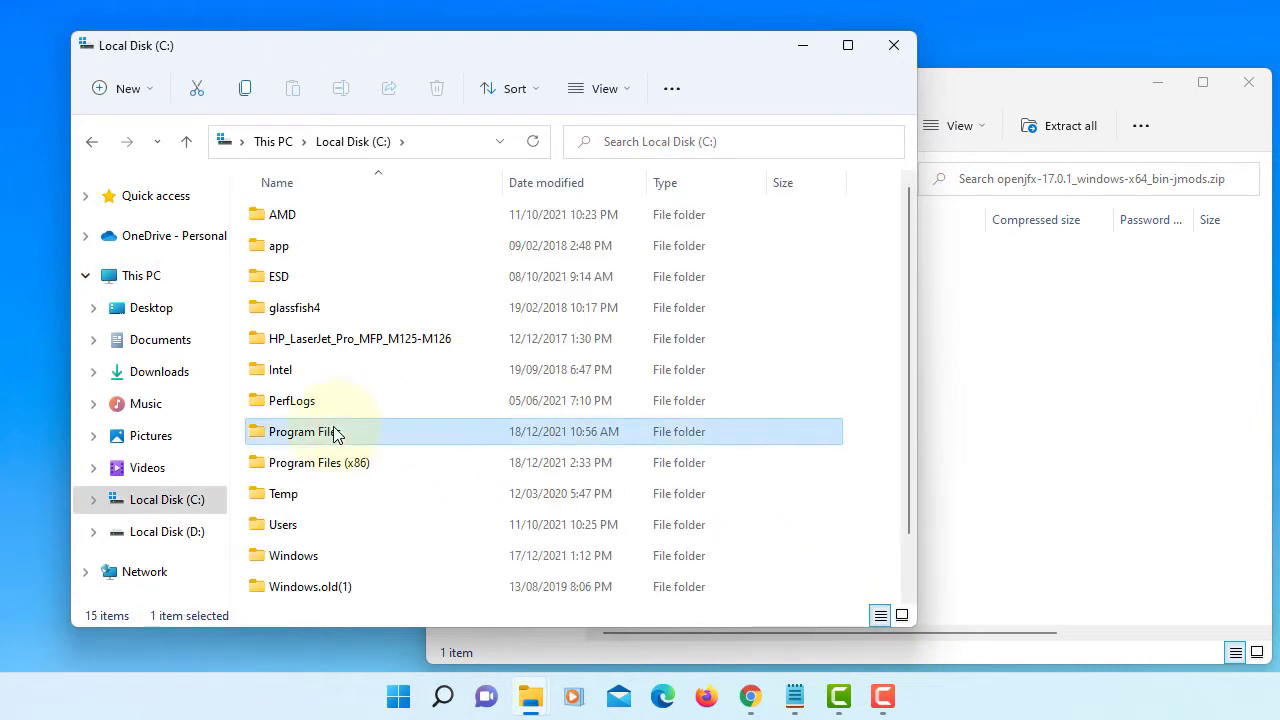
pyautogui.doubleClick(304, 432)
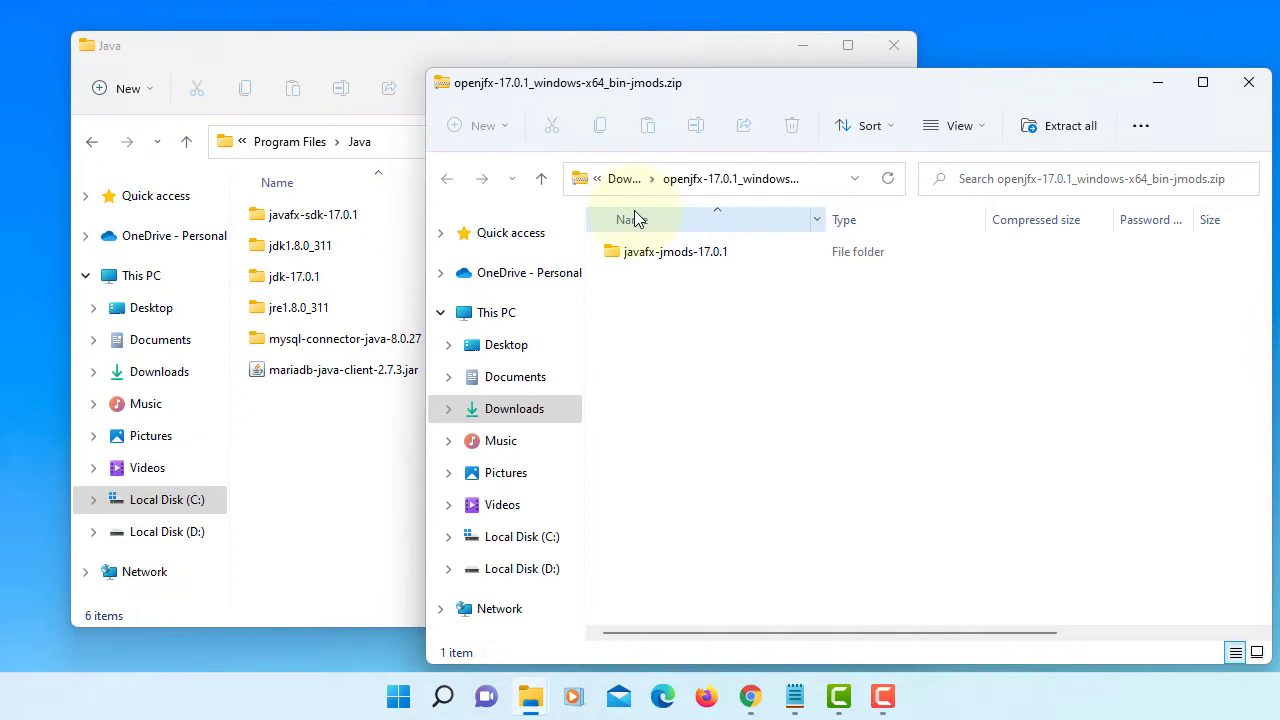
# Copy javafx-jmods-17.0.1 into Program Files\Java with admin permission and view its jmod files
pyautogui.click(676, 252)
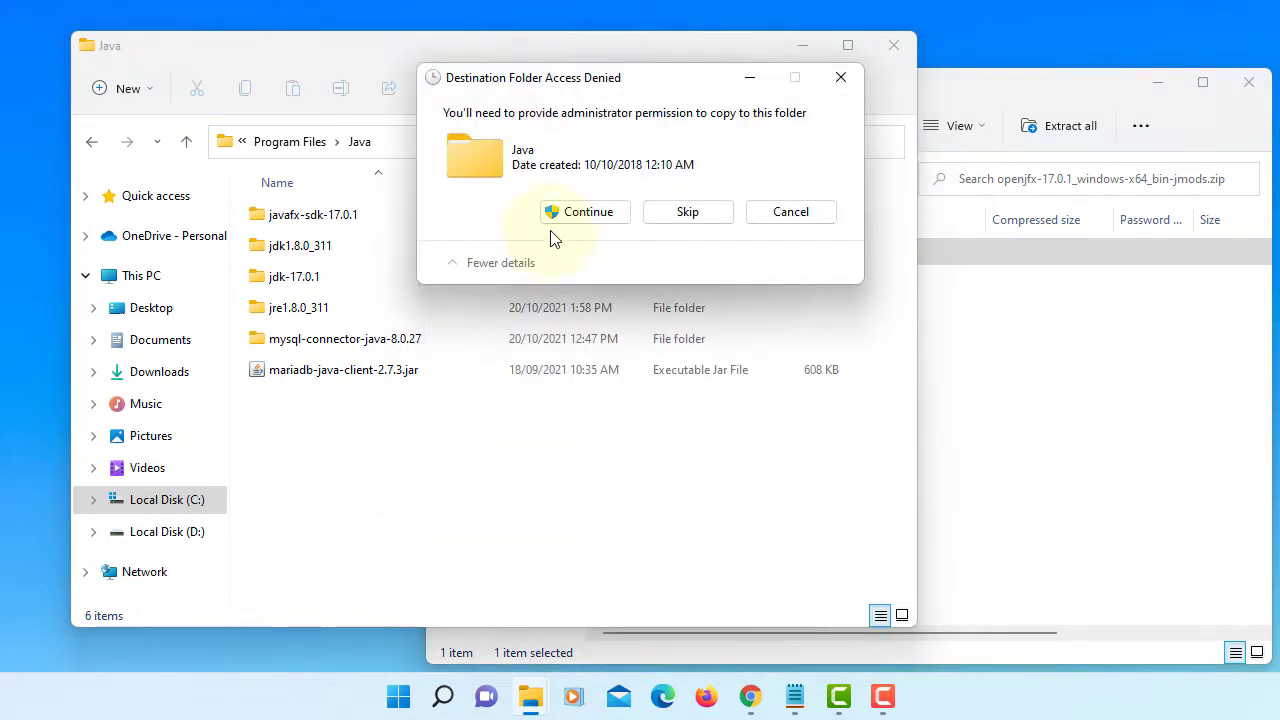
pyautogui.click(586, 212)
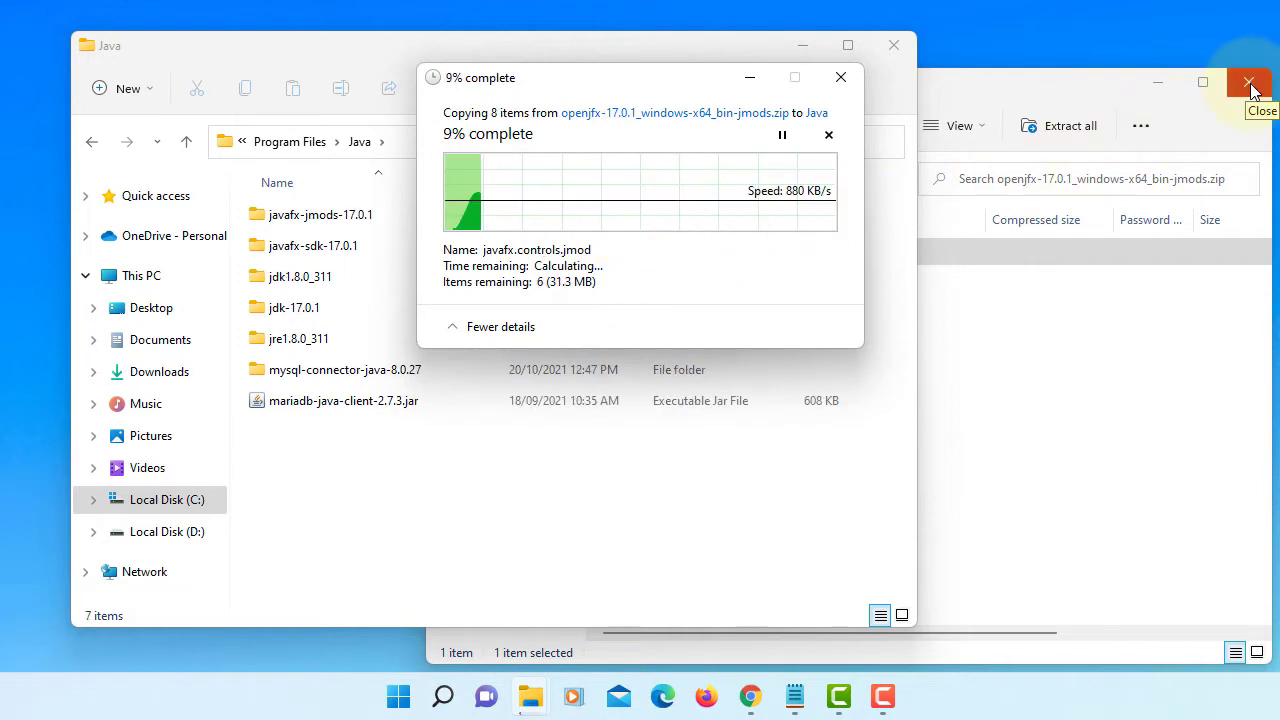
pyautogui.click(1248, 84)
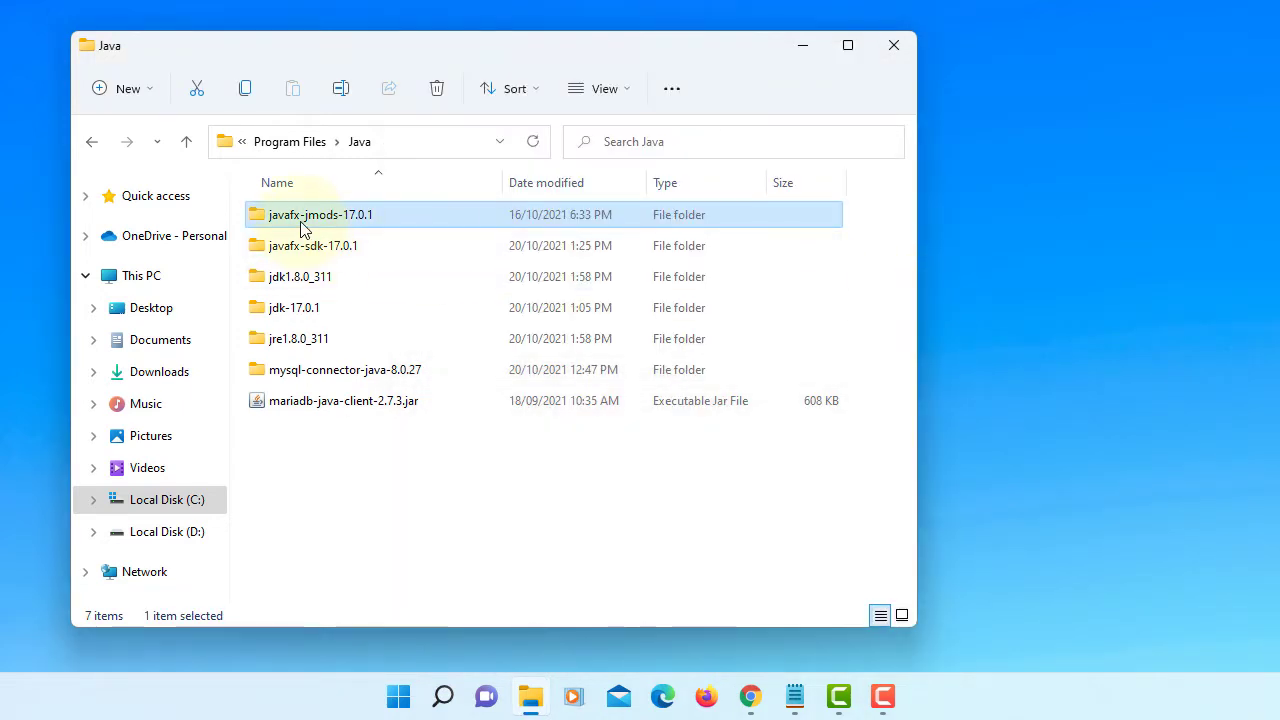
pyautogui.doubleClick(320, 214)
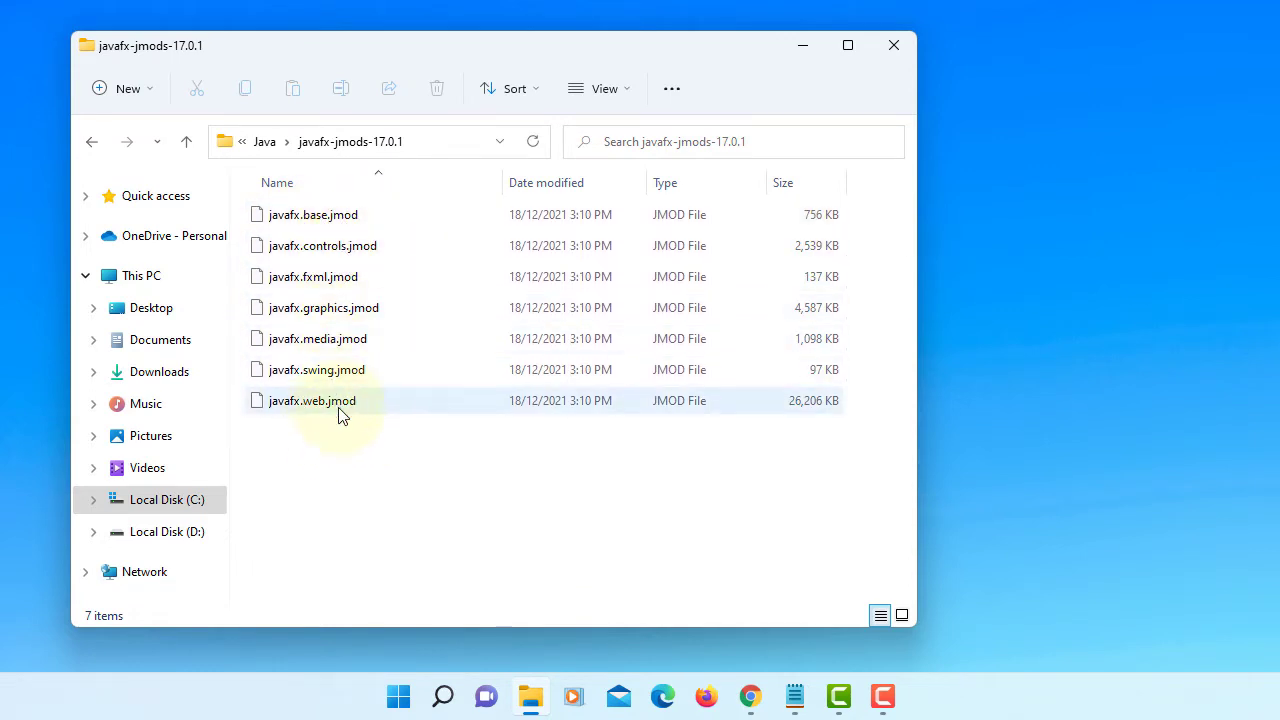
pyautogui.click(748, 696)
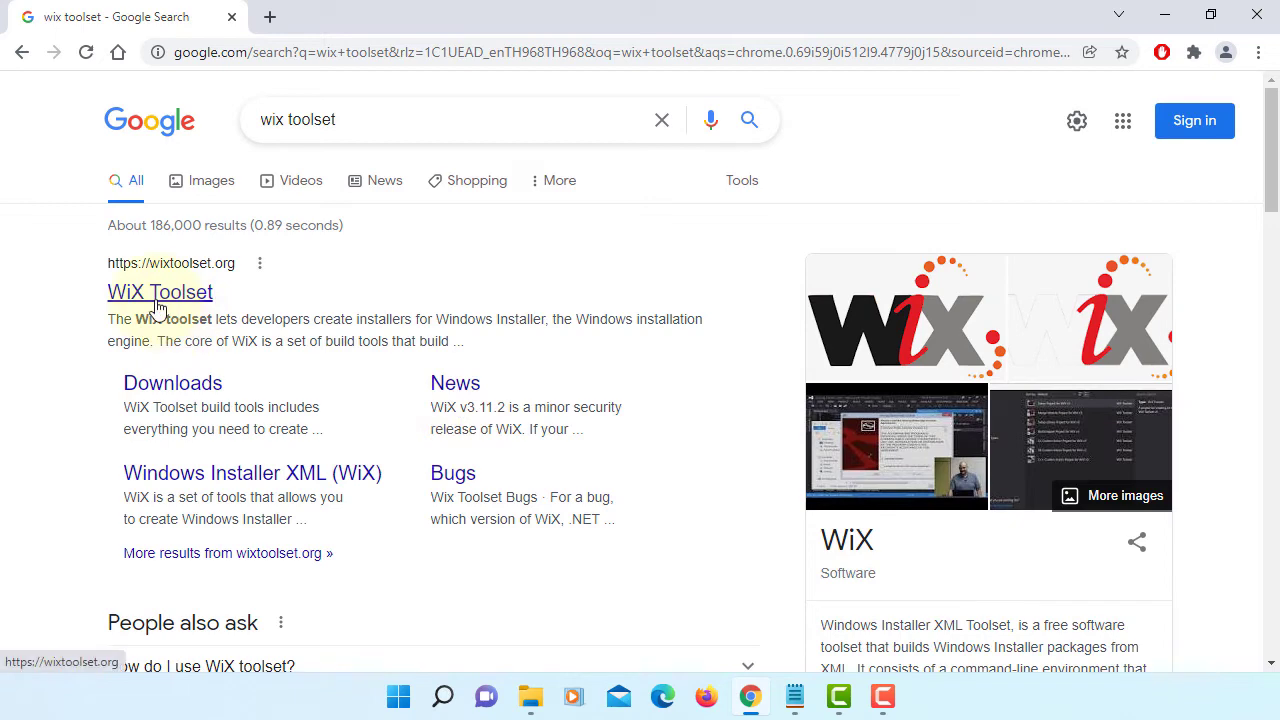
# Reach the WiX Toolset v3.11.2 release page on GitHub
pyautogui.click(160, 292)
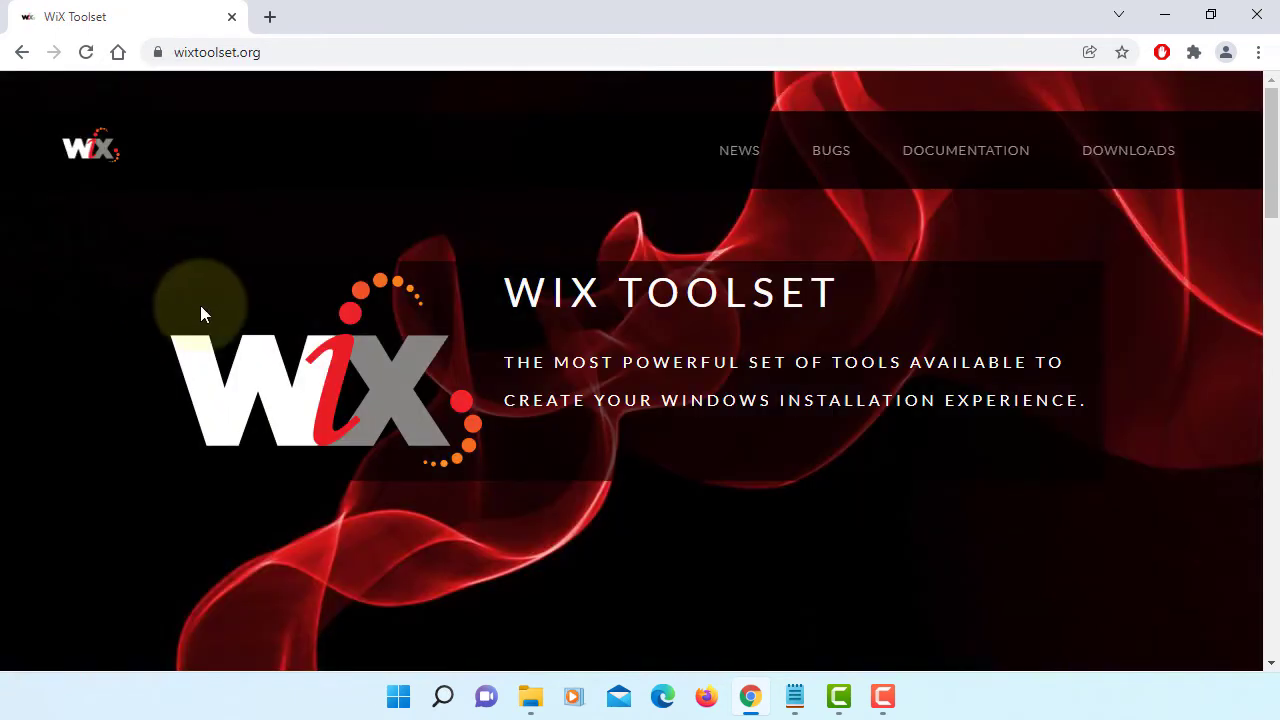
pyautogui.click(1128, 150)
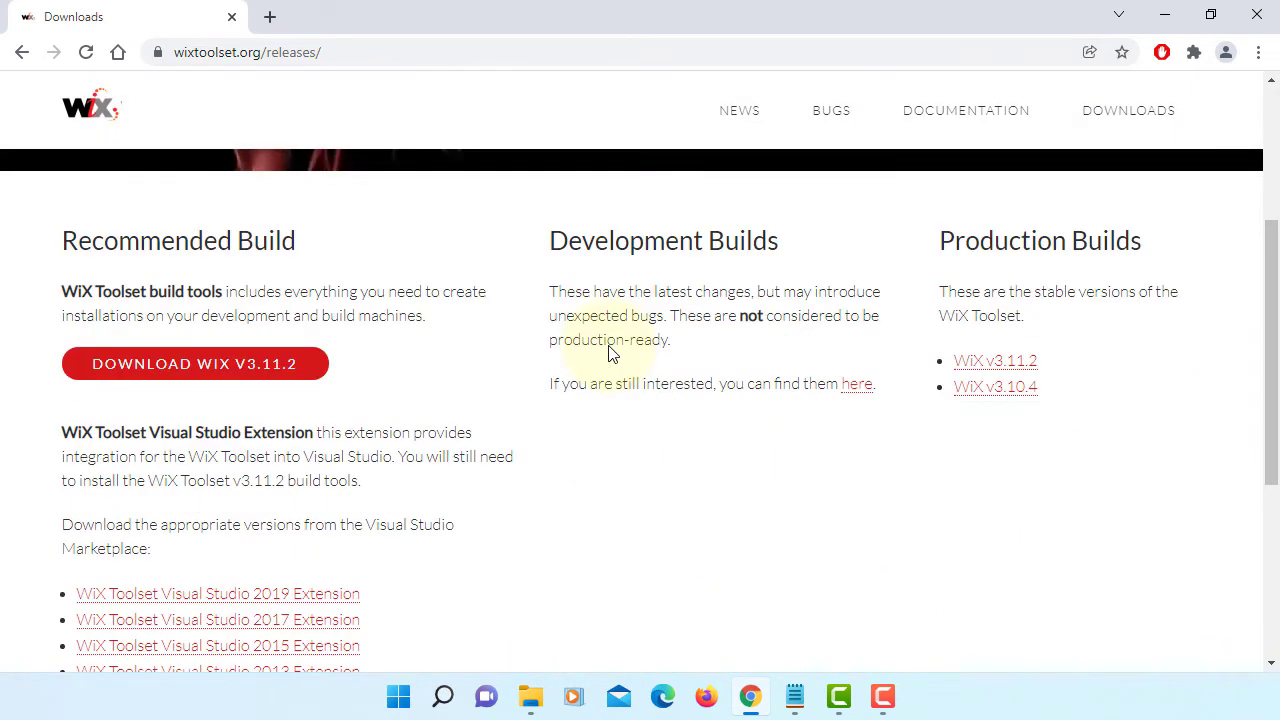
pyautogui.moveTo(96, 336)
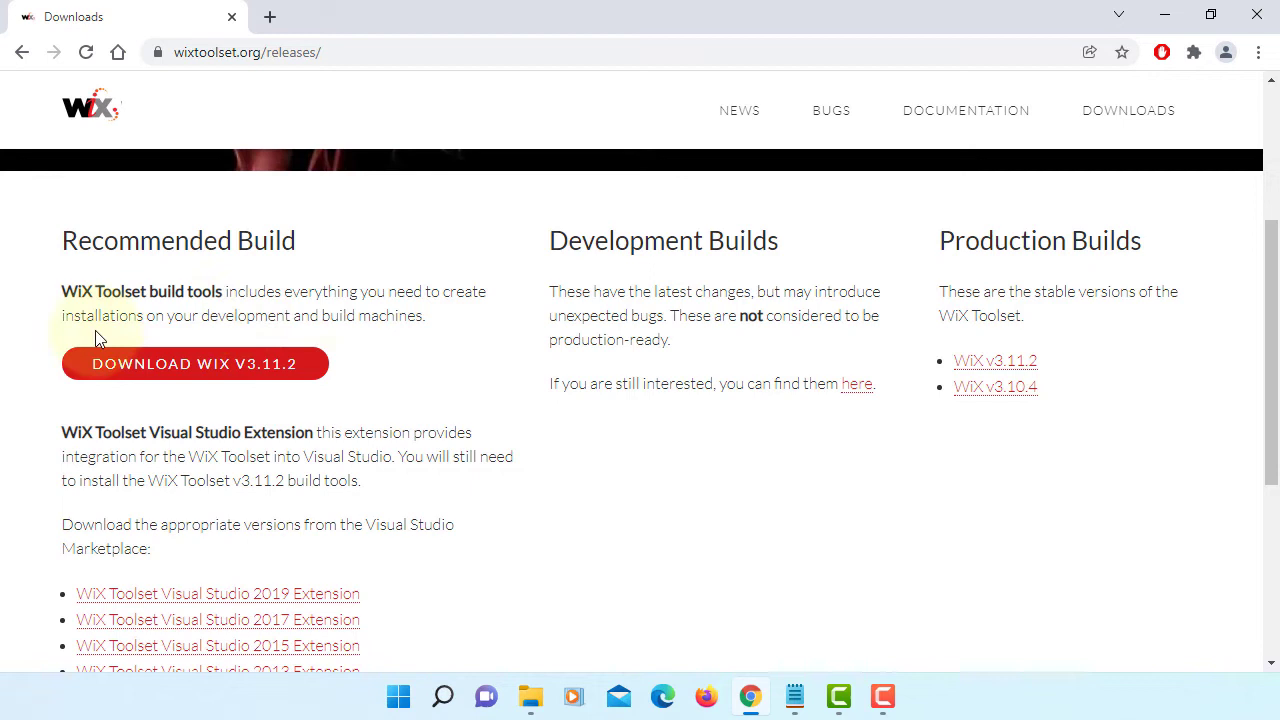
pyautogui.moveTo(418, 336)
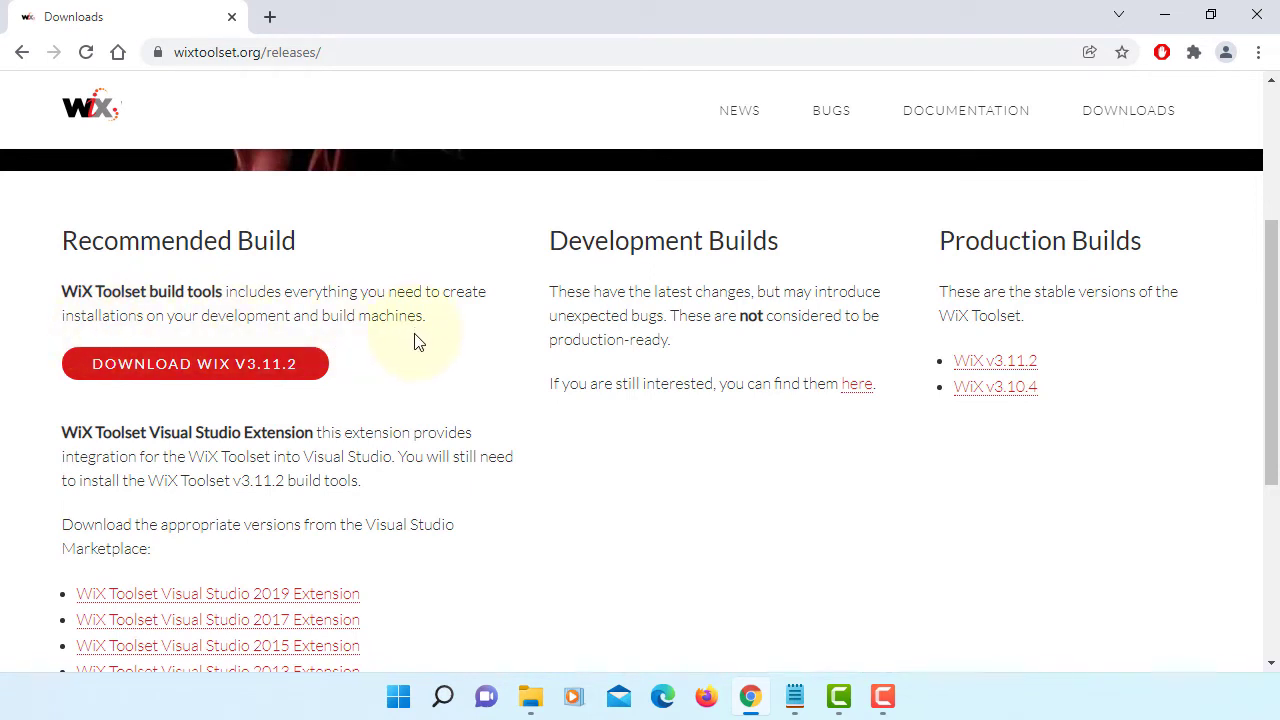
pyautogui.moveTo(284, 364)
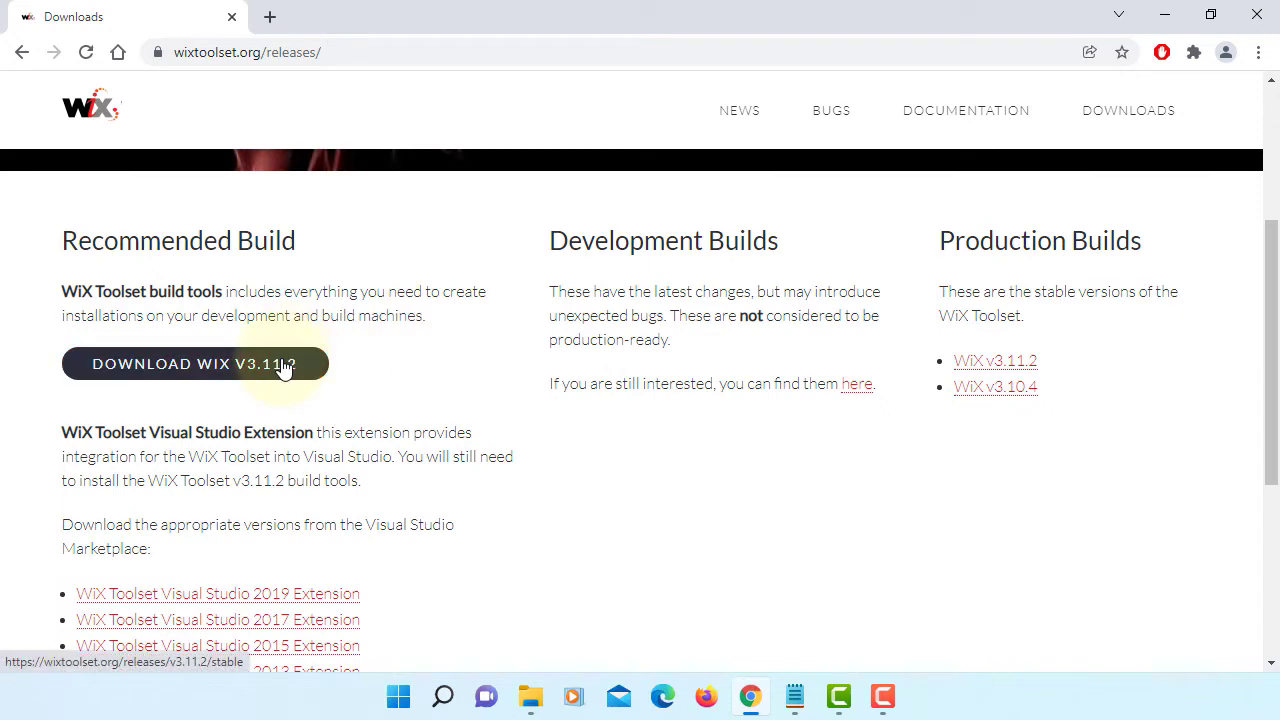
pyautogui.click(192, 364)
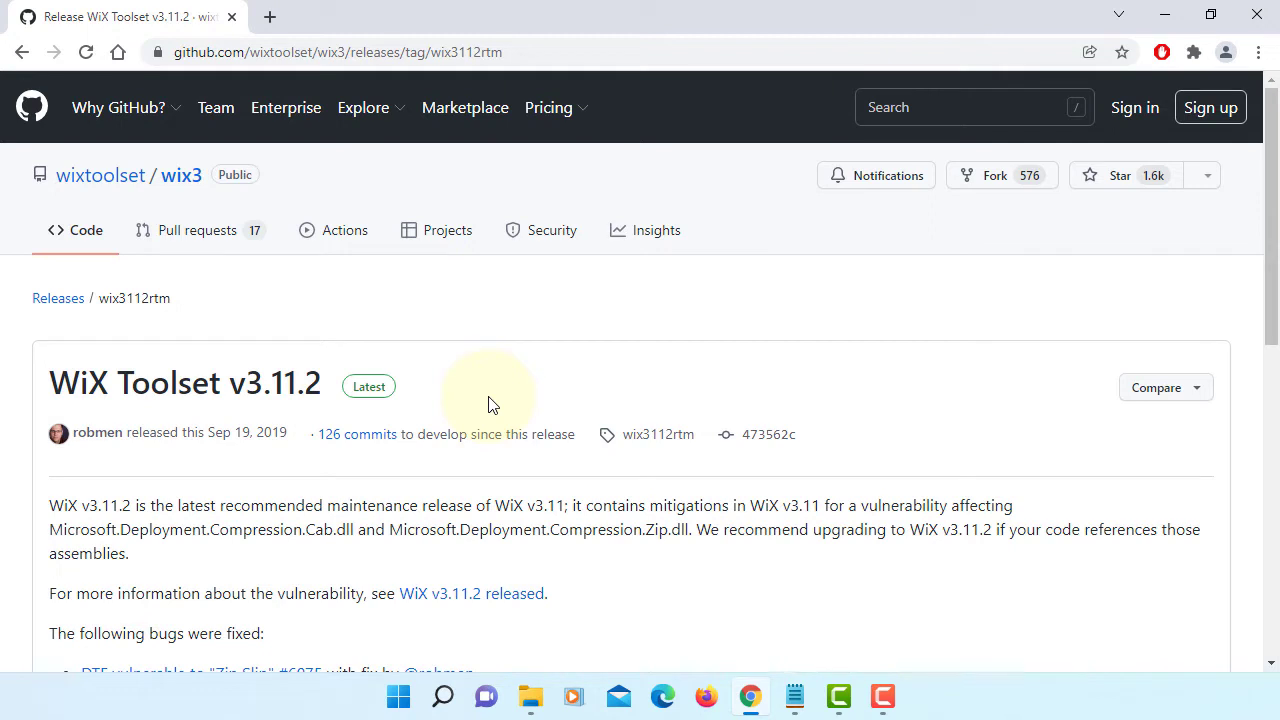
# Download wix311.exe from the release Assets list
pyautogui.scroll(-3)
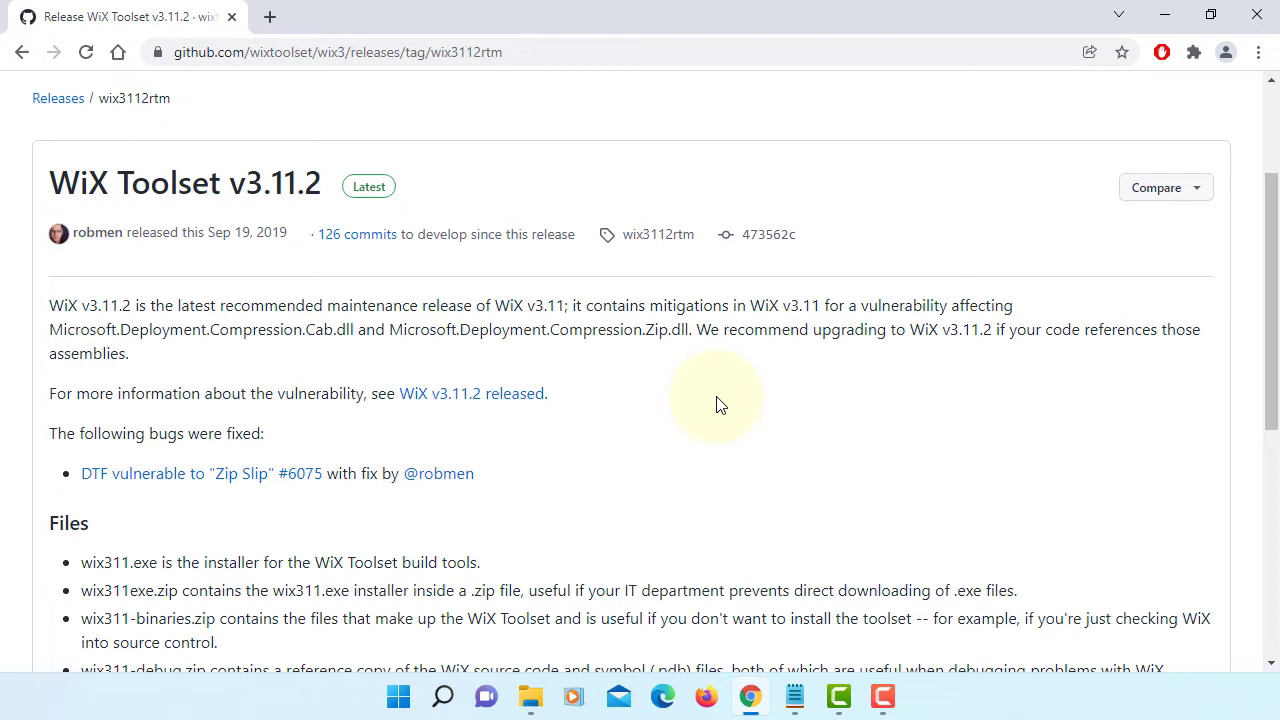
pyautogui.scroll(-3)
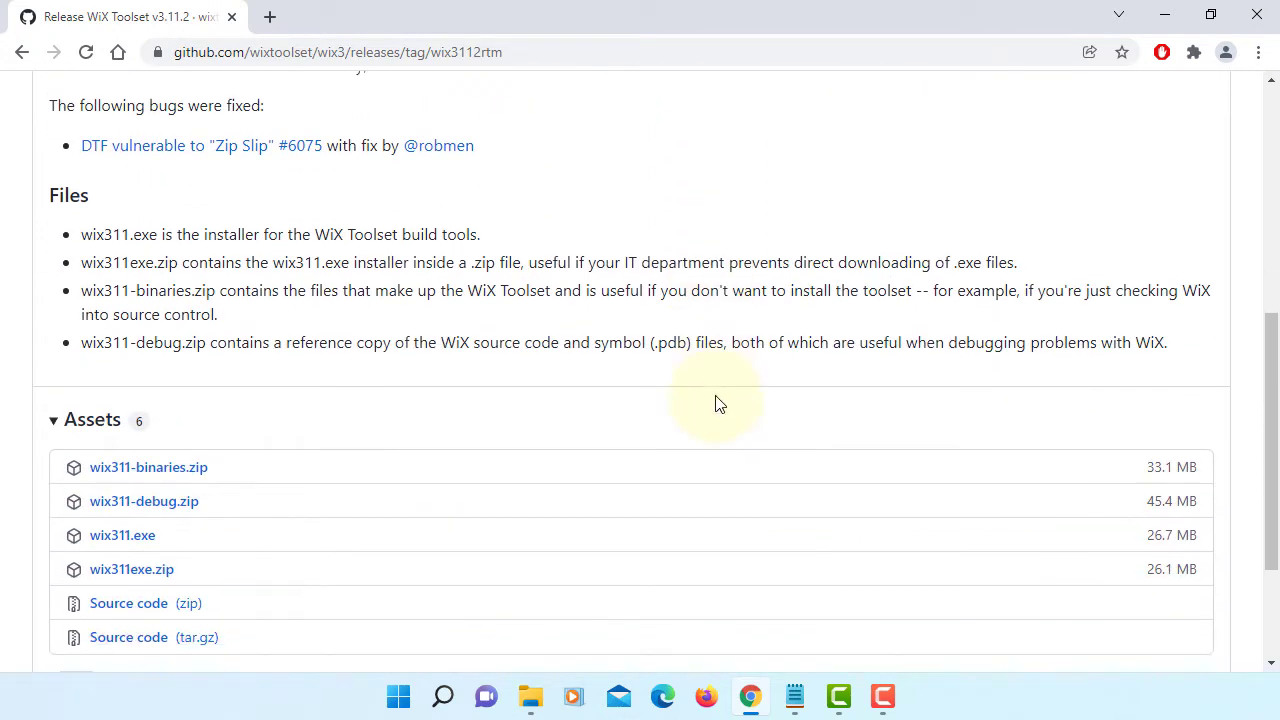
pyautogui.scroll(-3)
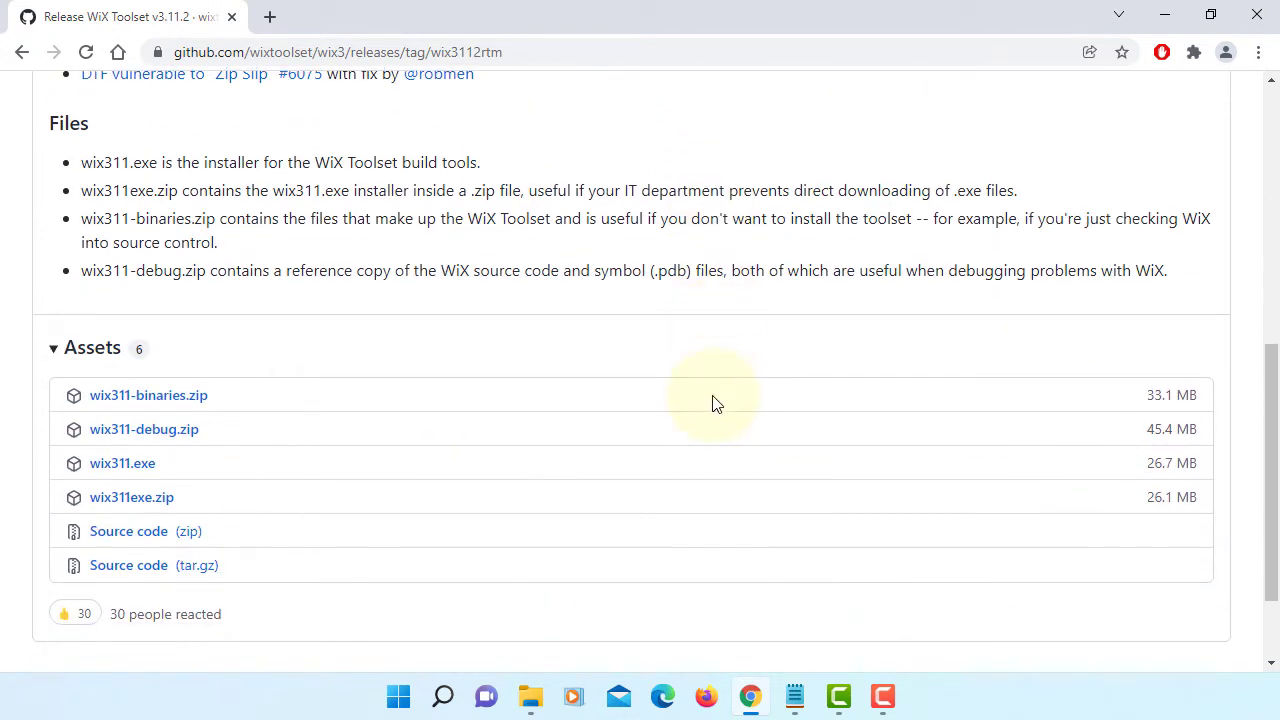
pyautogui.moveTo(122, 464)
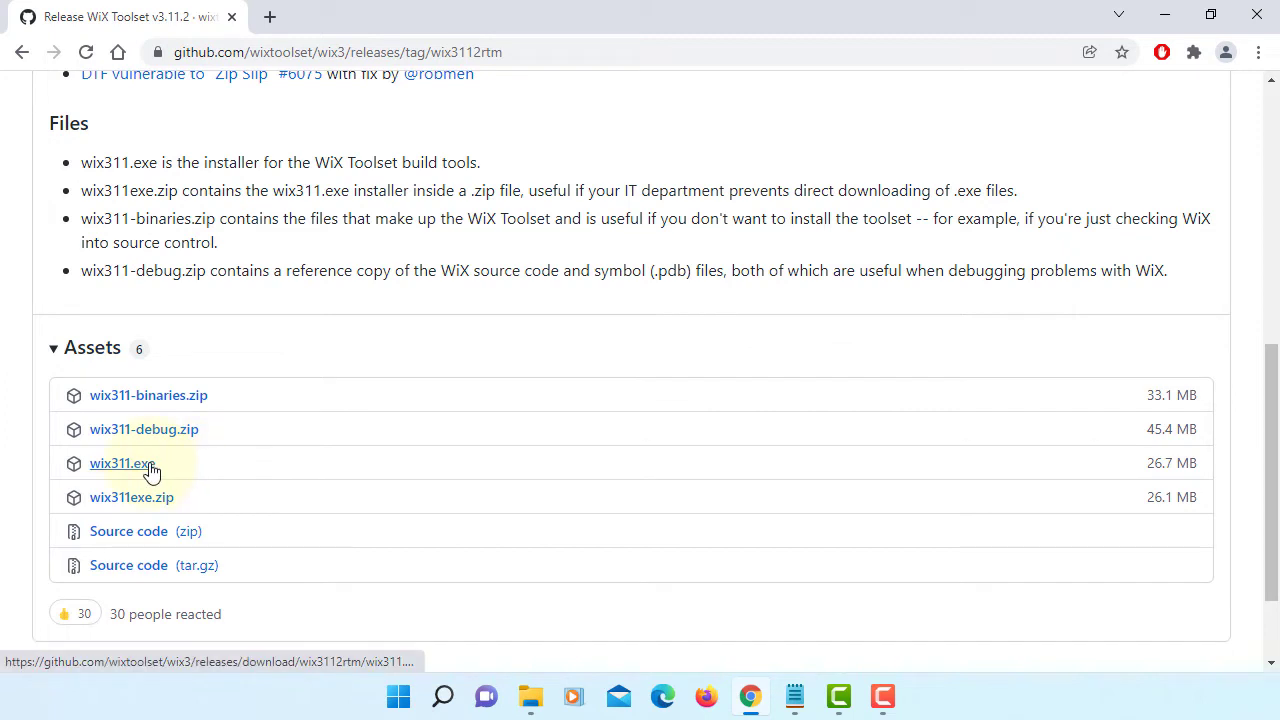
pyautogui.click(122, 464)
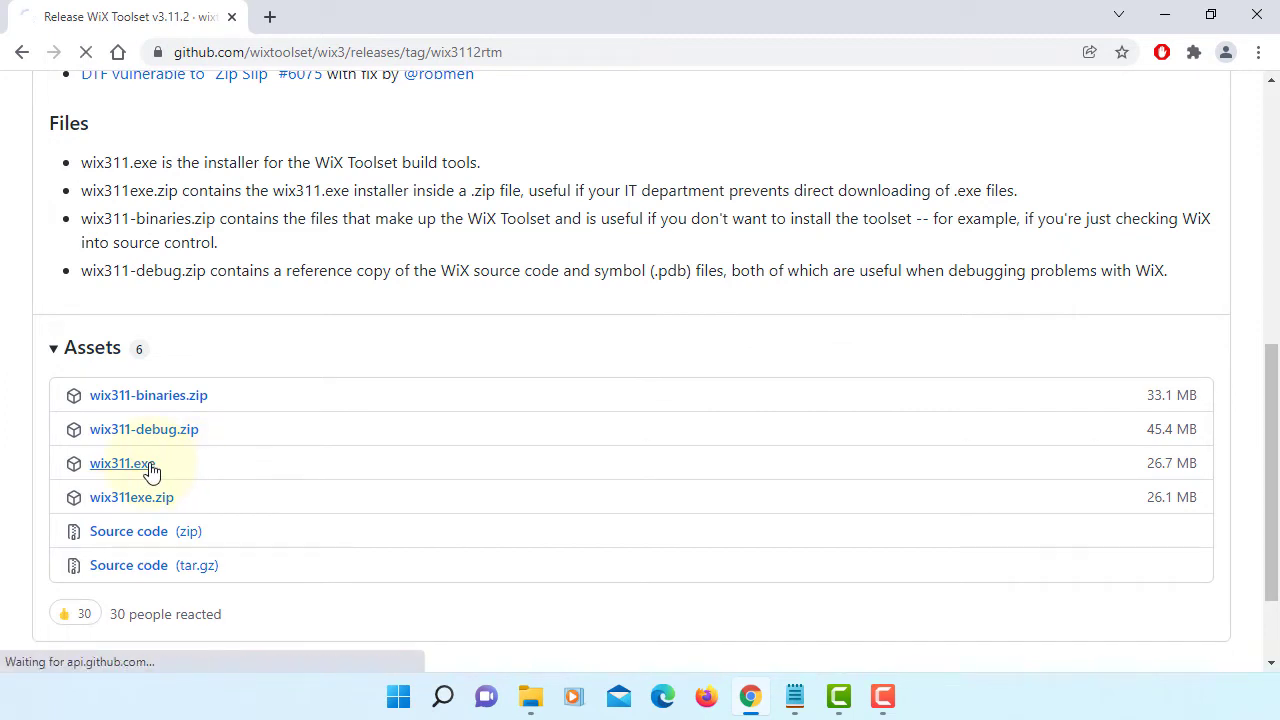
pyautogui.click(122, 464)
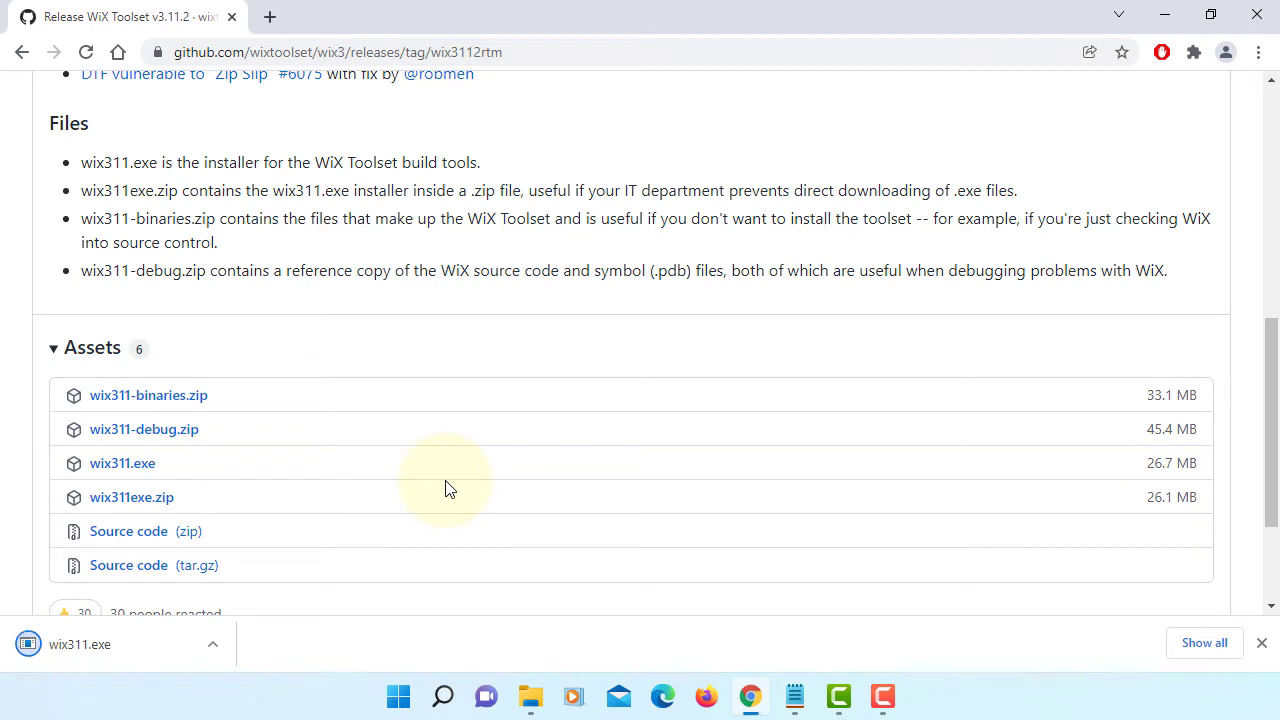
pyautogui.moveTo(392, 504)
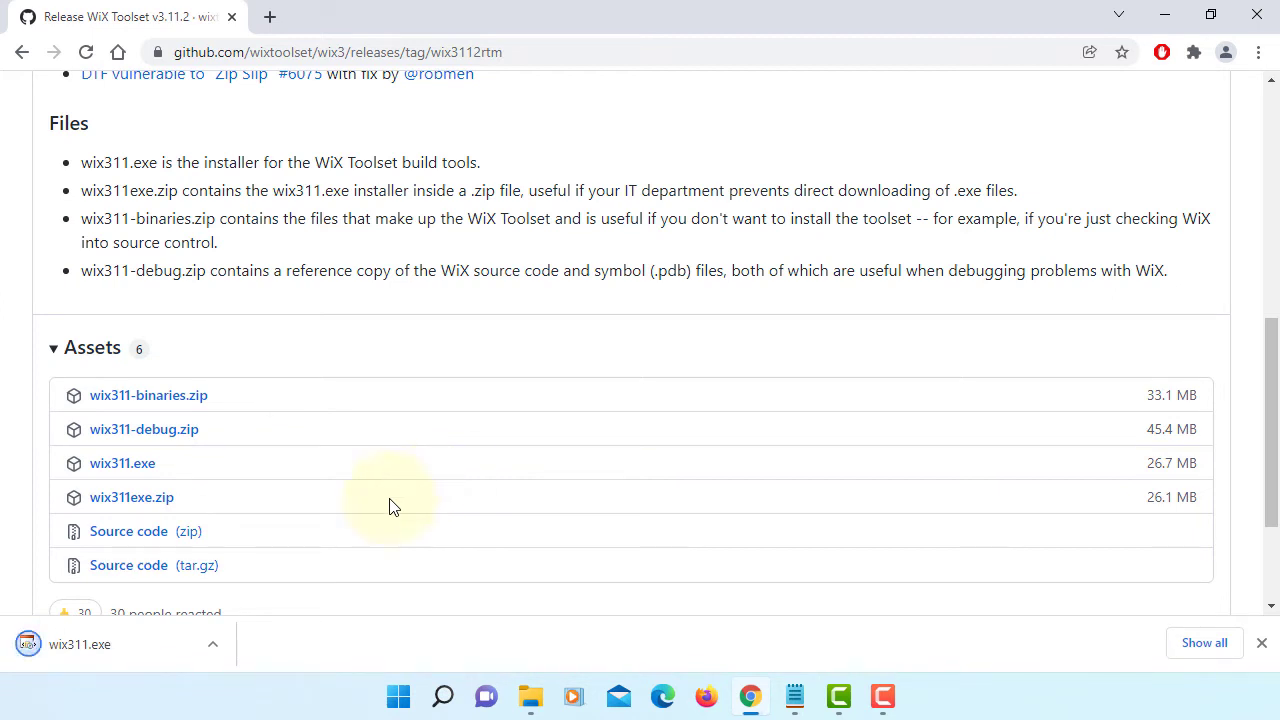
# Run wix311.exe, install WiX Toolset v3.11.2 and exit the installer when done
pyautogui.click(122, 464)
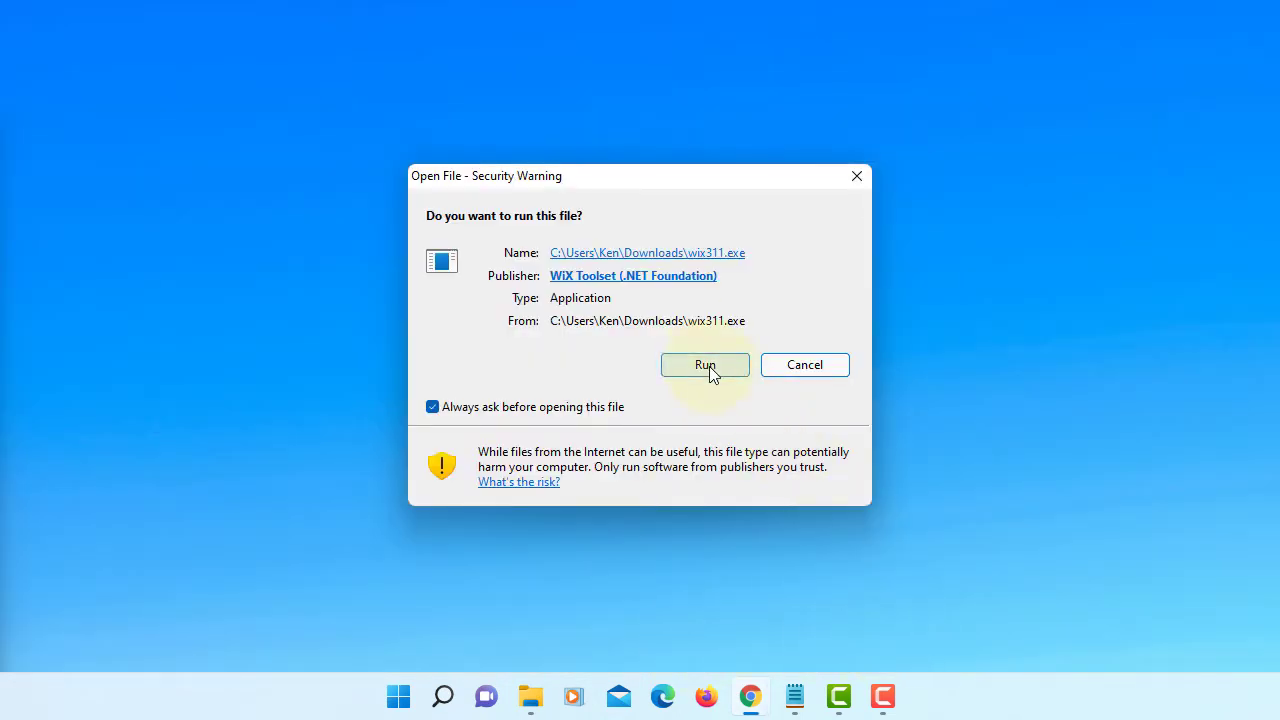
pyautogui.click(704, 364)
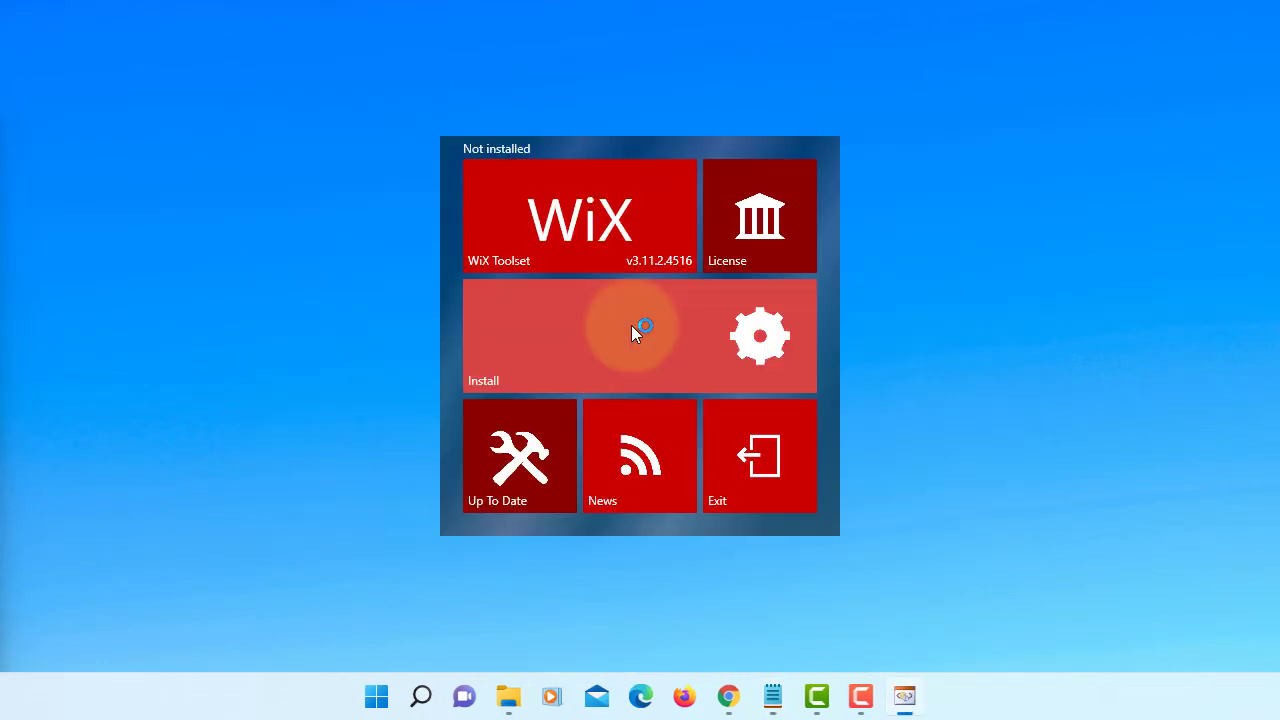
pyautogui.click(640, 336)
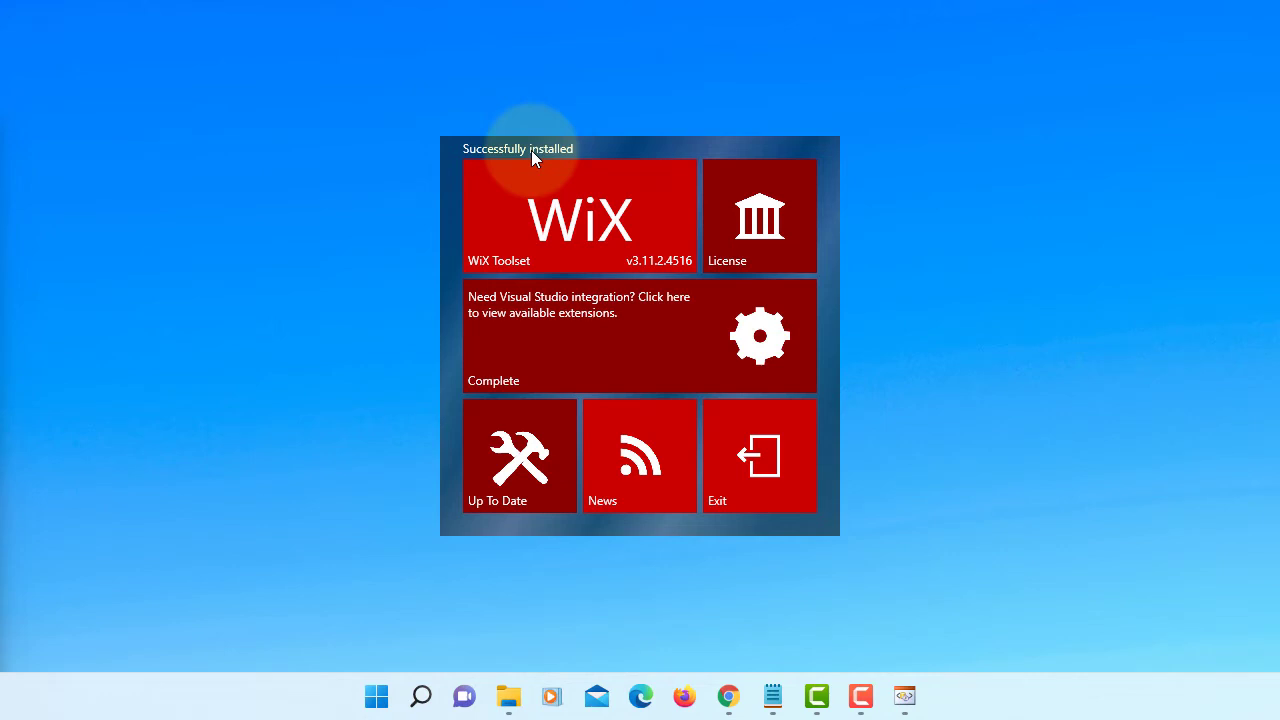
pyautogui.moveTo(570, 380)
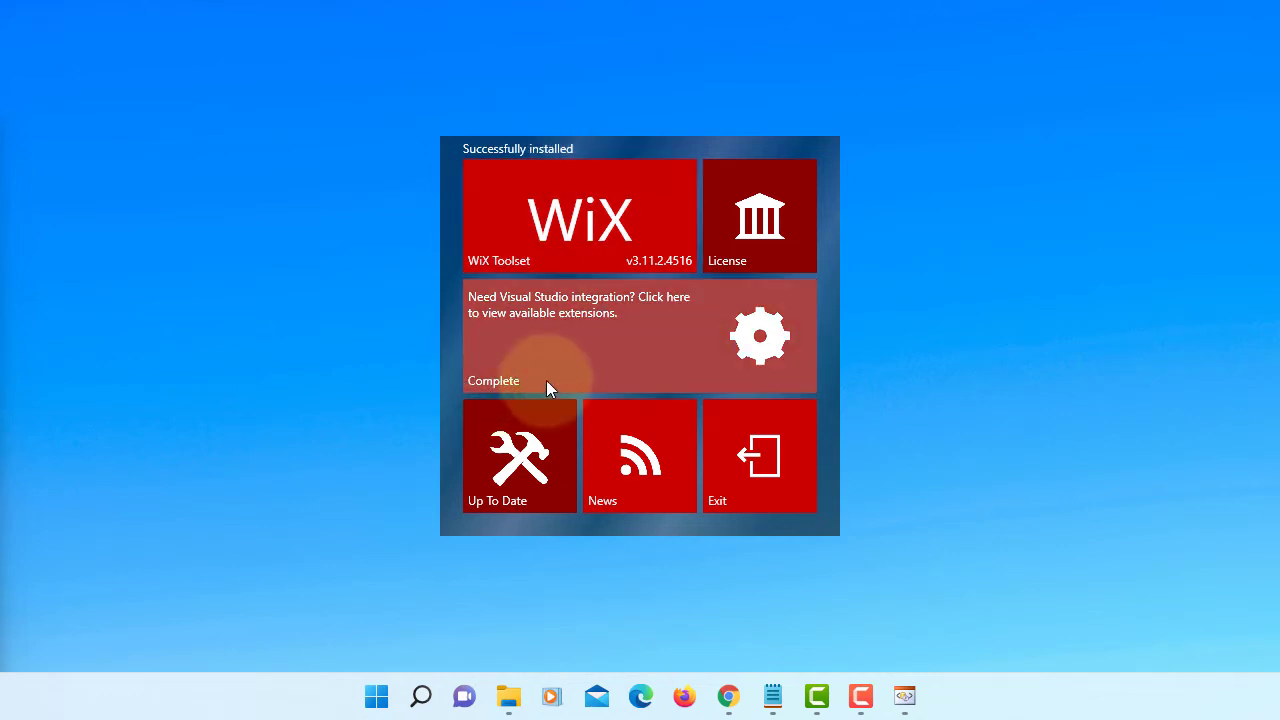
pyautogui.moveTo(760, 456)
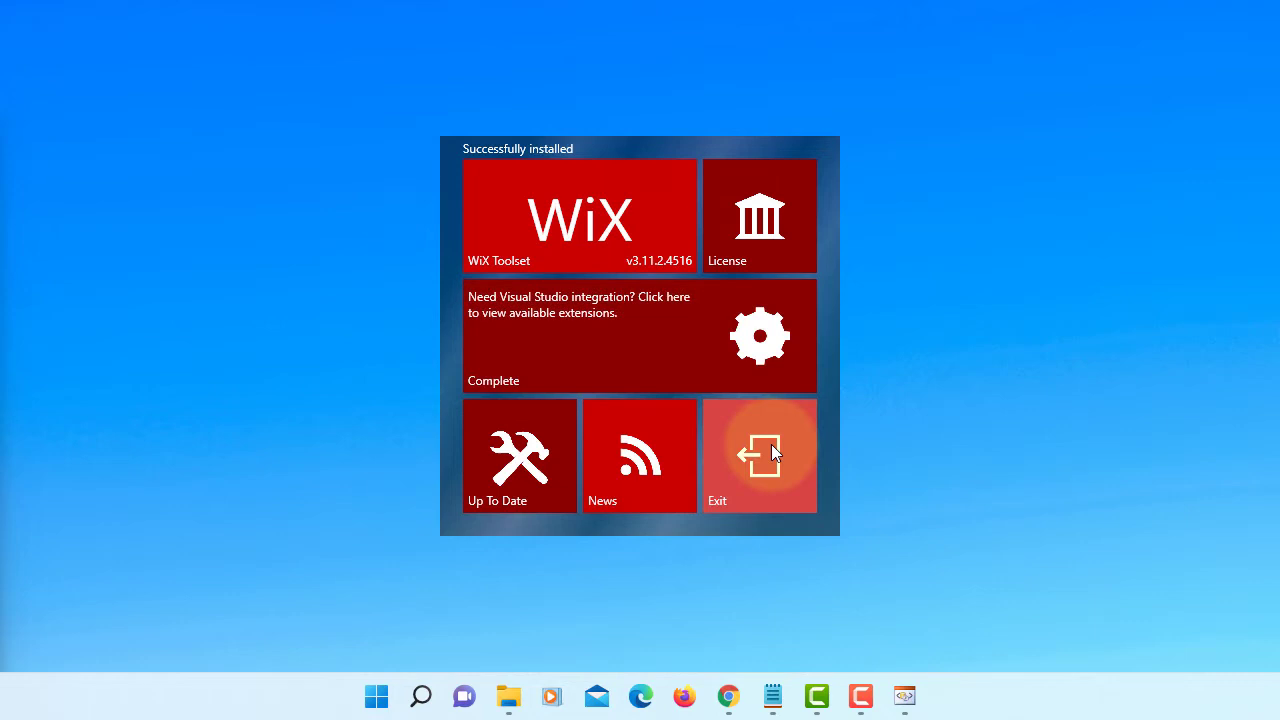
pyautogui.click(760, 456)
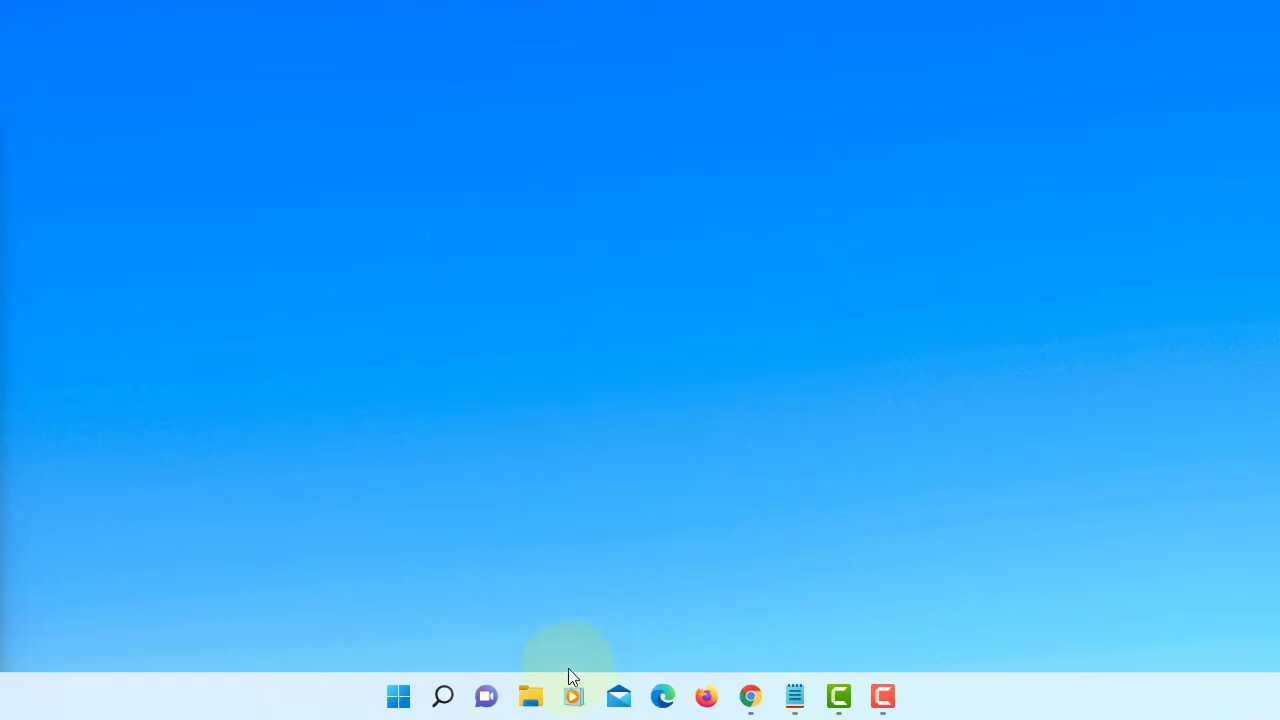
# Browse File Explorer to C:\Program Files (x86)
pyautogui.click(528, 696)
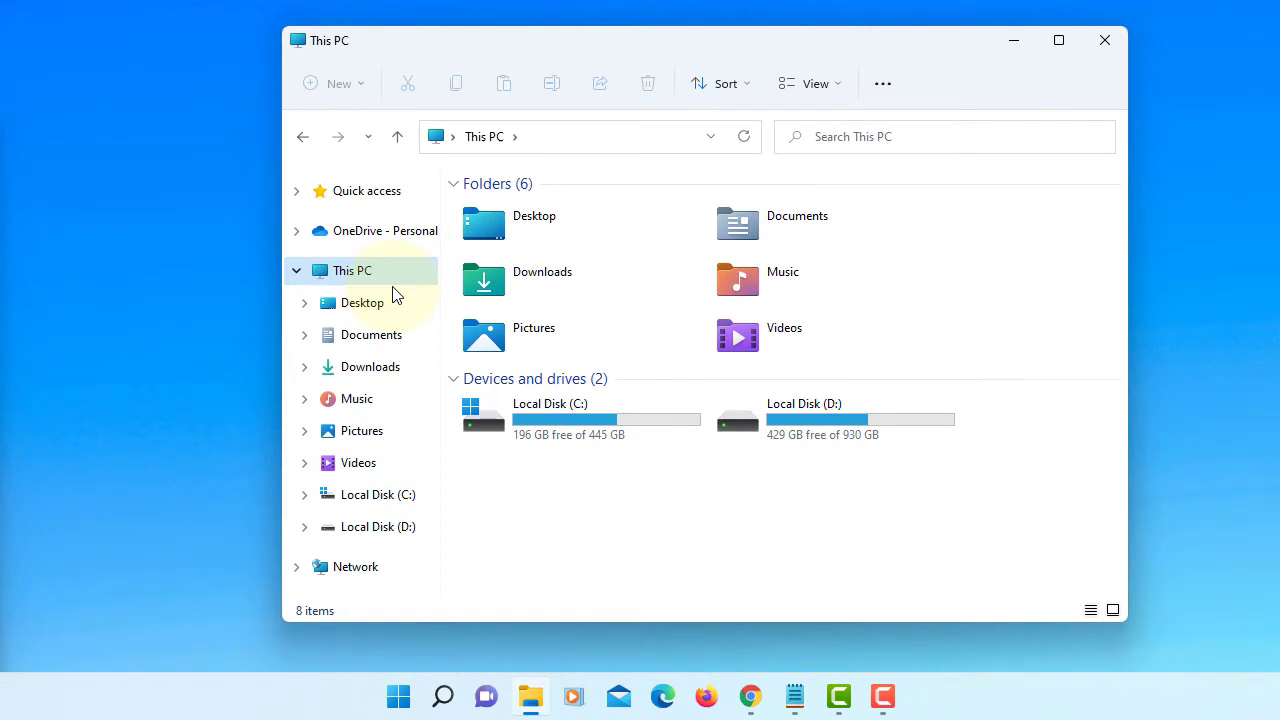
pyautogui.click(580, 418)
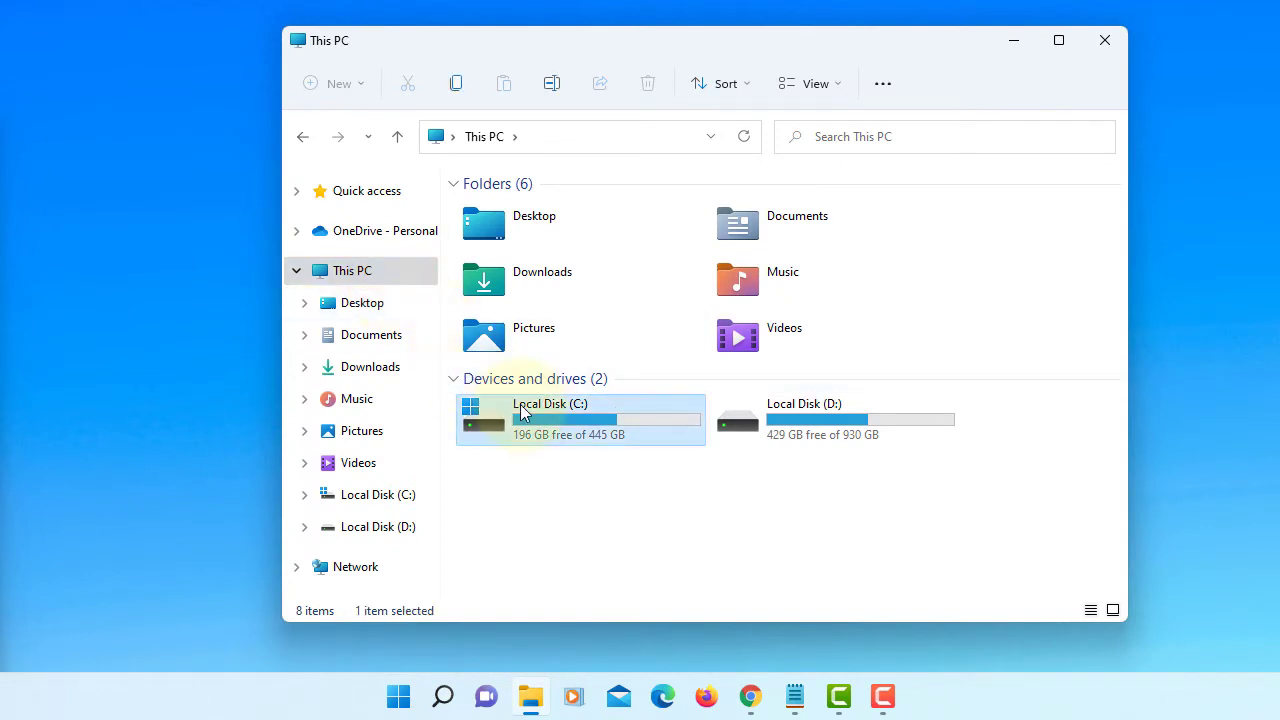
pyautogui.doubleClick(548, 418)
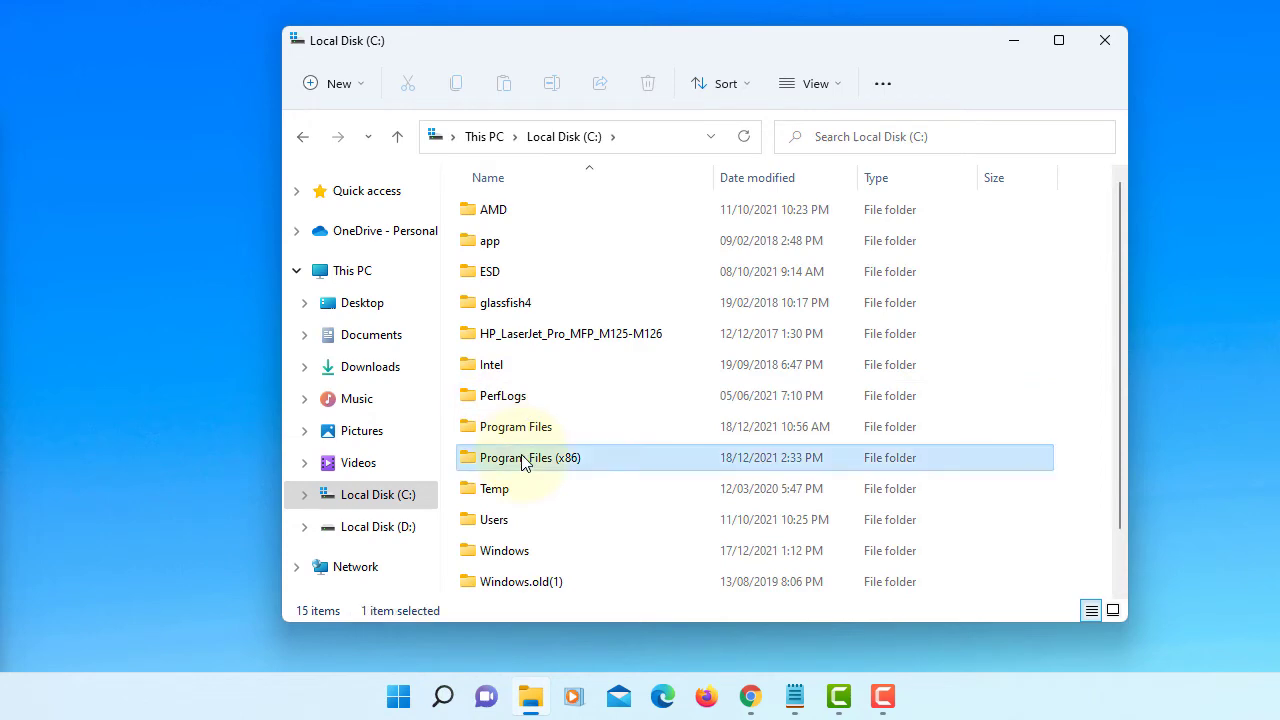
pyautogui.doubleClick(530, 456)
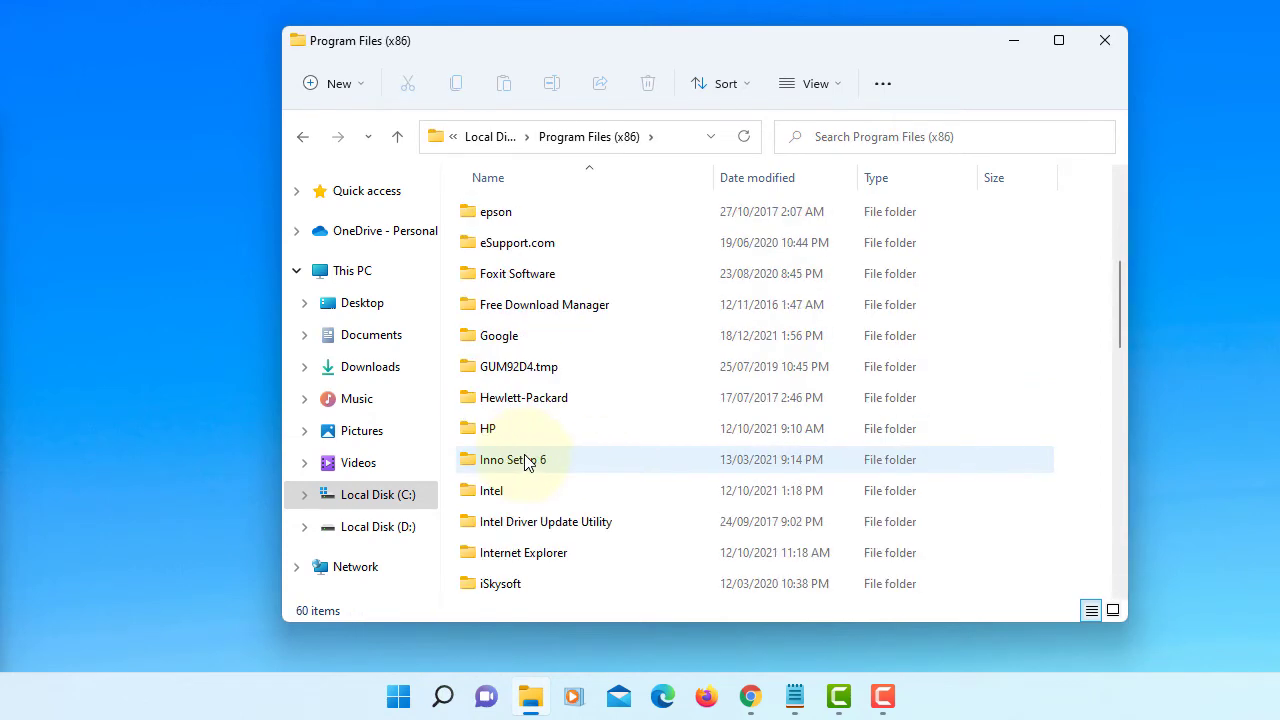
# Enter WiX Toolset v3.11\bin and copy its folder path from the address bar
pyautogui.scroll(-3)
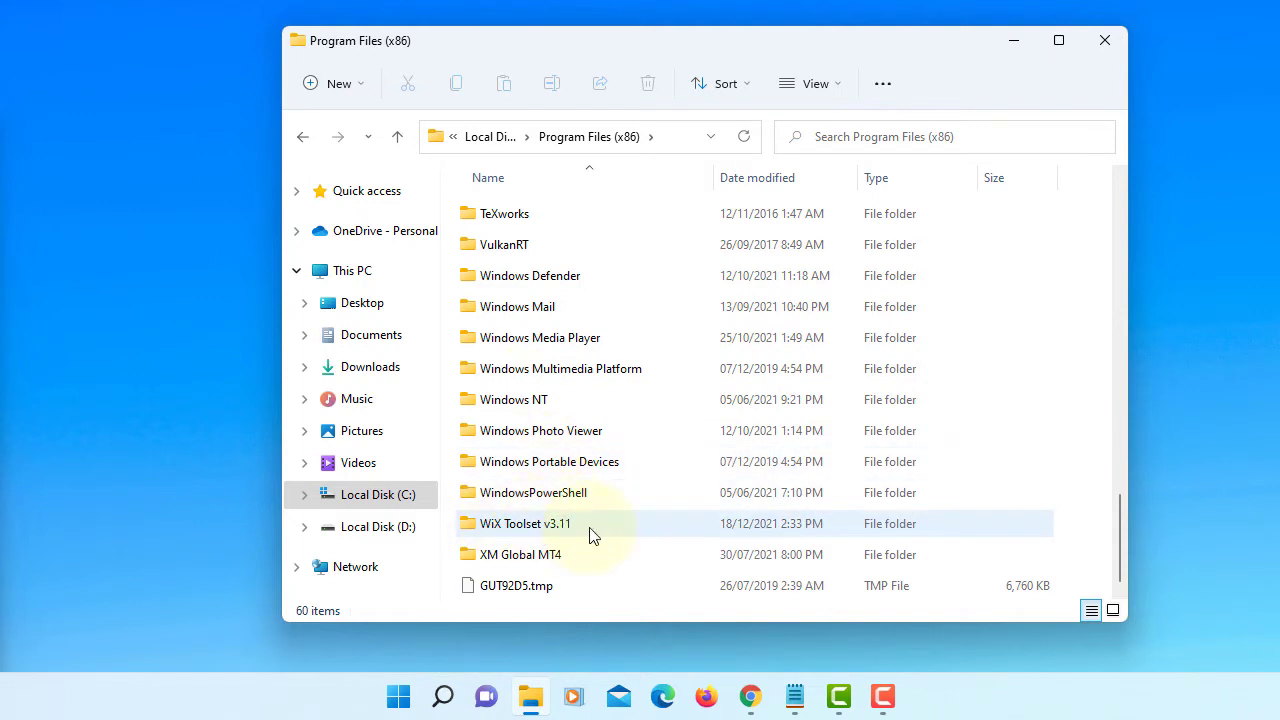
pyautogui.doubleClick(524, 524)
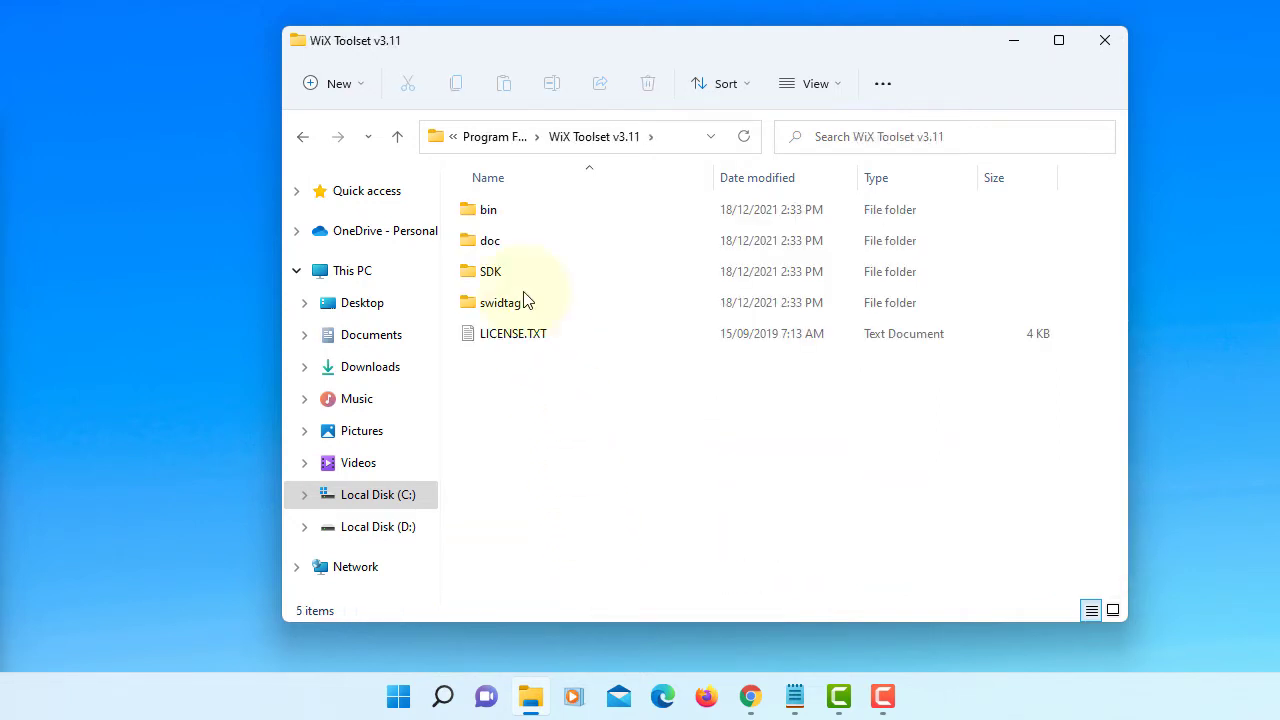
pyautogui.doubleClick(488, 210)
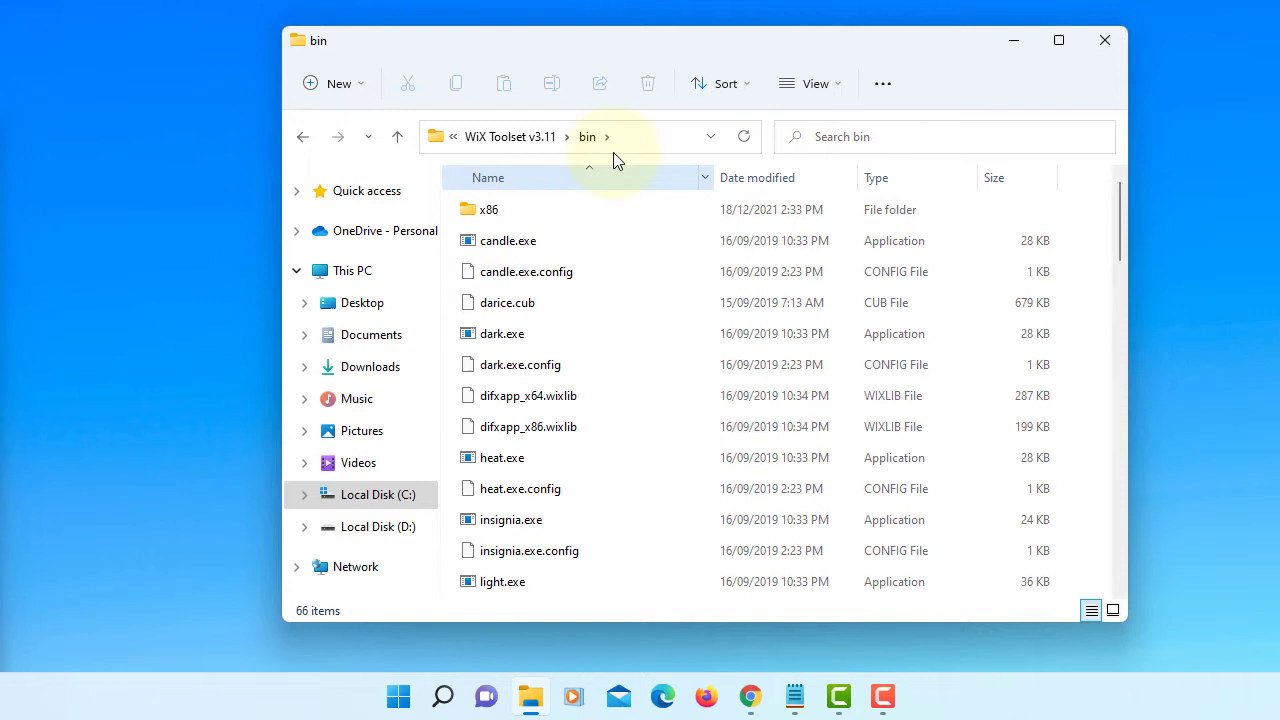
pyautogui.moveTo(670, 140)
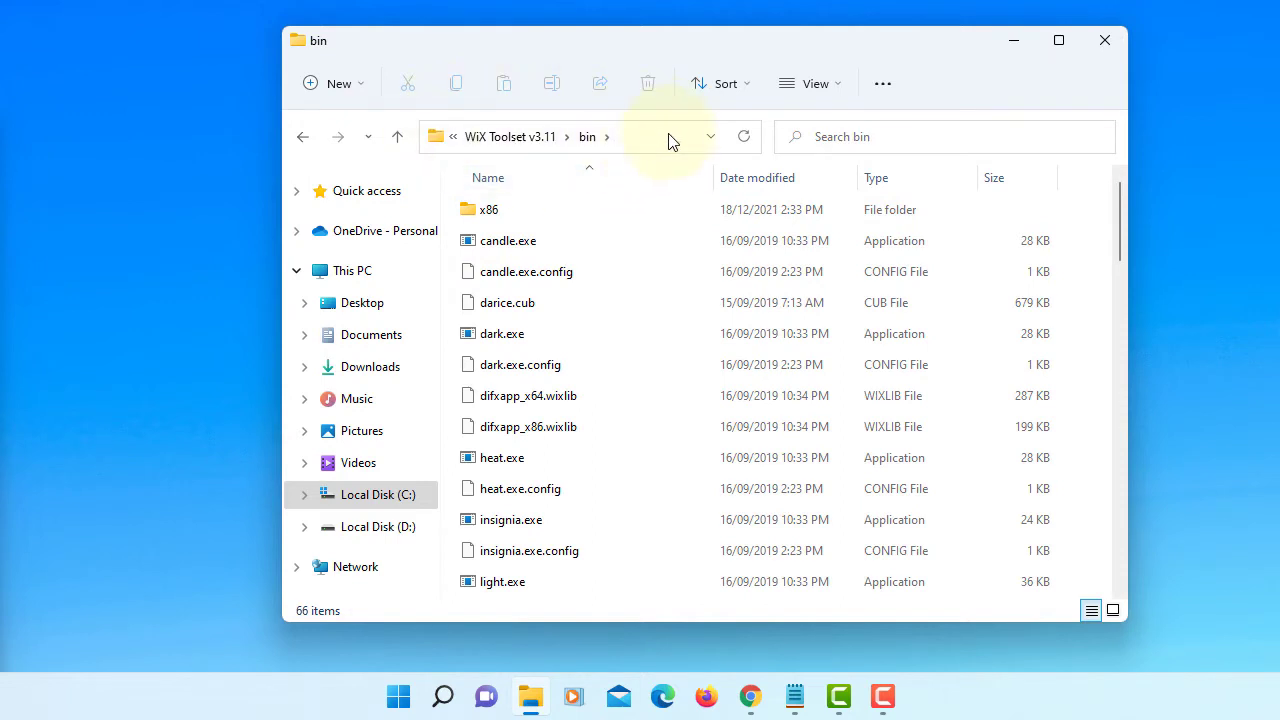
pyautogui.rightClick(550, 136)
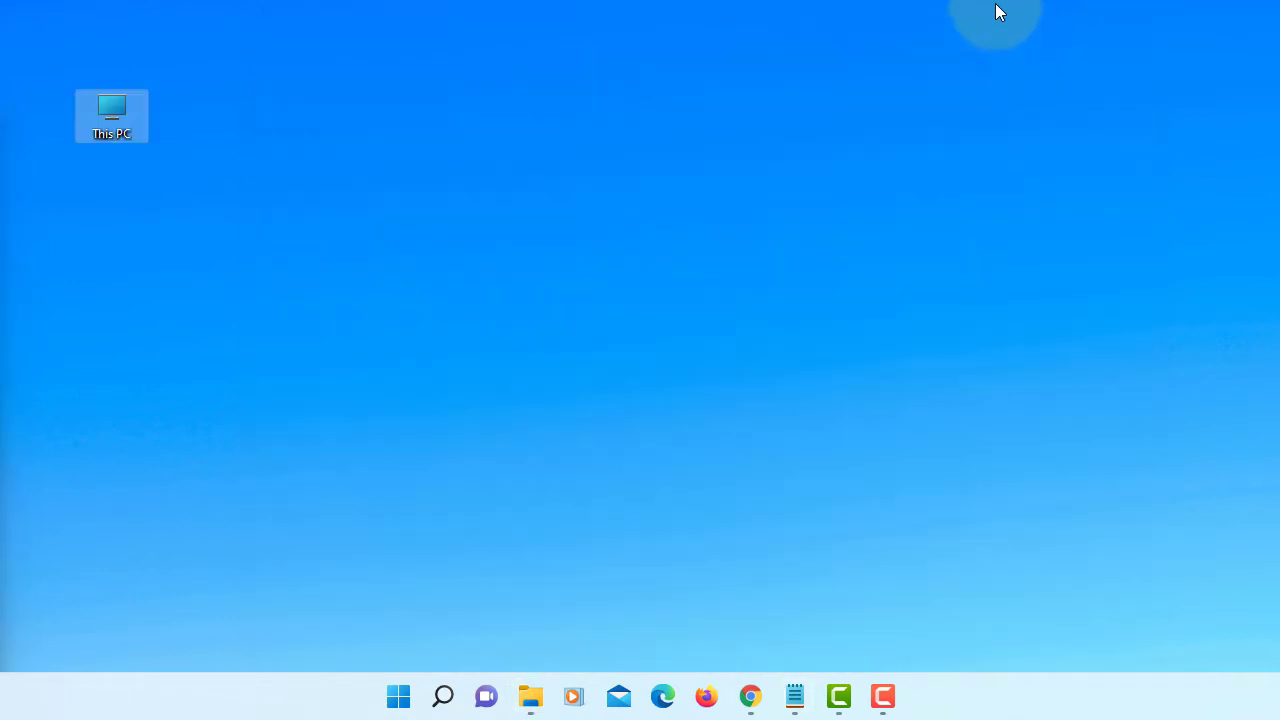
# Reach the user Path variable editor via This PC properties and Environment Variables
pyautogui.rightClick(112, 114)
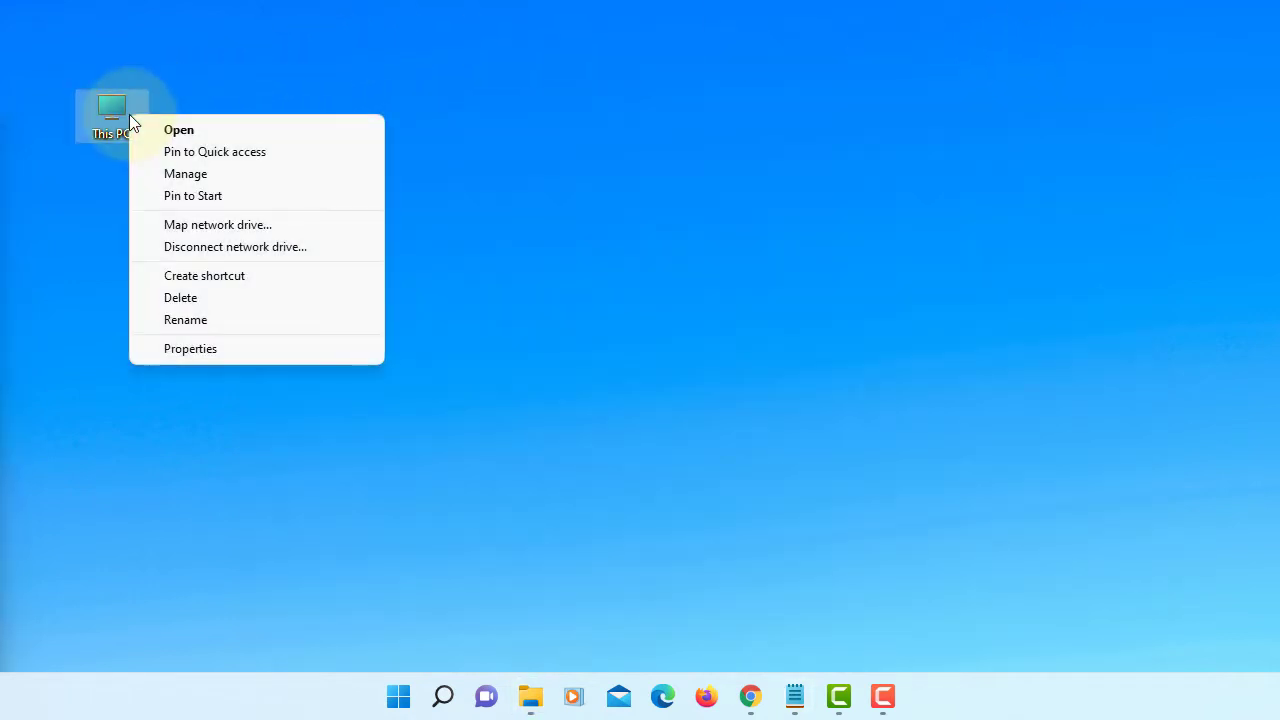
pyautogui.click(190, 348)
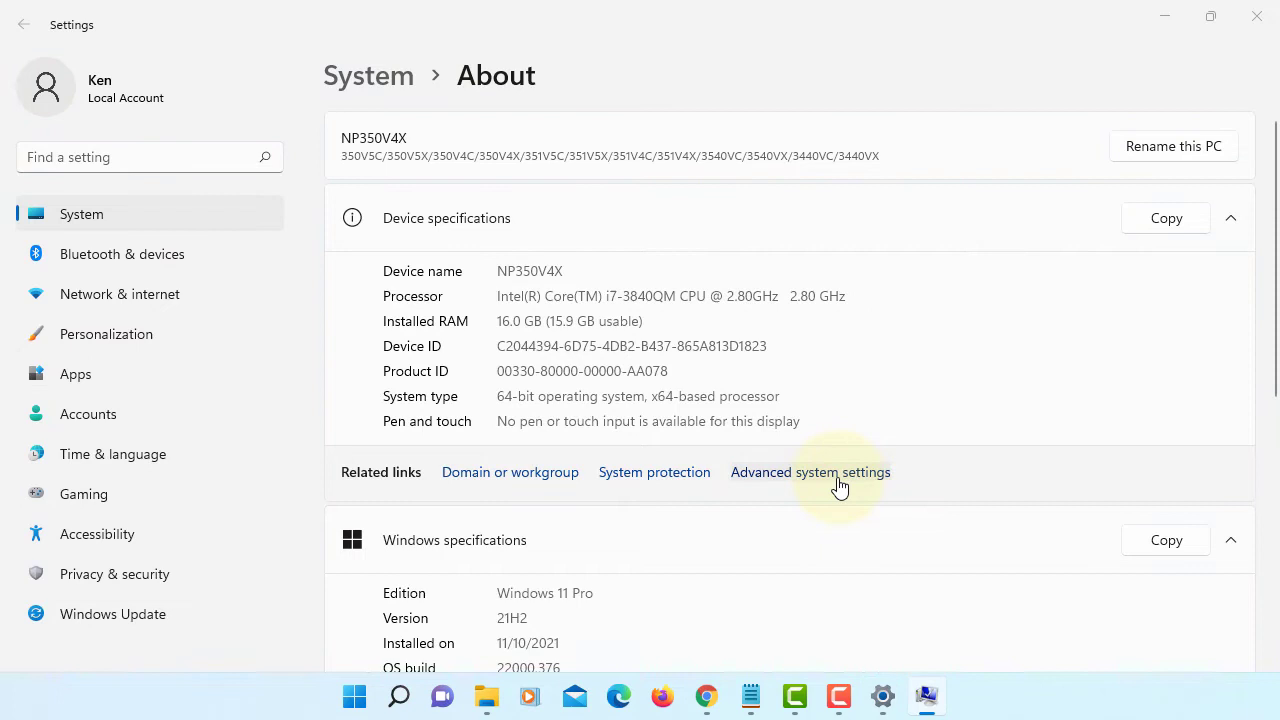
pyautogui.click(810, 472)
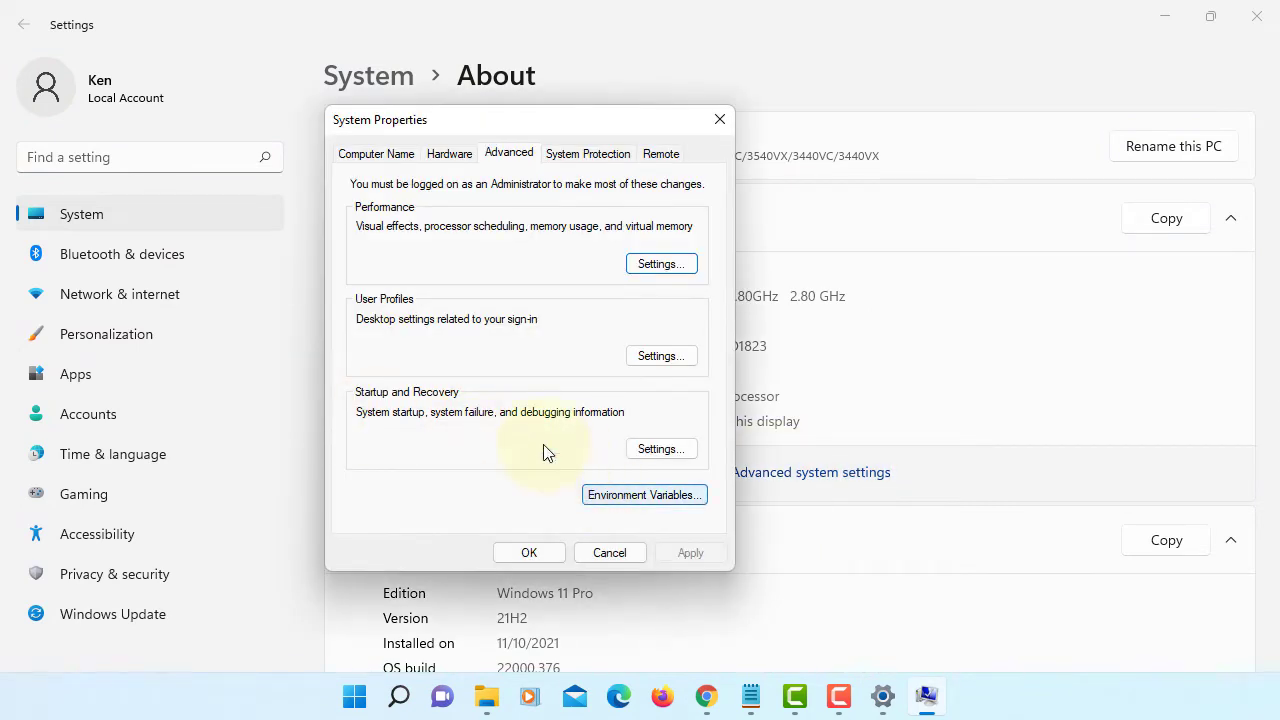
pyautogui.moveTo(588, 326)
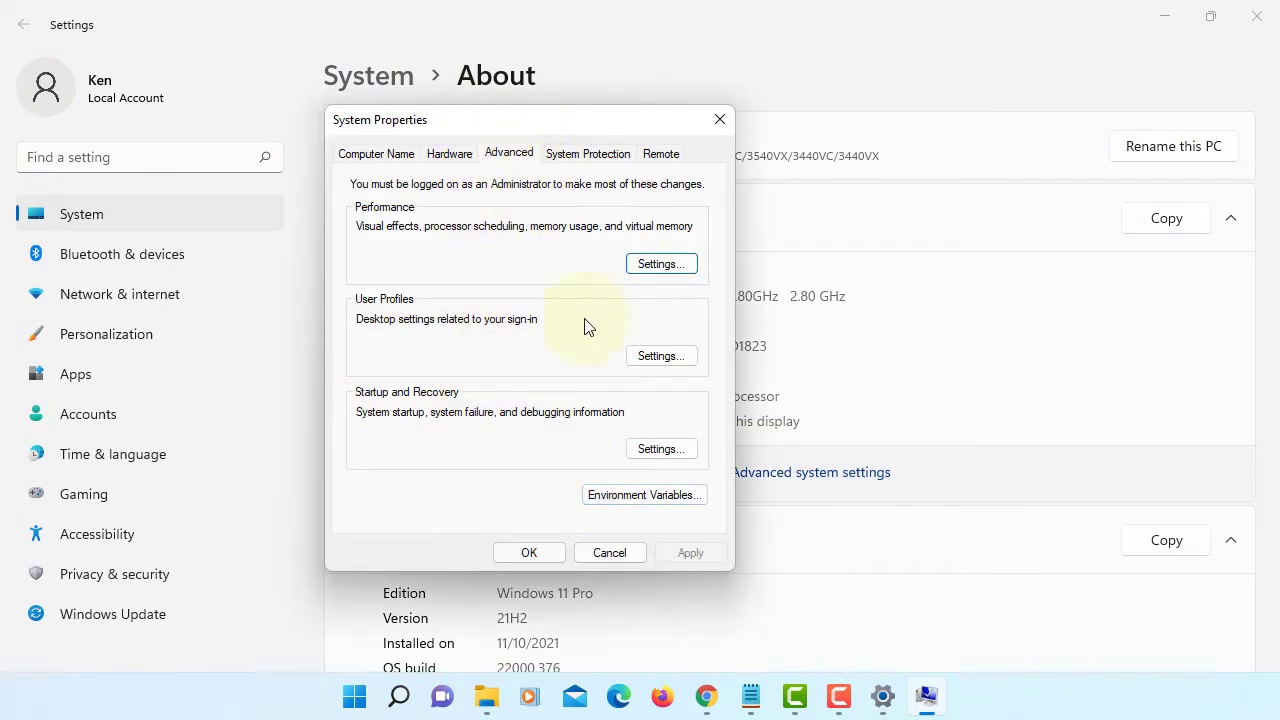
pyautogui.click(644, 494)
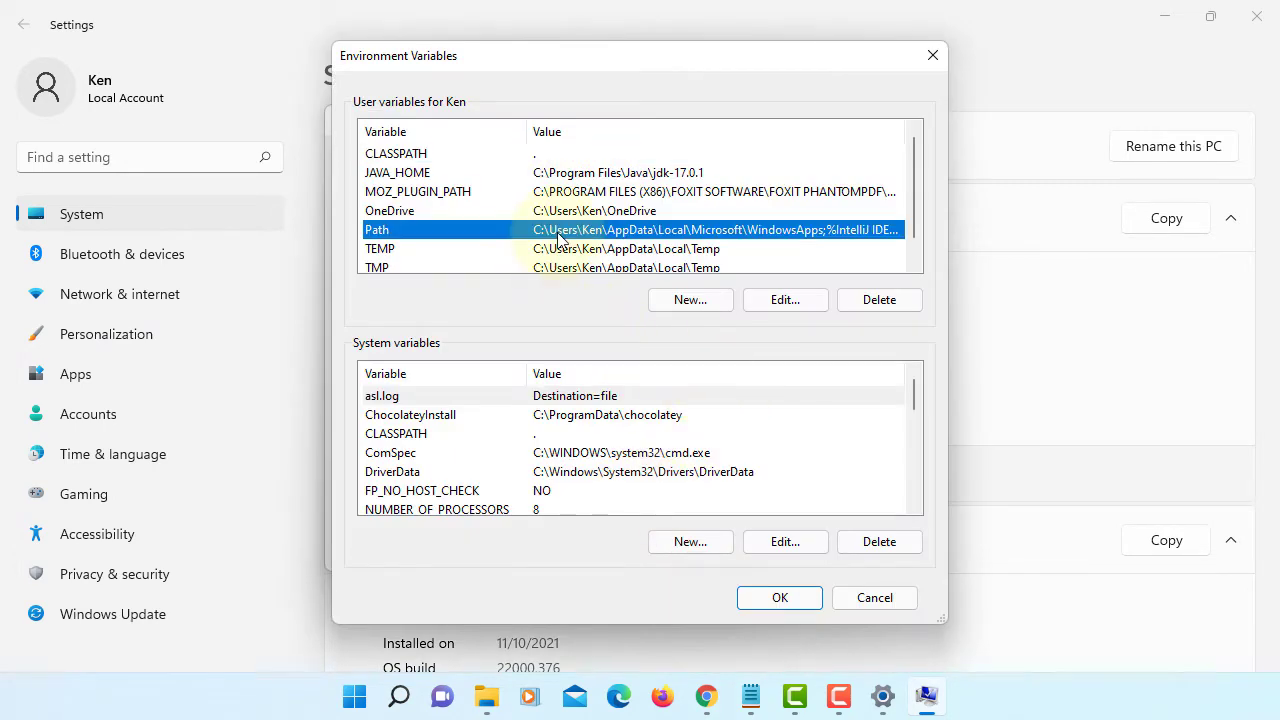
pyautogui.moveTo(676, 264)
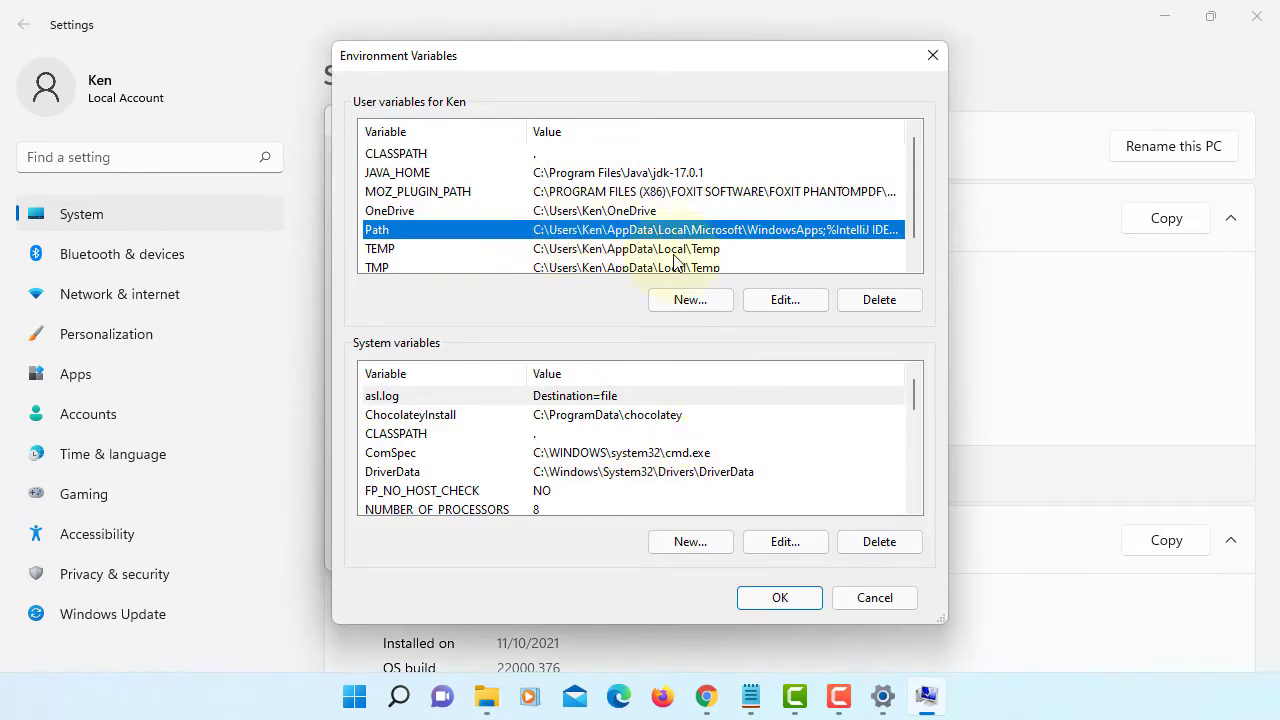
pyautogui.click(784, 300)
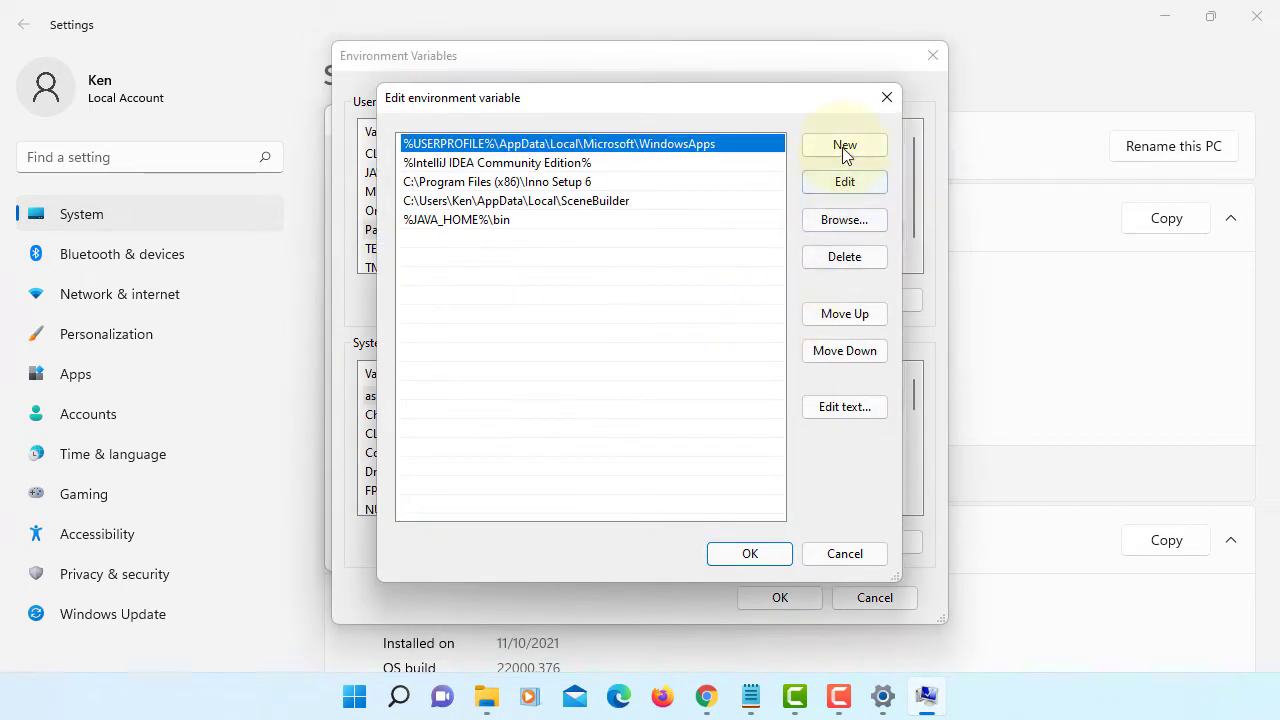
# Add C:\Program Files (x86)\WiX Toolset v3.11\bin to Path, save, and close the system windows
pyautogui.click(844, 144)
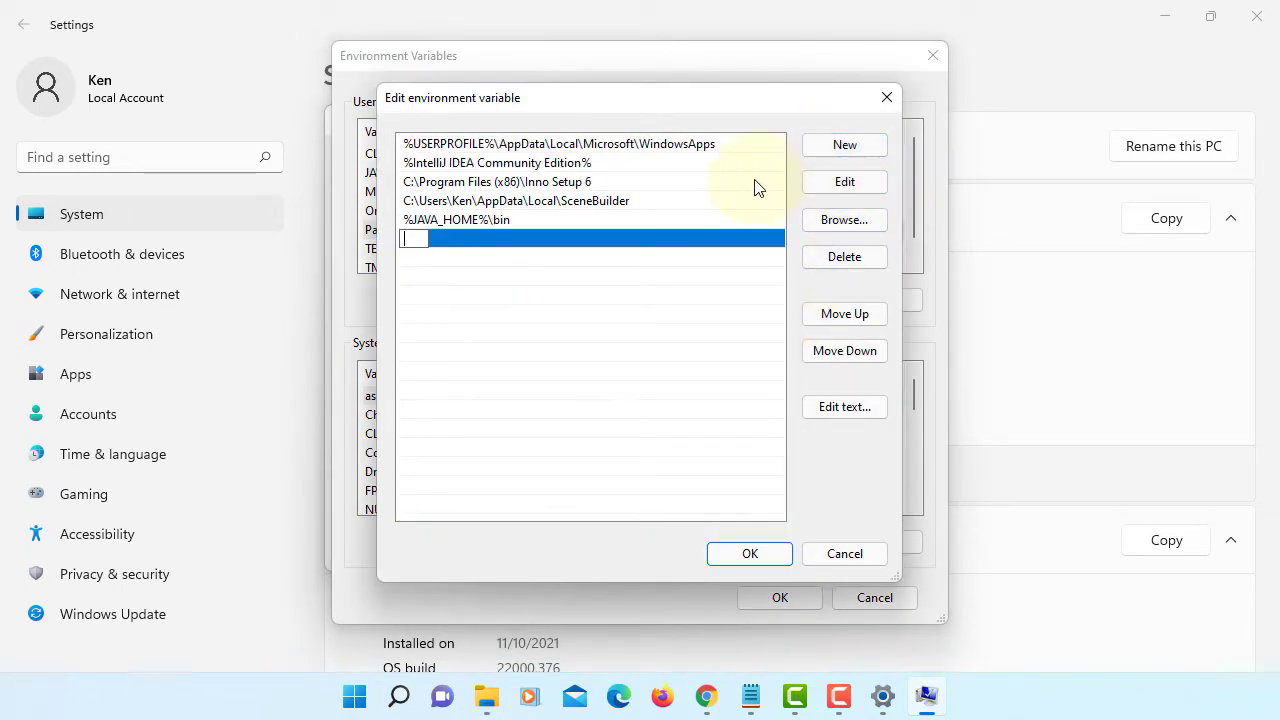
pyautogui.write('C:\\Program Files (x86)\\WiX Toolset v3.11\\bin')
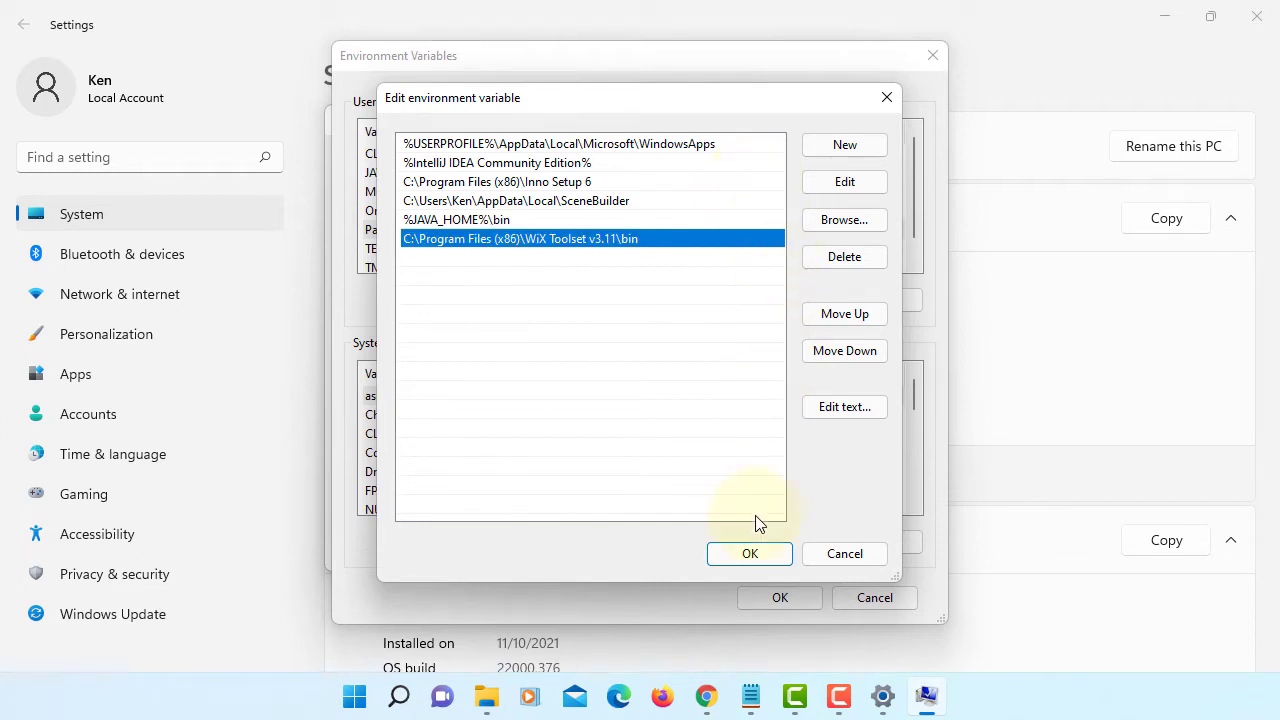
pyautogui.click(750, 552)
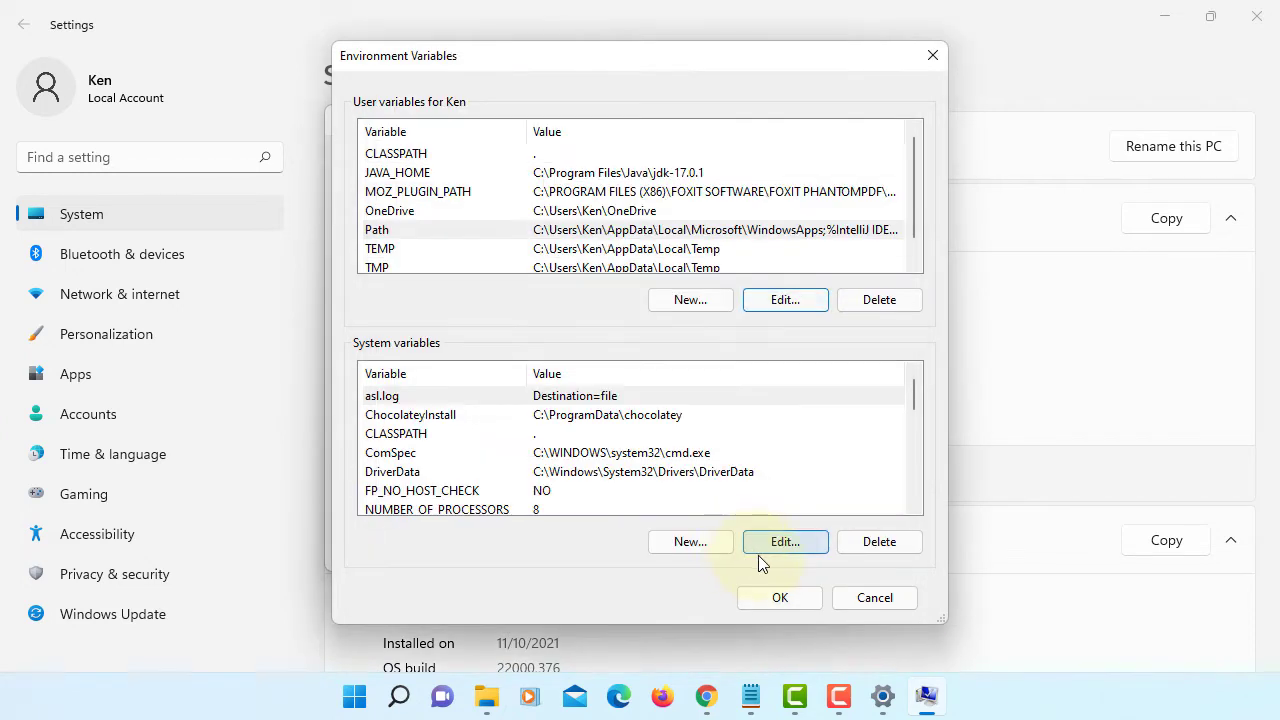
pyautogui.click(874, 596)
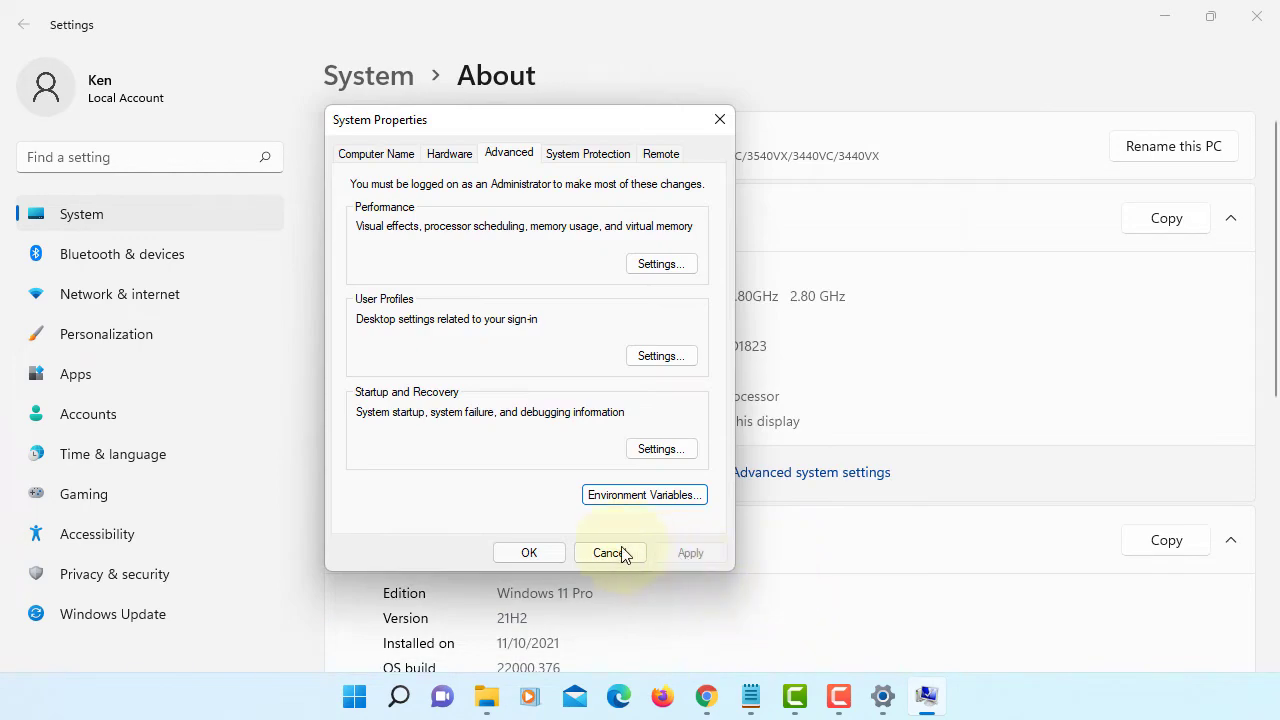
pyautogui.click(610, 552)
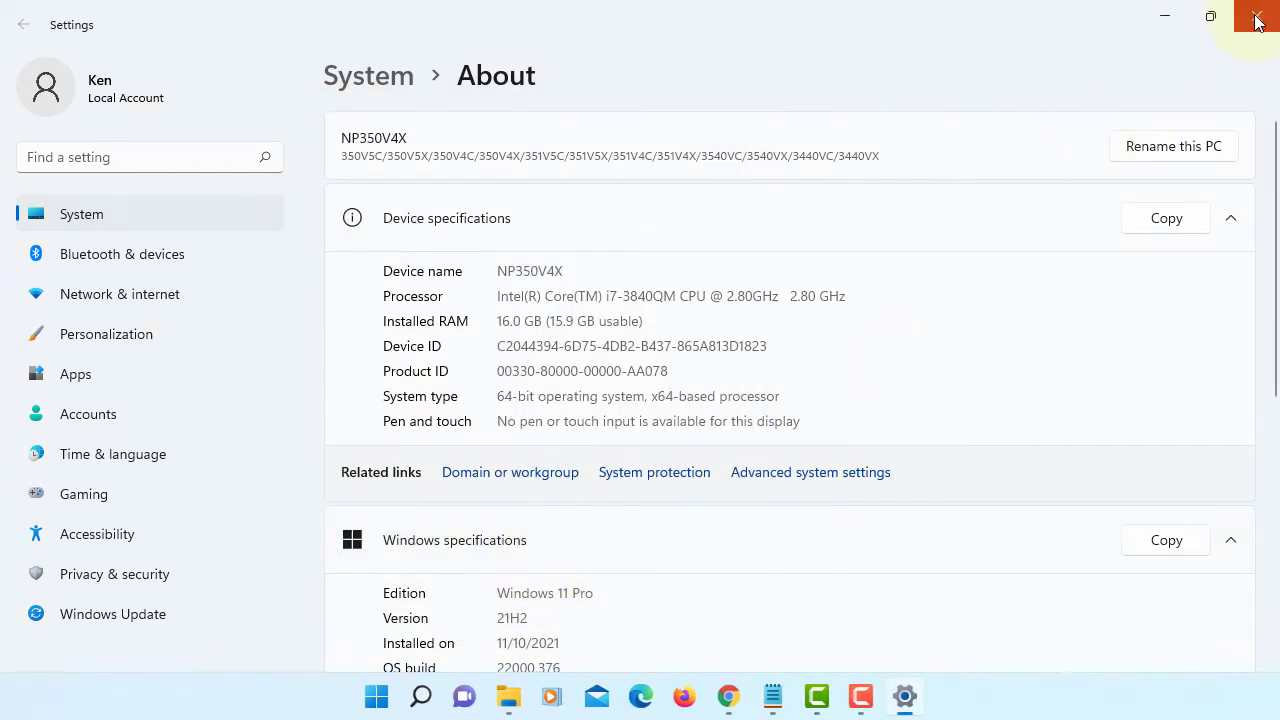
pyautogui.click(1256, 20)
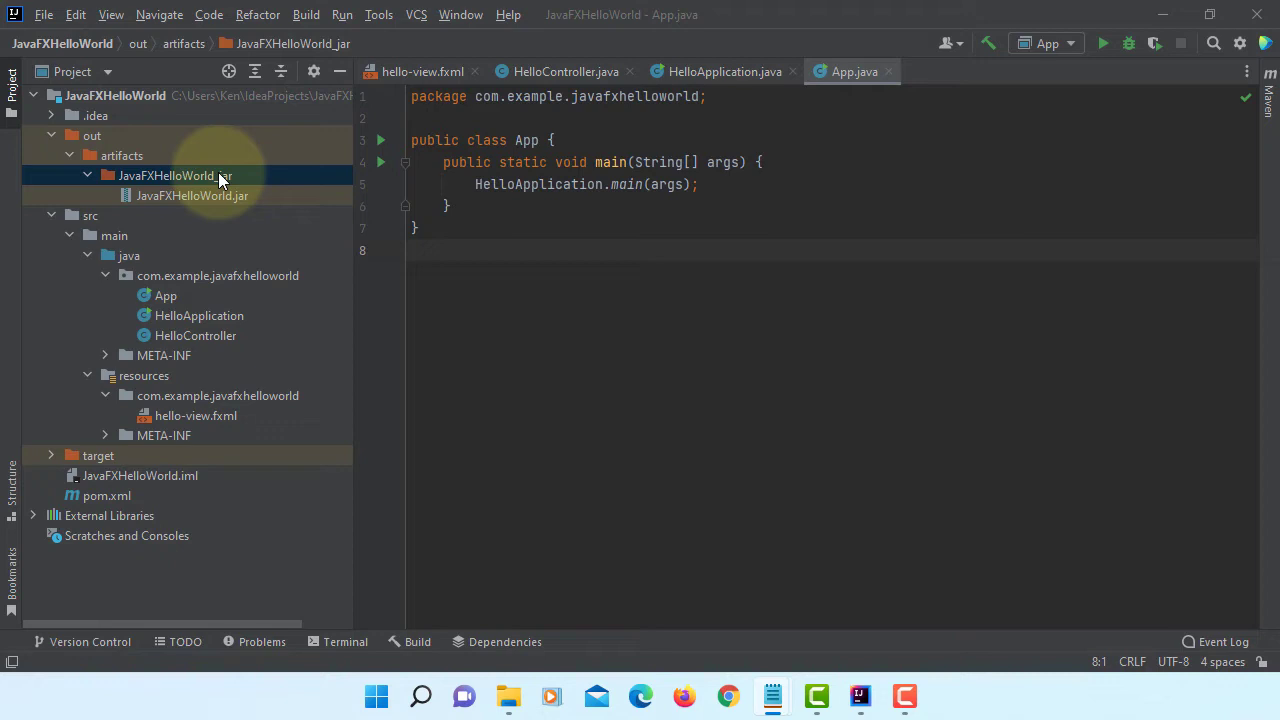
# Open a terminal in the out\artifacts\JavaFXHelloWorld_jar folder via Open In > Terminal
pyautogui.rightClick(176, 176)
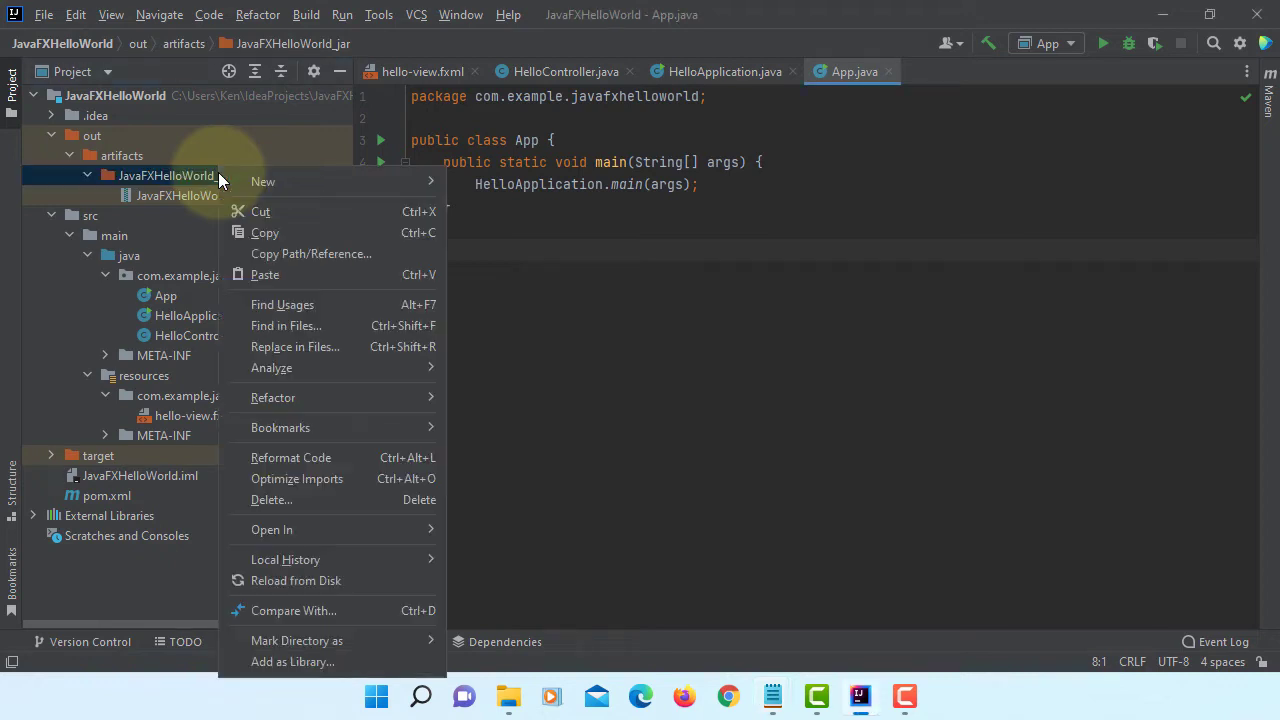
pyautogui.moveTo(292, 456)
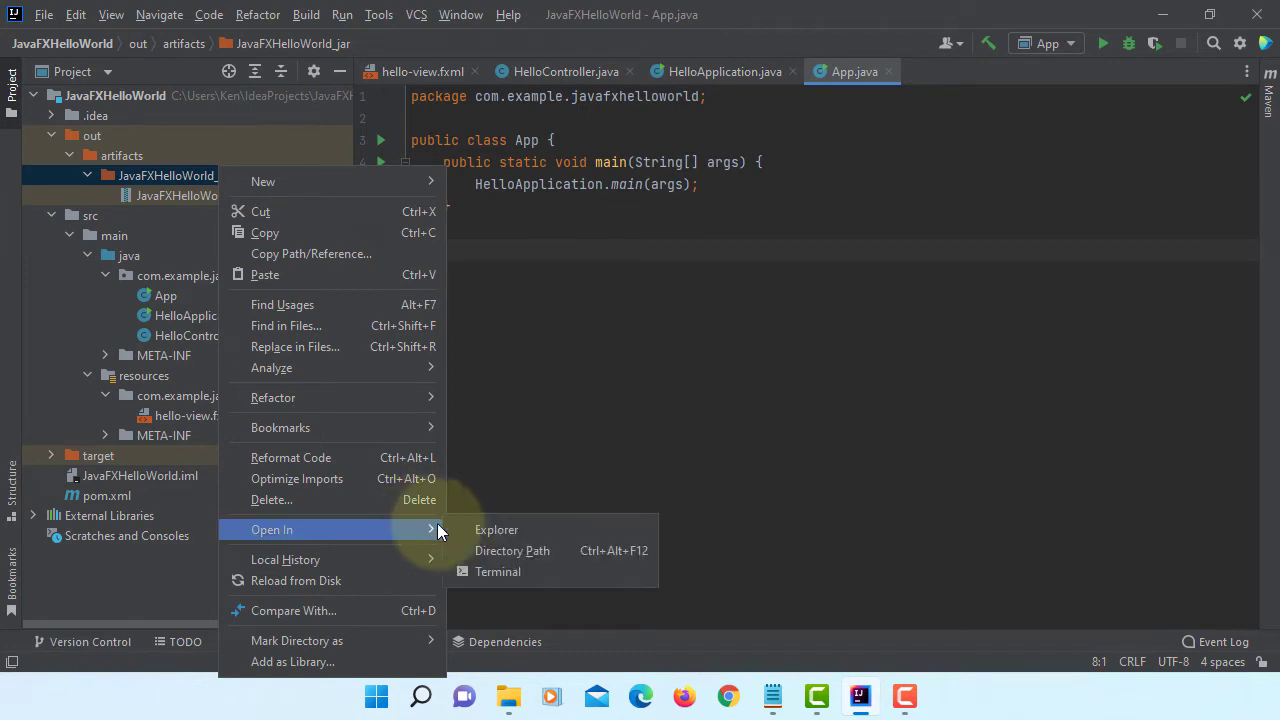
pyautogui.click(496, 572)
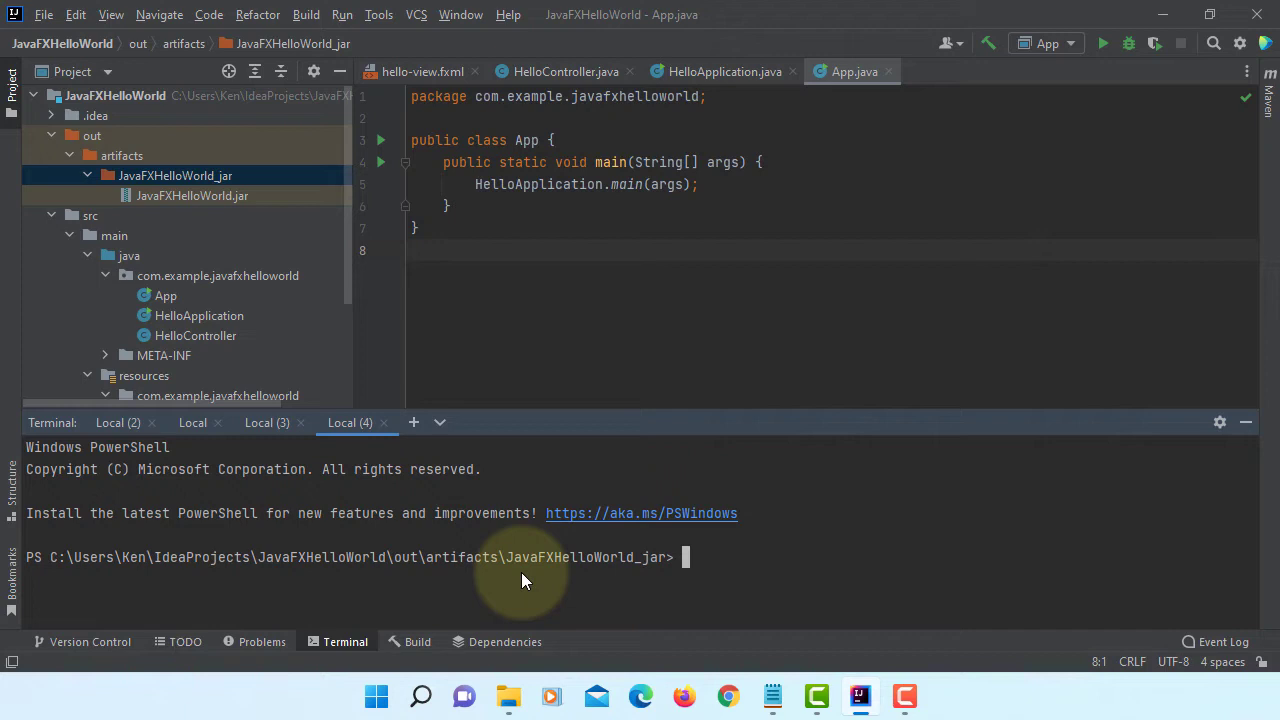
pyautogui.moveTo(532, 576)
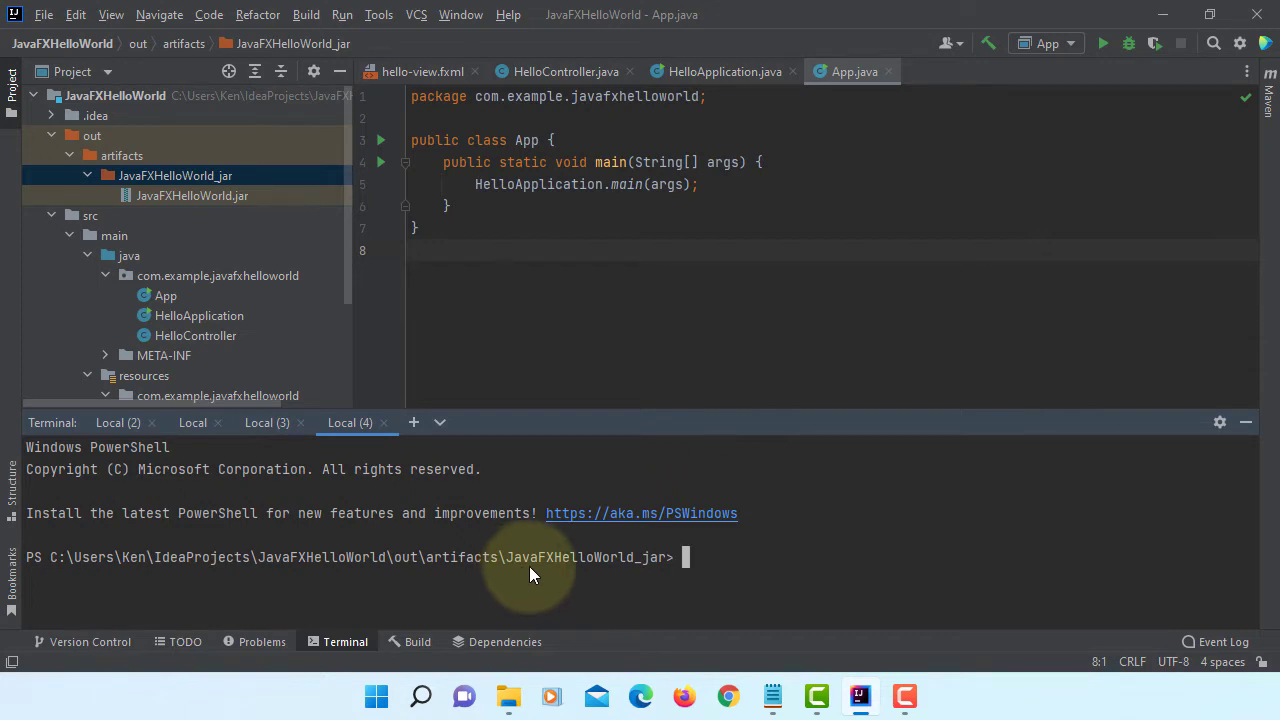
pyautogui.moveTo(764, 604)
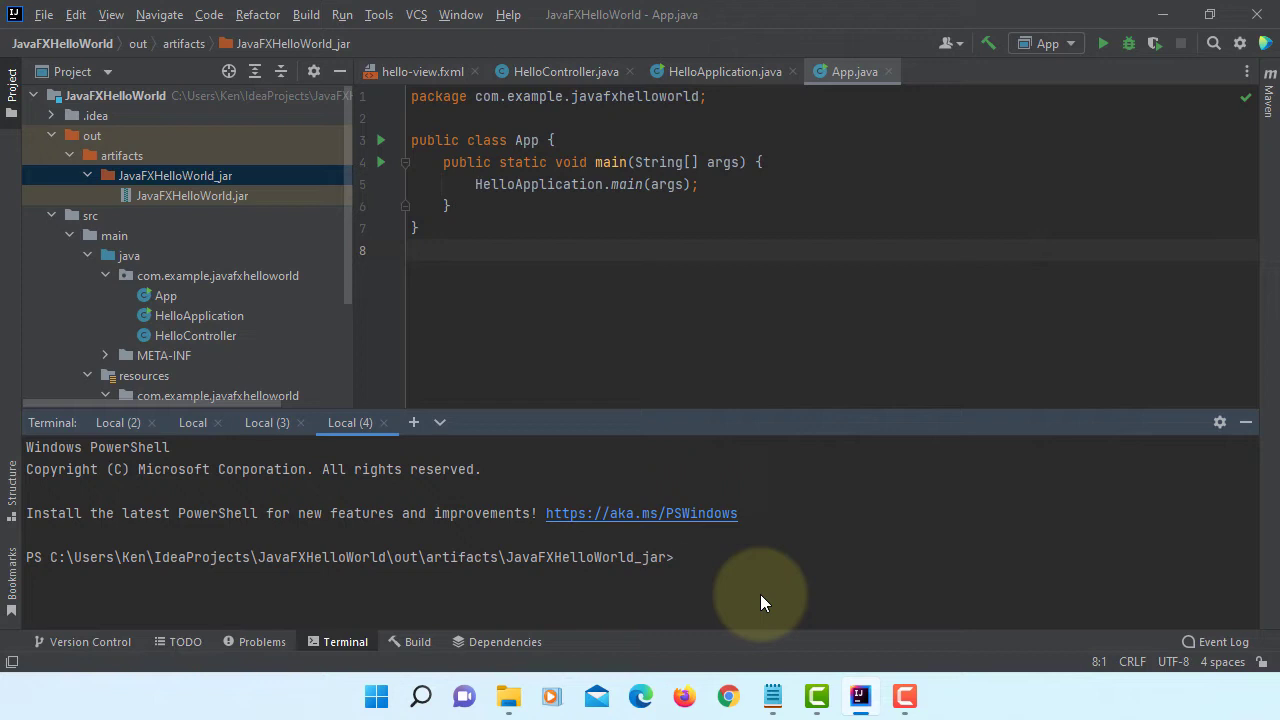
# Begin the command: jpackage --type exe --input
pyautogui.write('j')
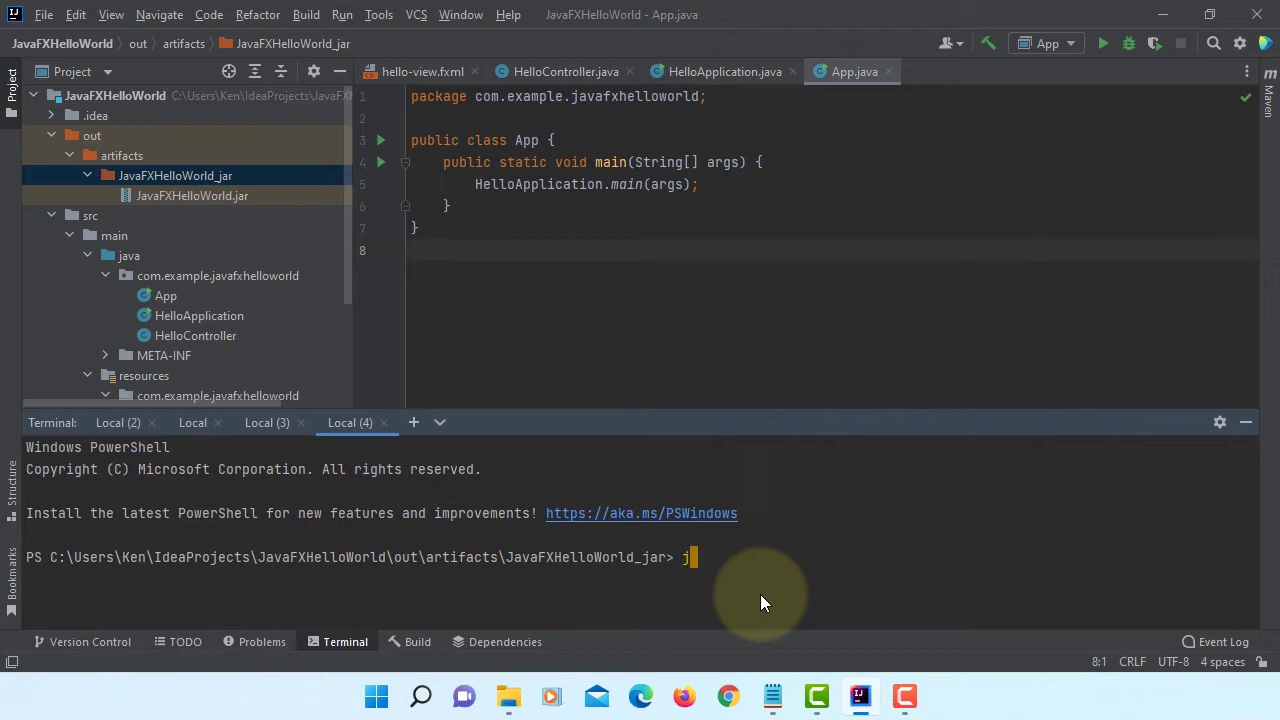
pyautogui.write('package')
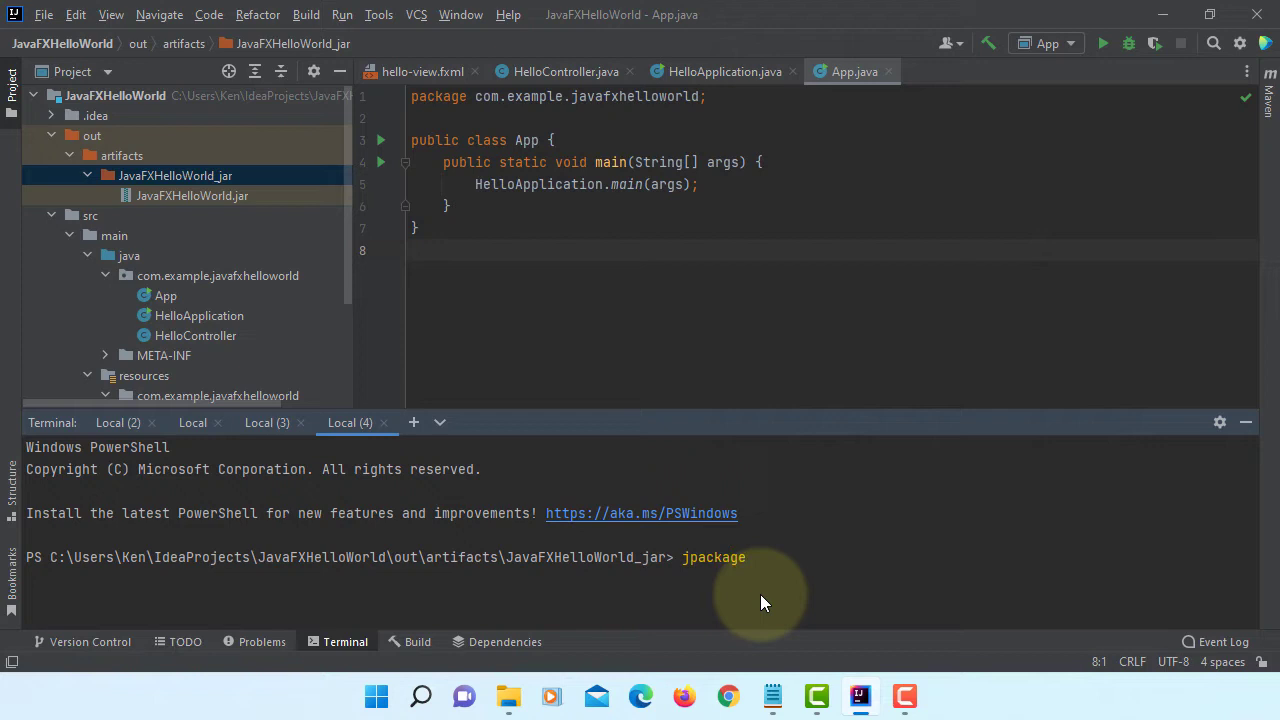
pyautogui.click(750, 556)
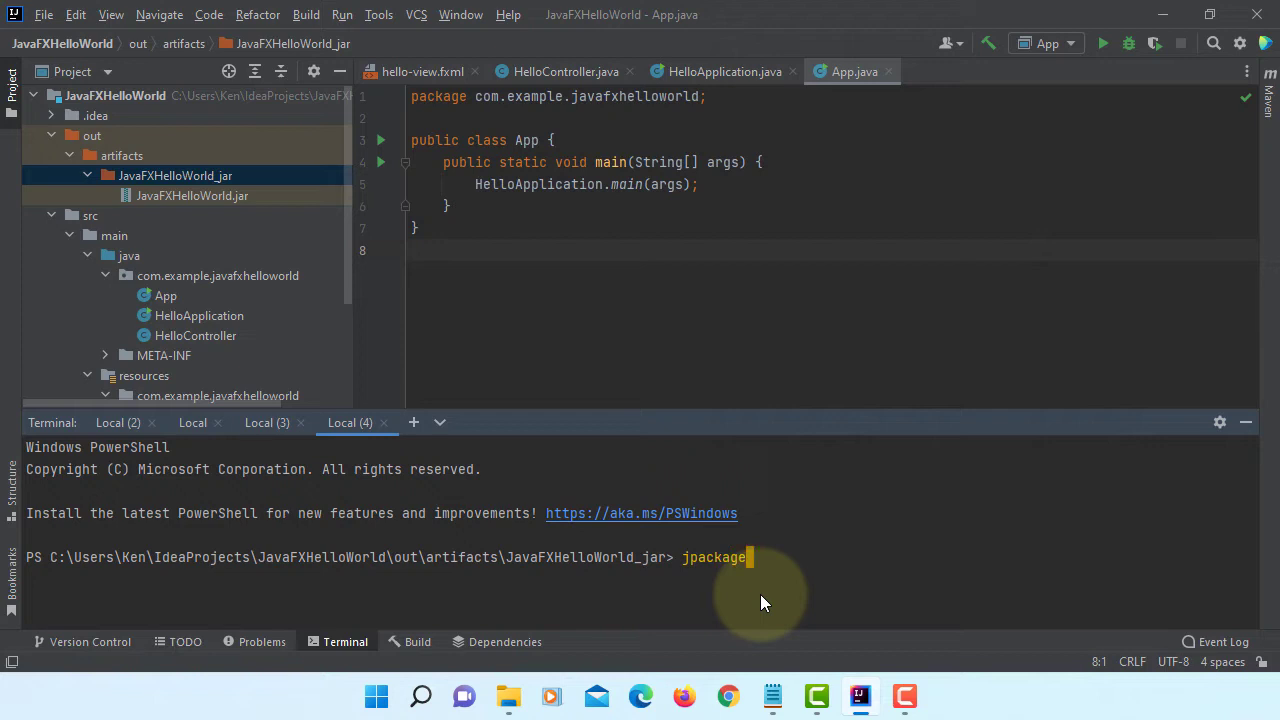
pyautogui.write('-')
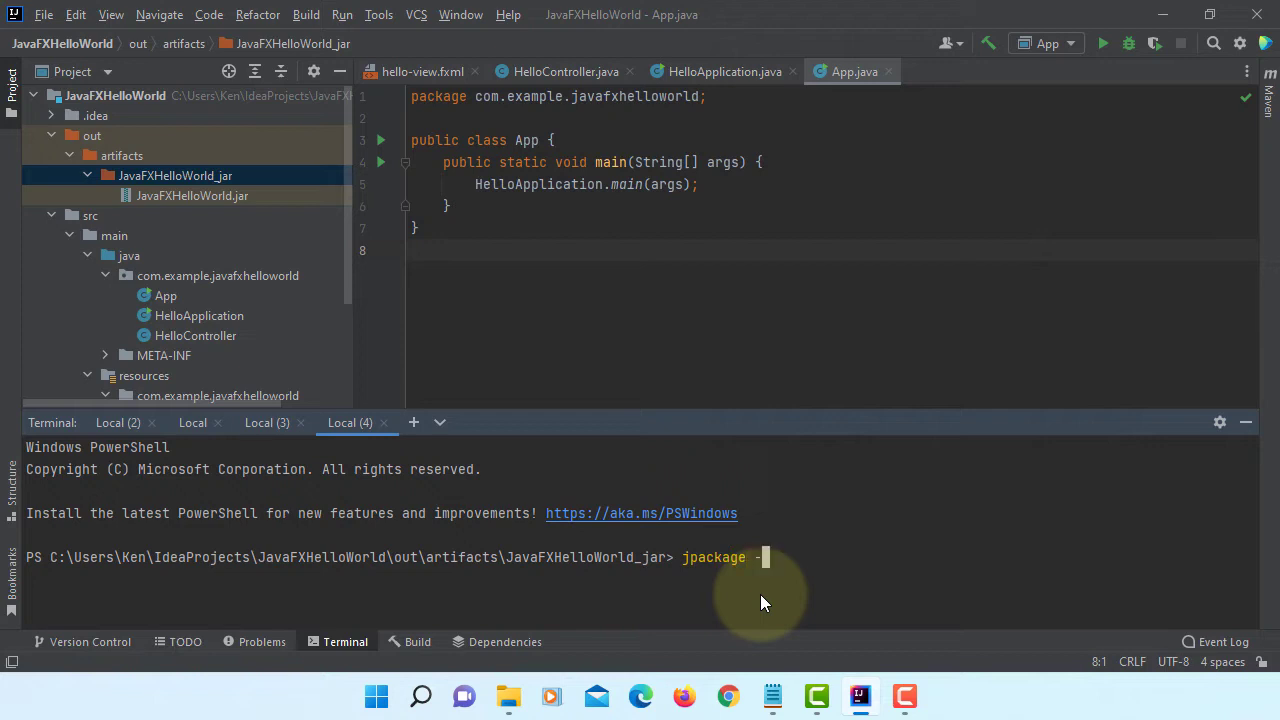
pyautogui.write('--type')
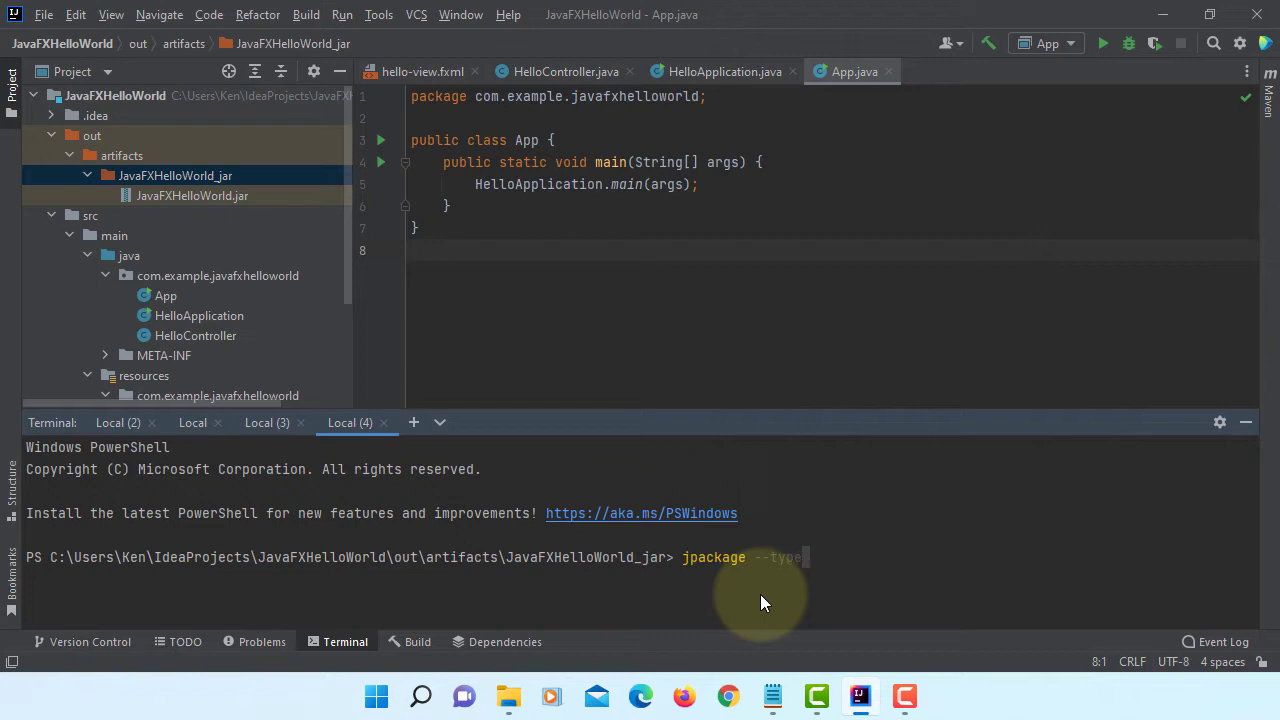
pyautogui.write('exe')
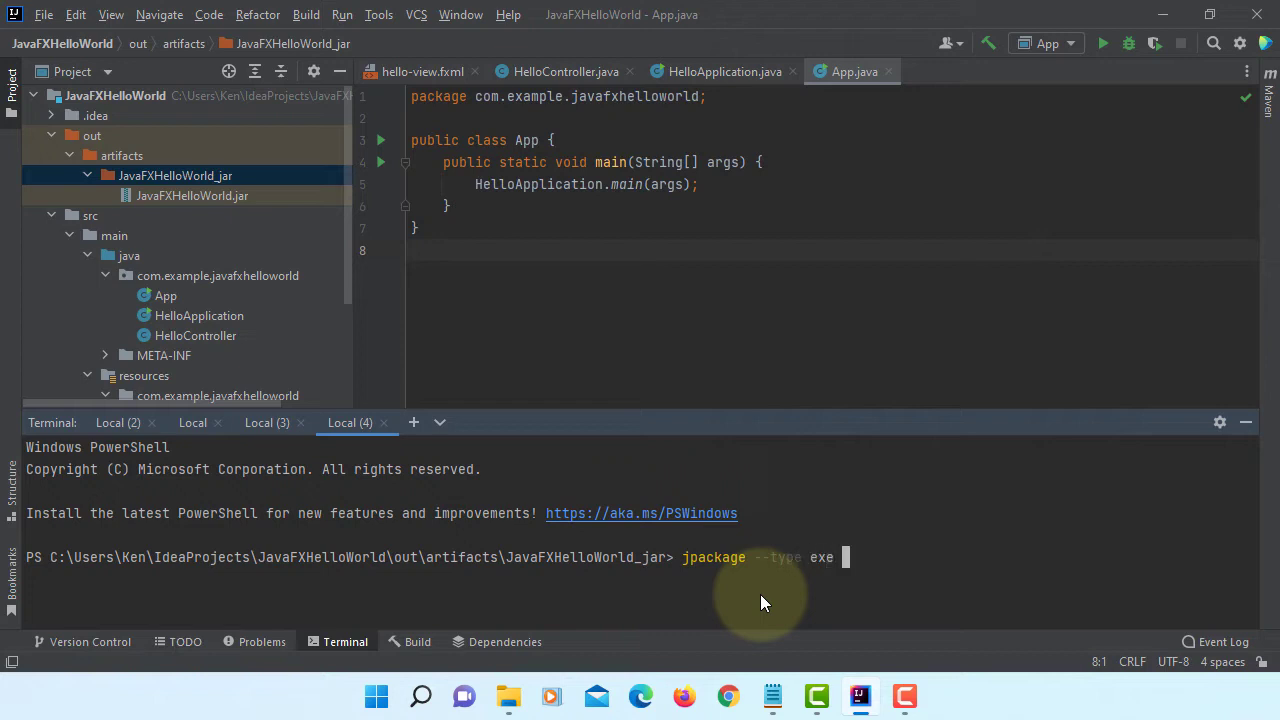
pyautogui.write('--input .')
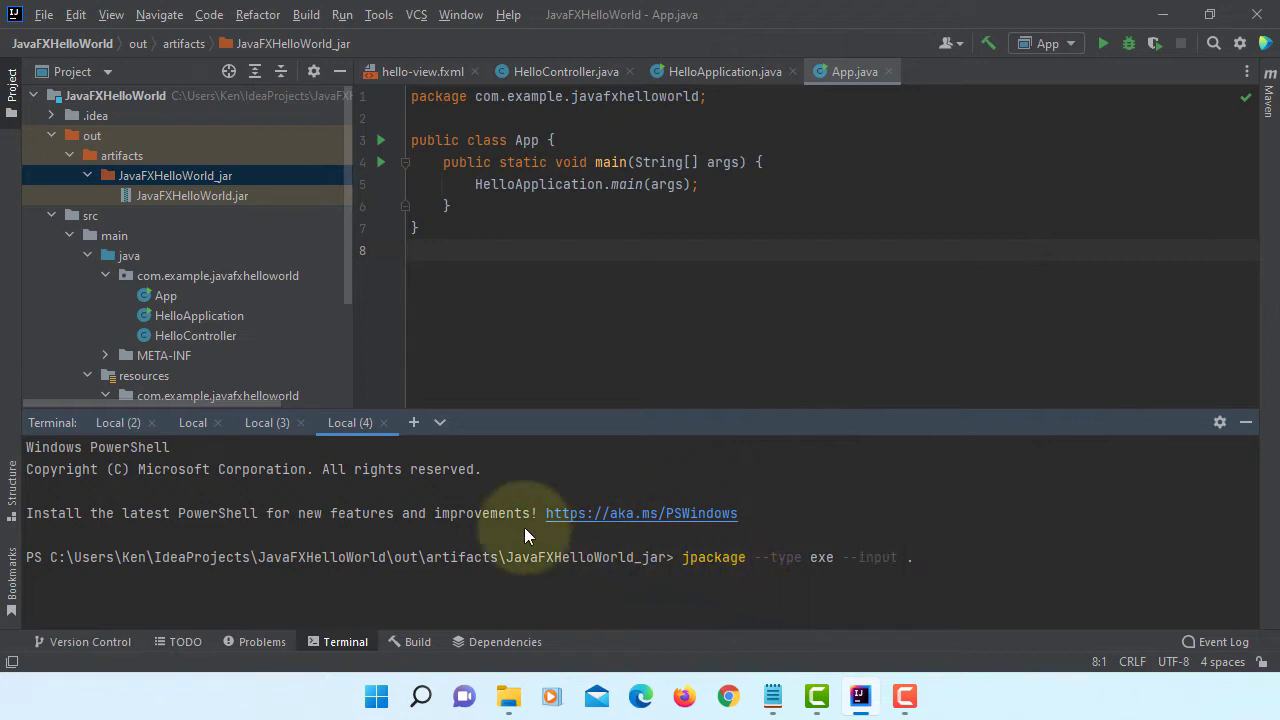
pyautogui.moveTo(656, 560)
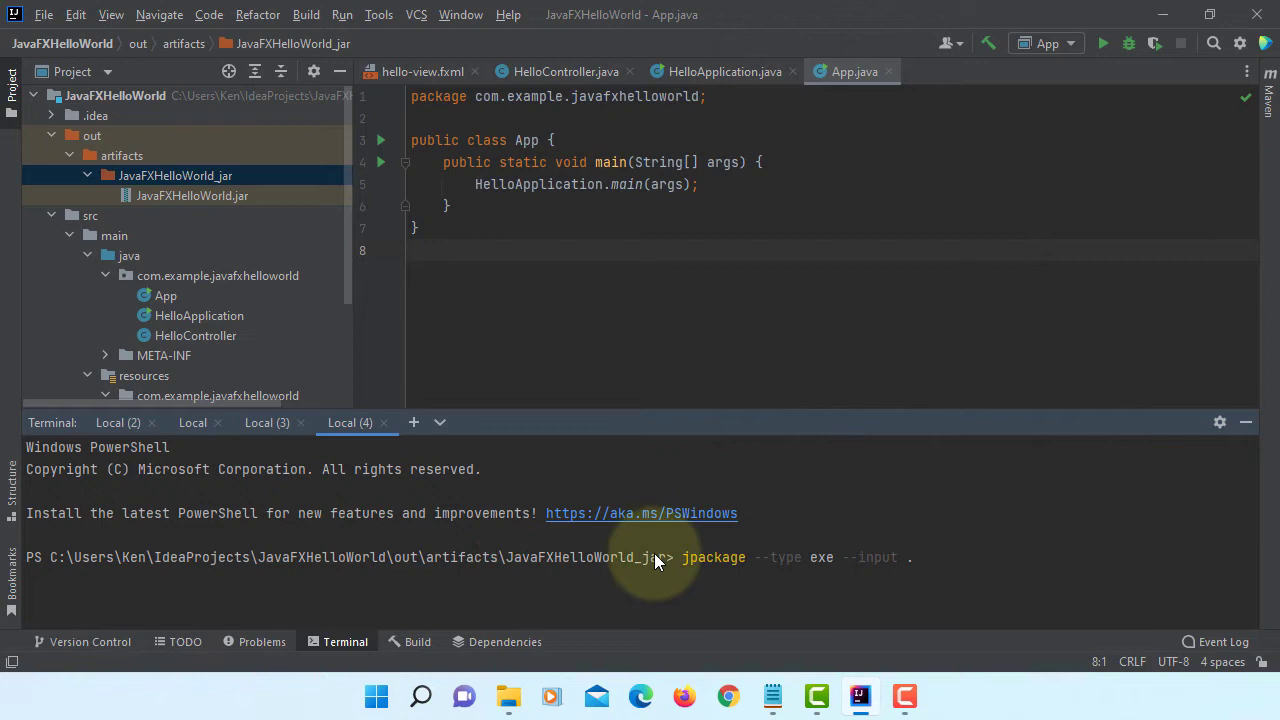
pyautogui.moveTo(392, 252)
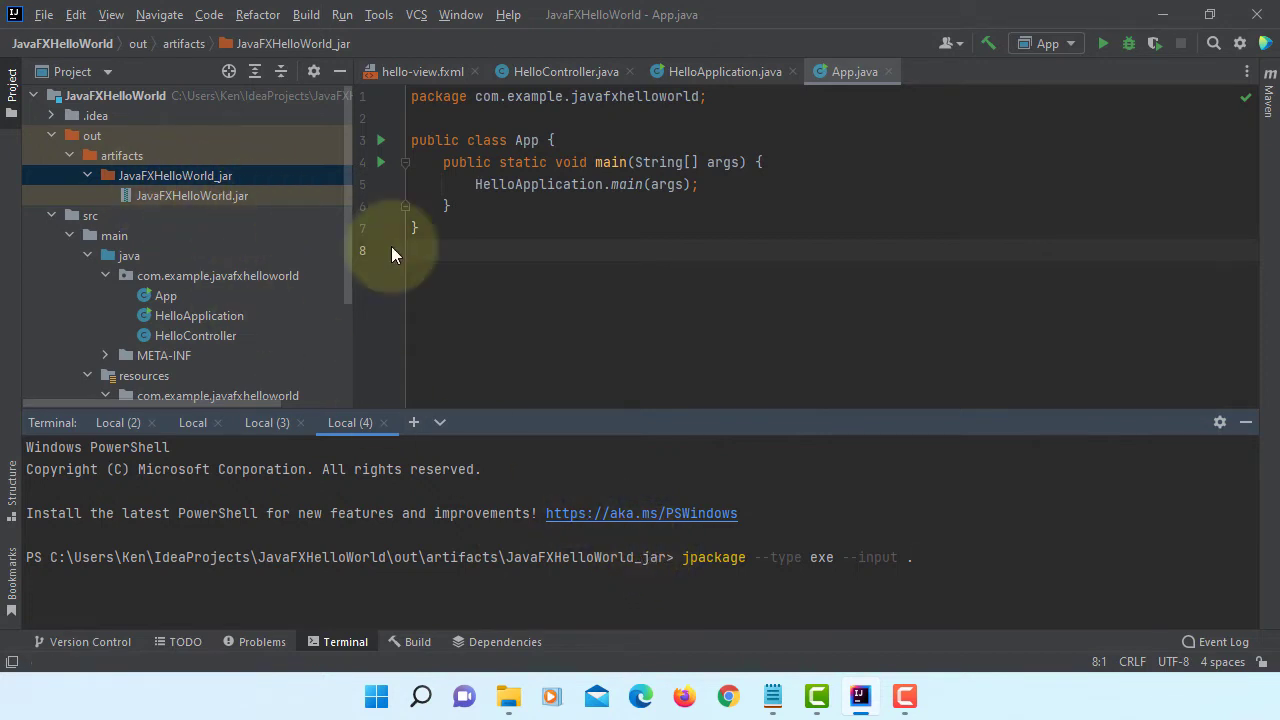
pyautogui.moveTo(950, 580)
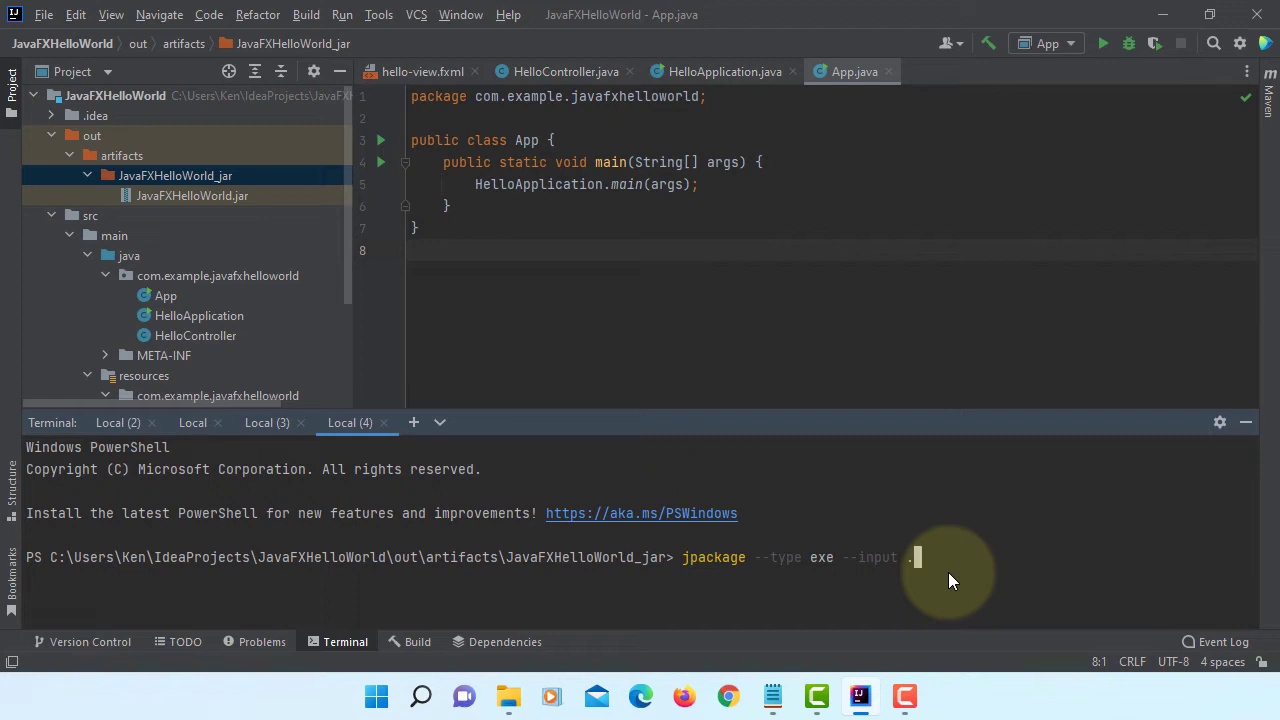
# Continue with --dest . --main-jar .\JavaFXHelloWorld.jar
pyautogui.write('--dest')
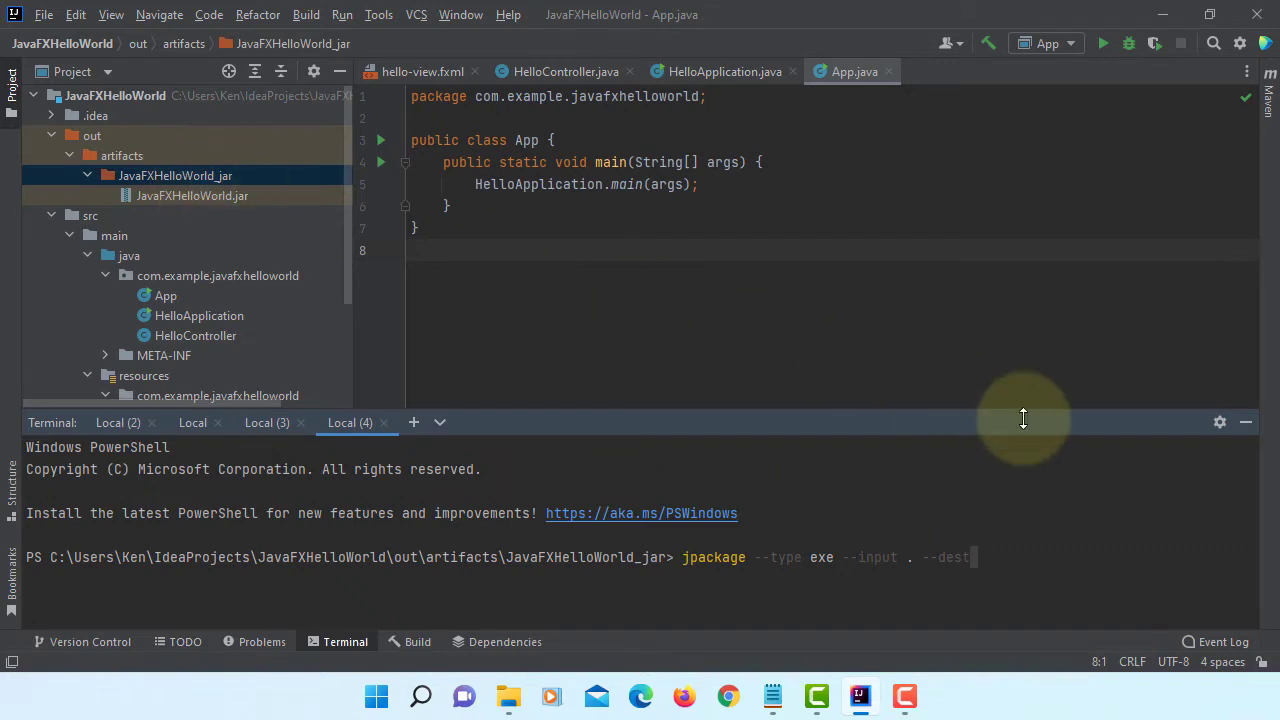
pyautogui.write('.')
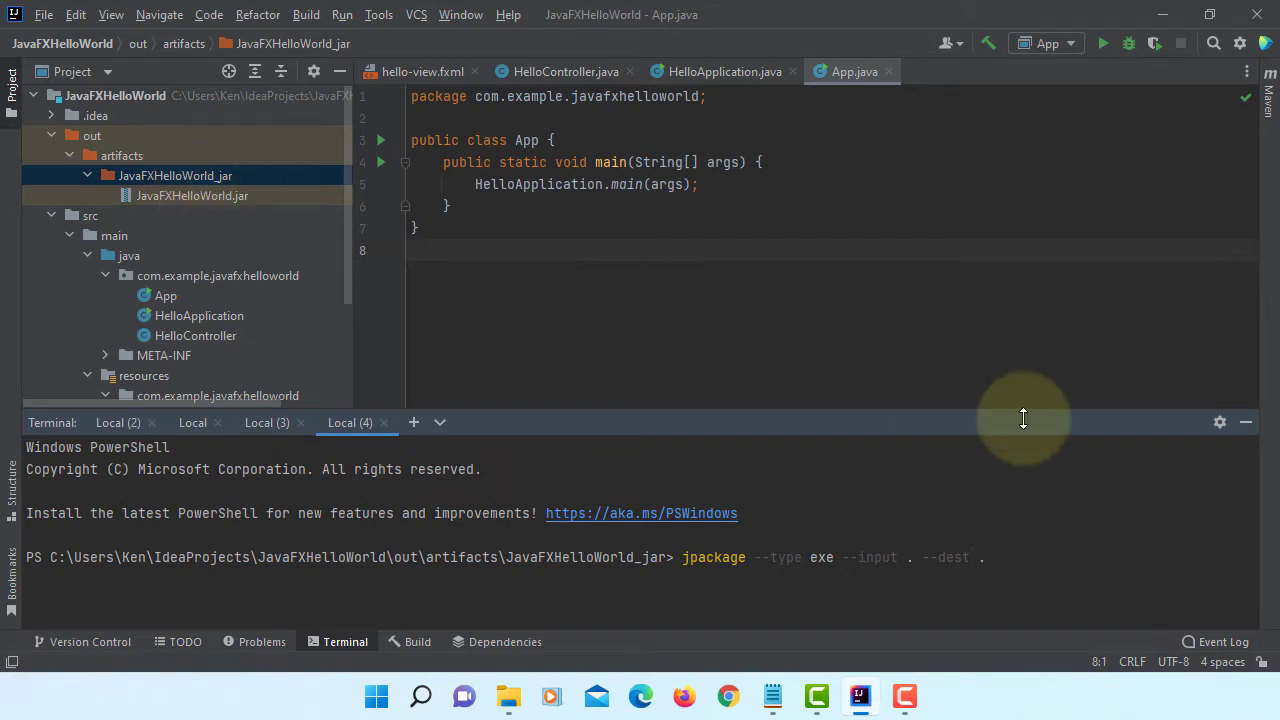
pyautogui.write('--main-j')
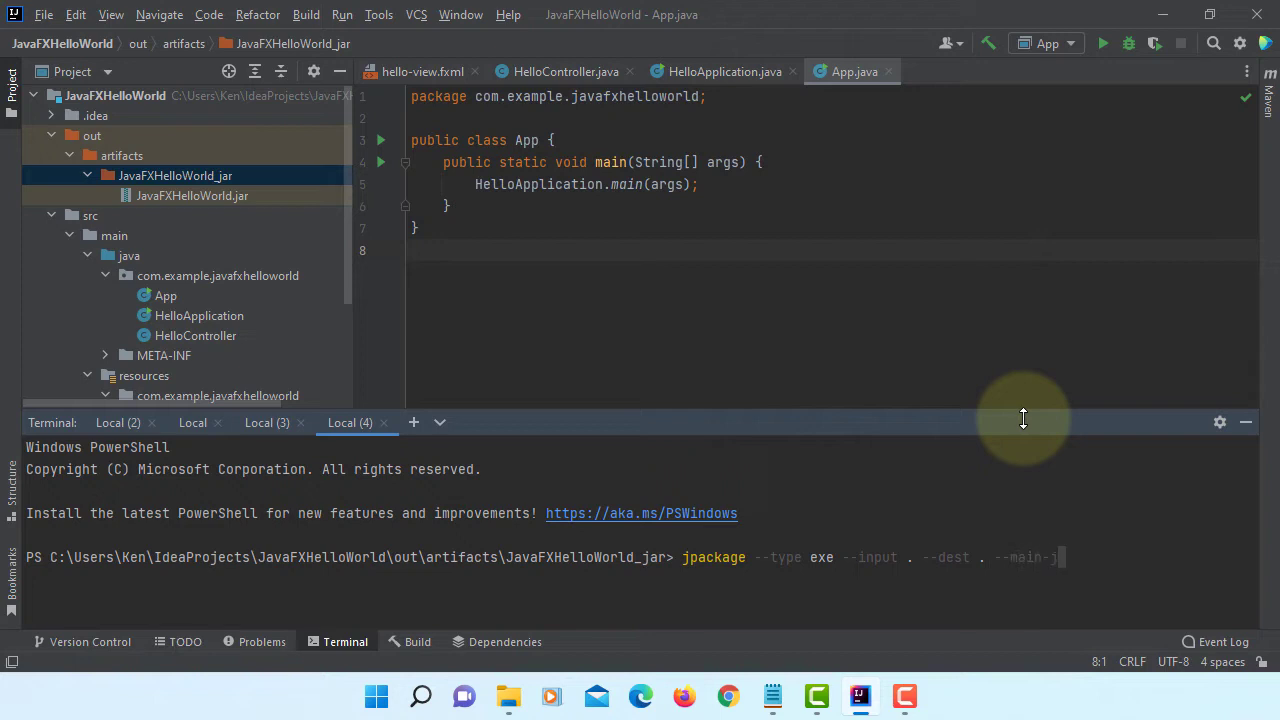
pyautogui.write('.\\')
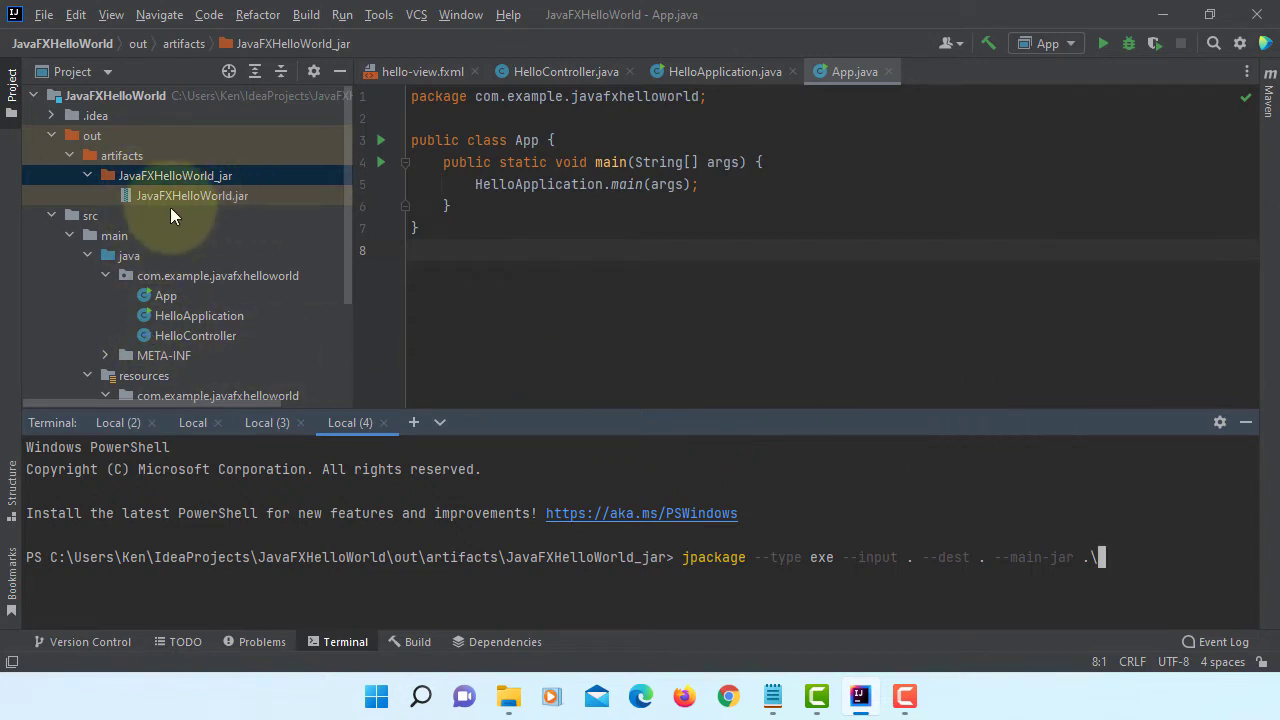
pyautogui.write('JavaFX')
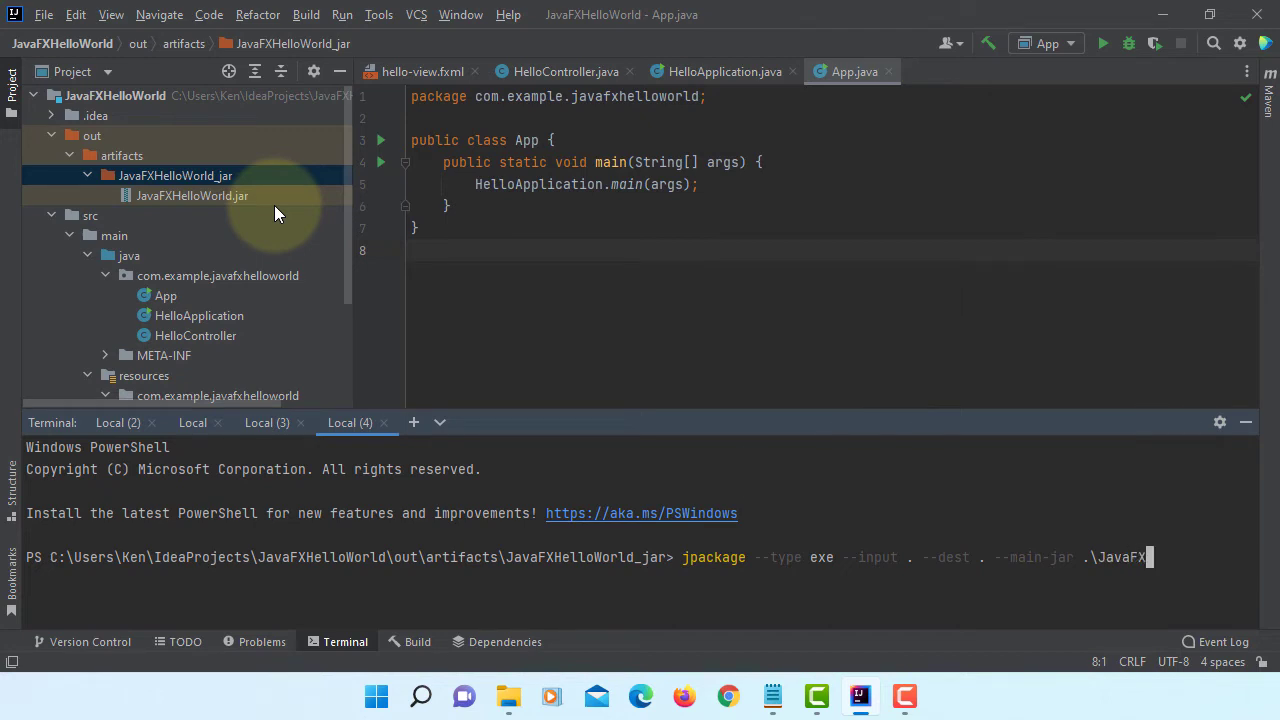
pyautogui.write('elloWorld.jar')
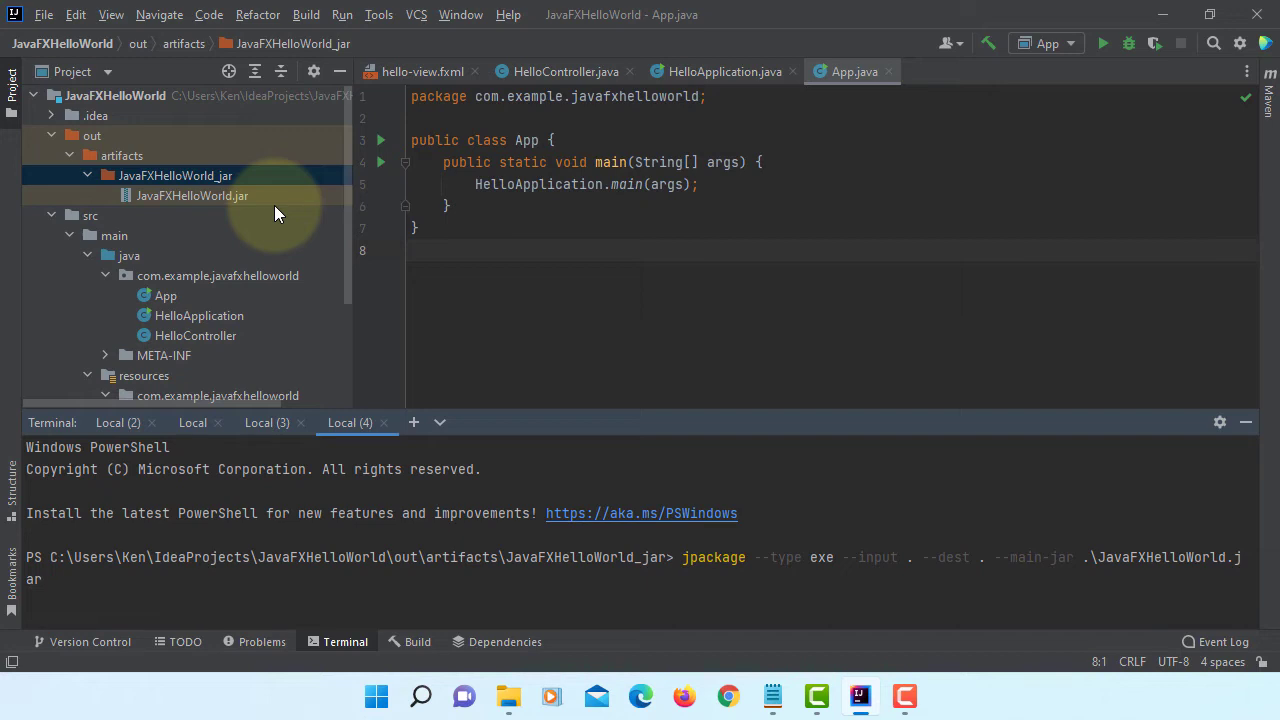
# Append --main-class com.example.javafxhelloworld.App --module-path "" to the jpackage command
pyautogui.write('--main-class')
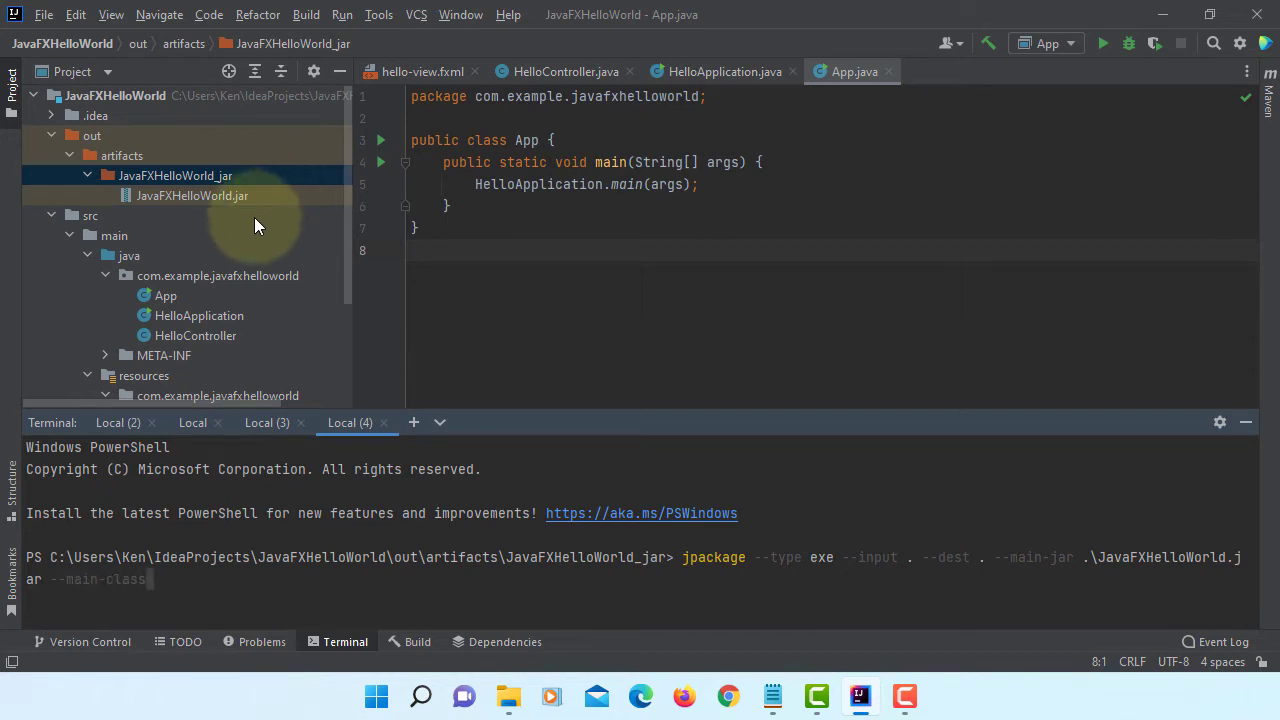
pyautogui.moveTo(180, 316)
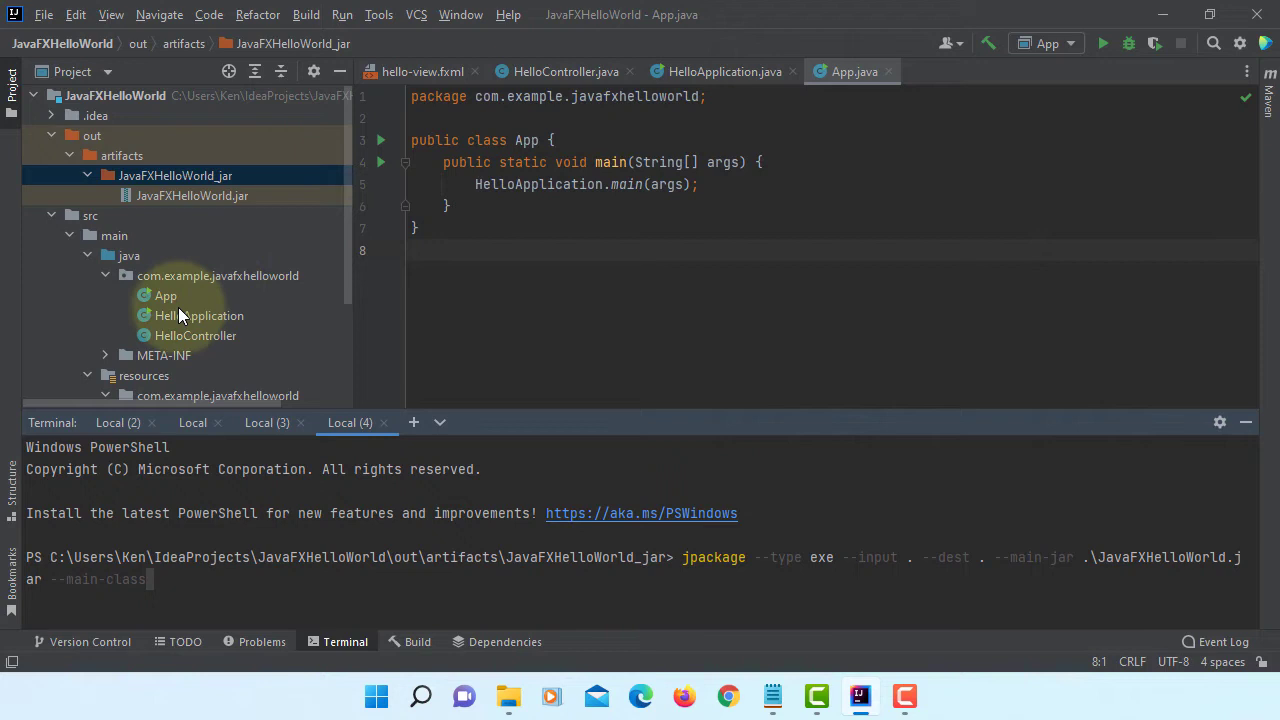
pyautogui.moveTo(250, 278)
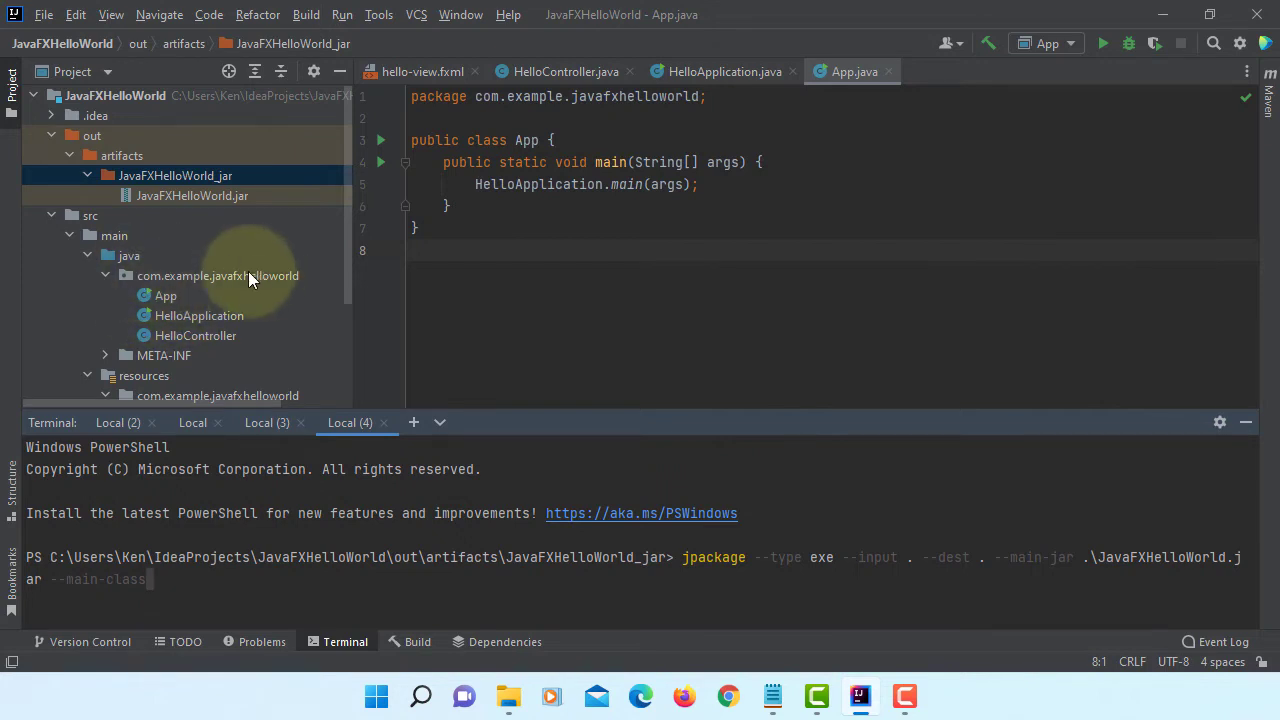
pyautogui.moveTo(190, 304)
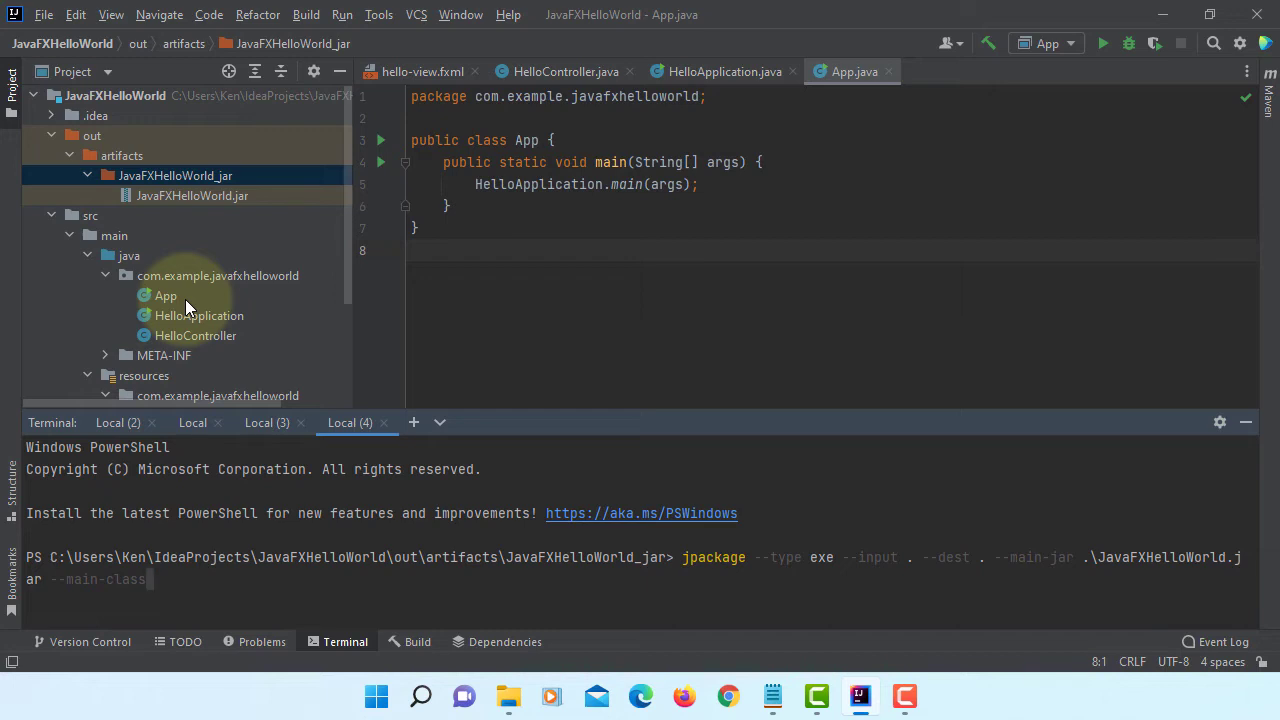
pyautogui.write('com.example.javafxhell')
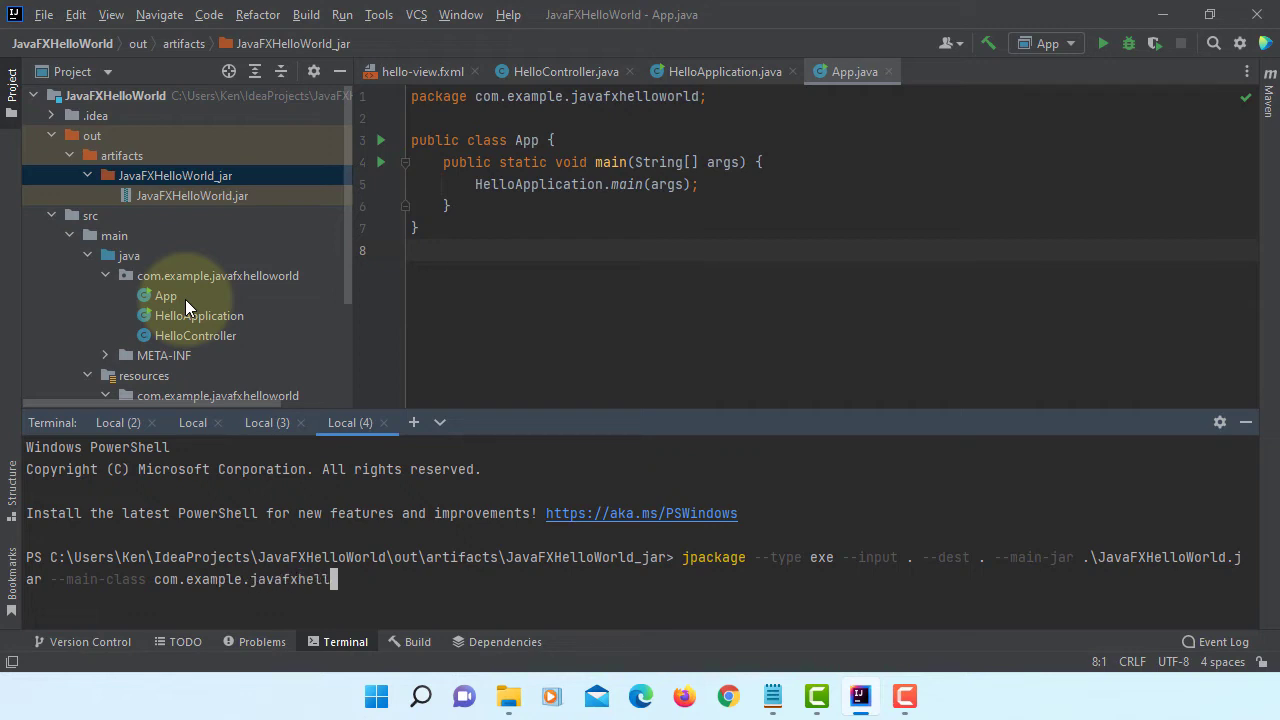
pyautogui.write('world')
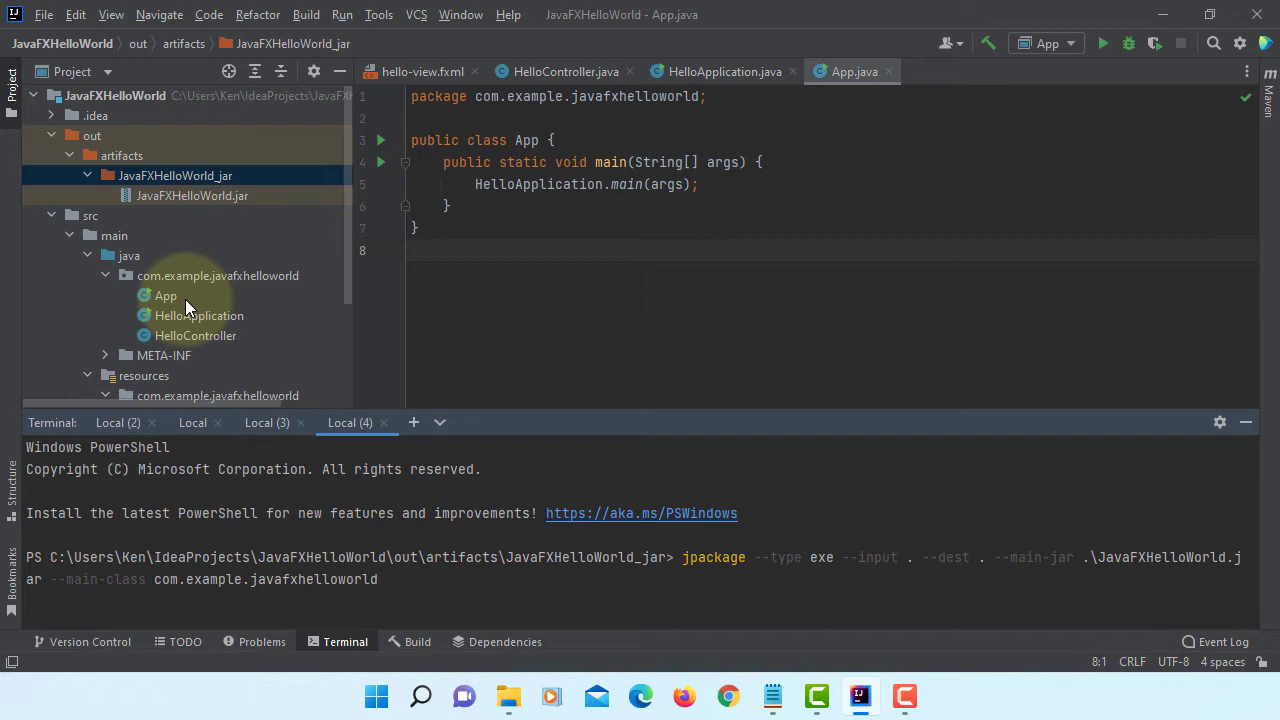
pyautogui.write('.A')
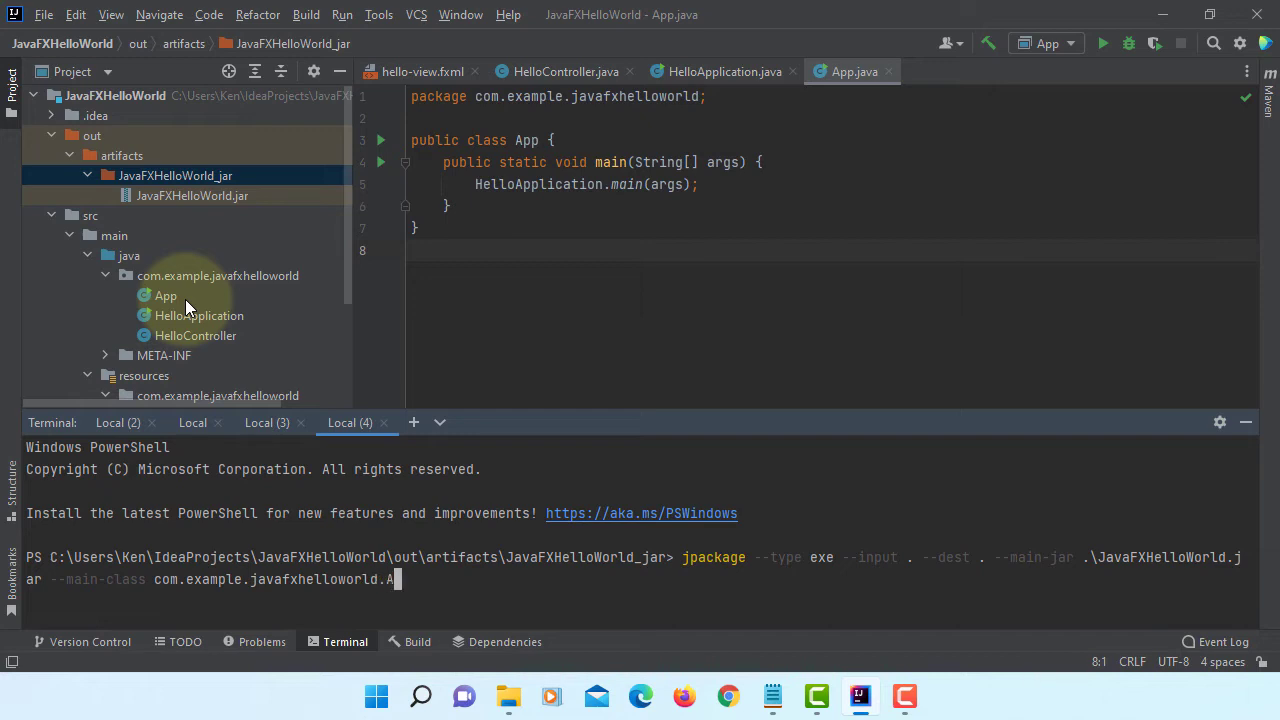
pyautogui.write('pp --')
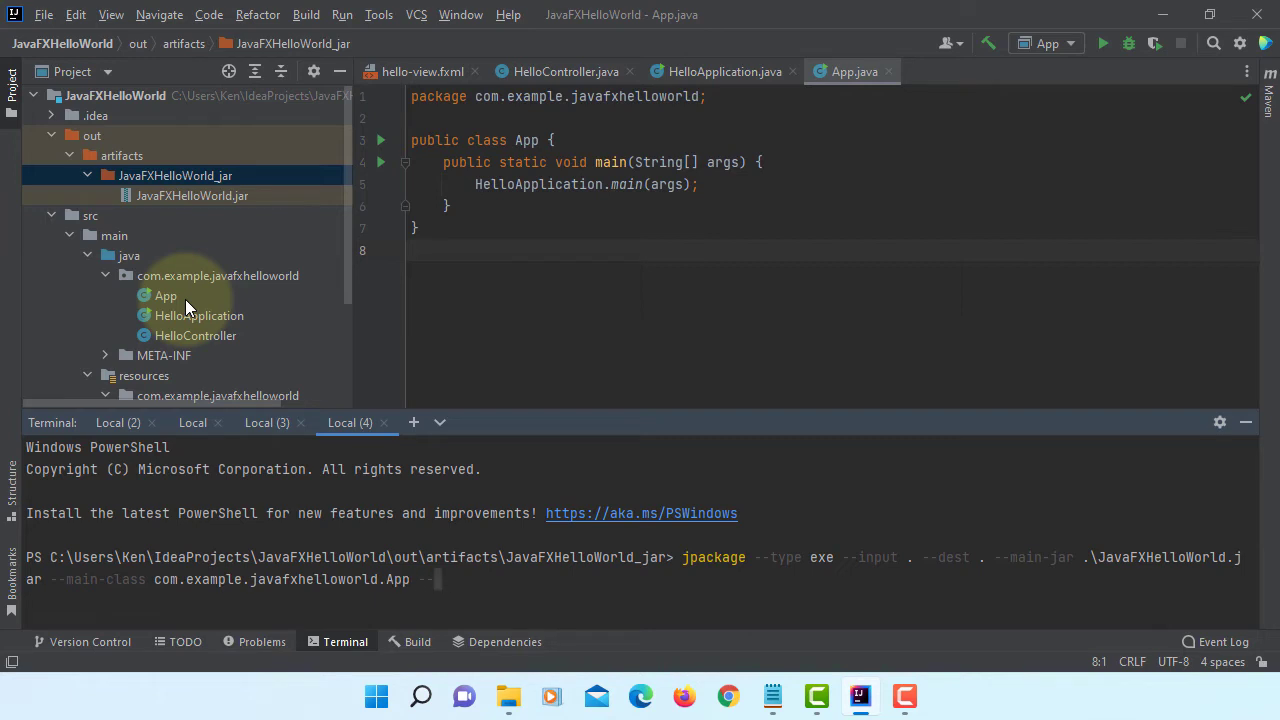
pyautogui.write('--module-path')
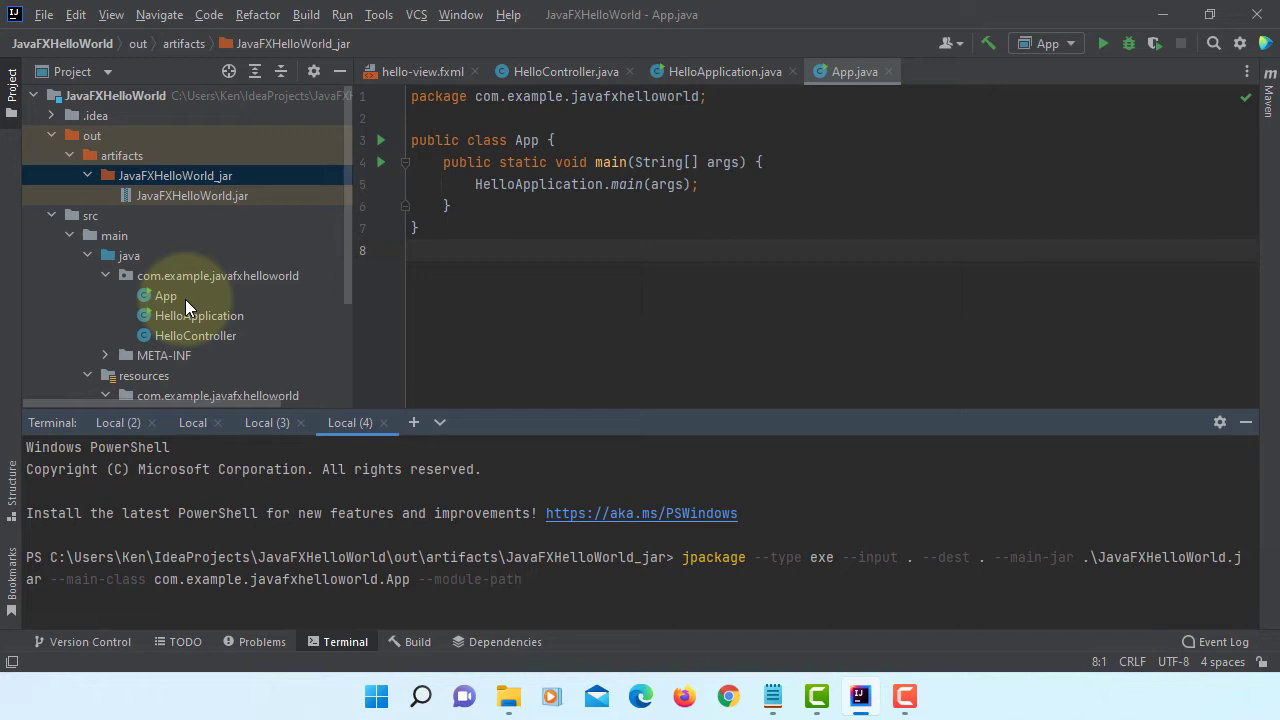
pyautogui.write('"')
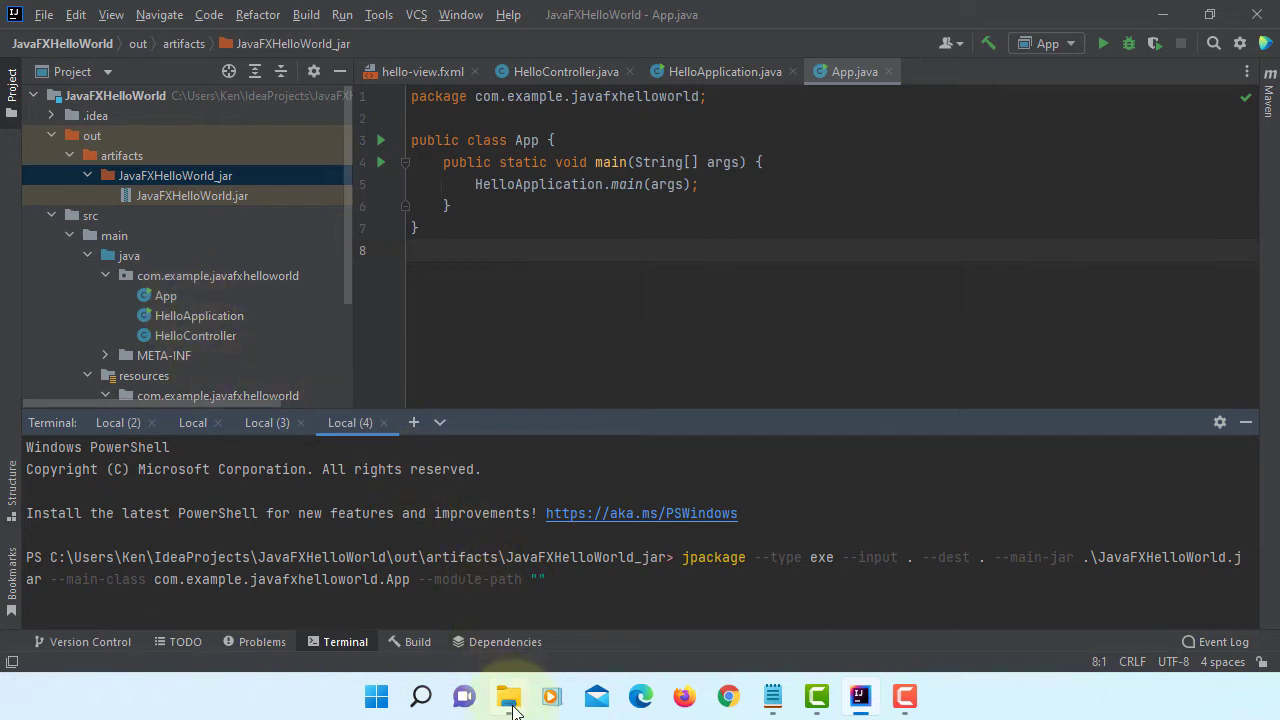
# Copy the javafx-jmods-17.0.1 folder path from File Explorer into the jpackage module path
pyautogui.click(508, 696)
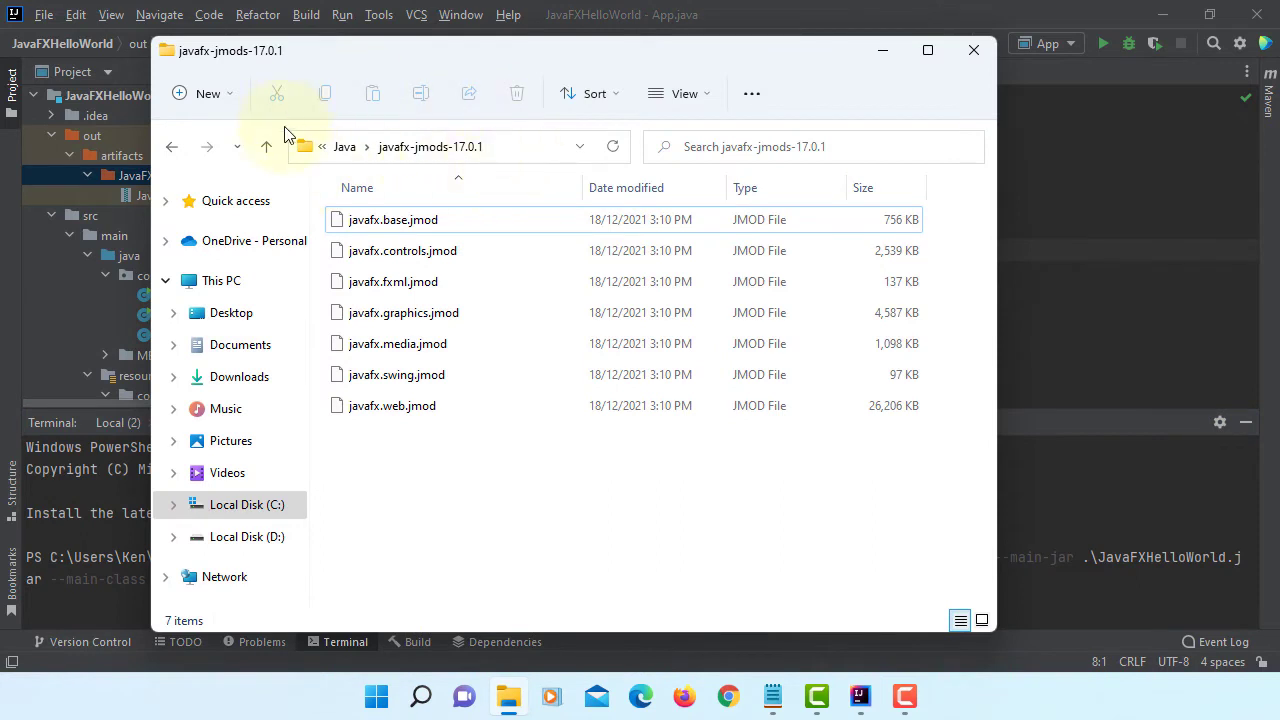
pyautogui.rightClick(430, 148)
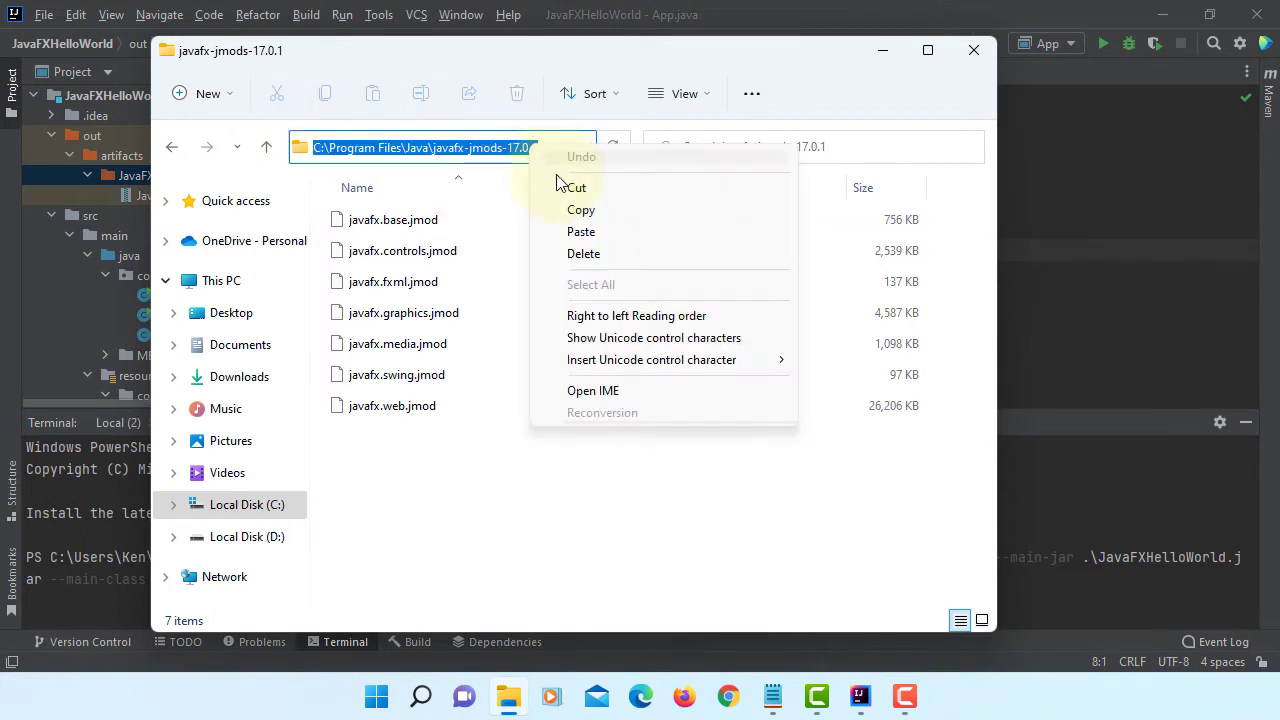
pyautogui.click(440, 148)
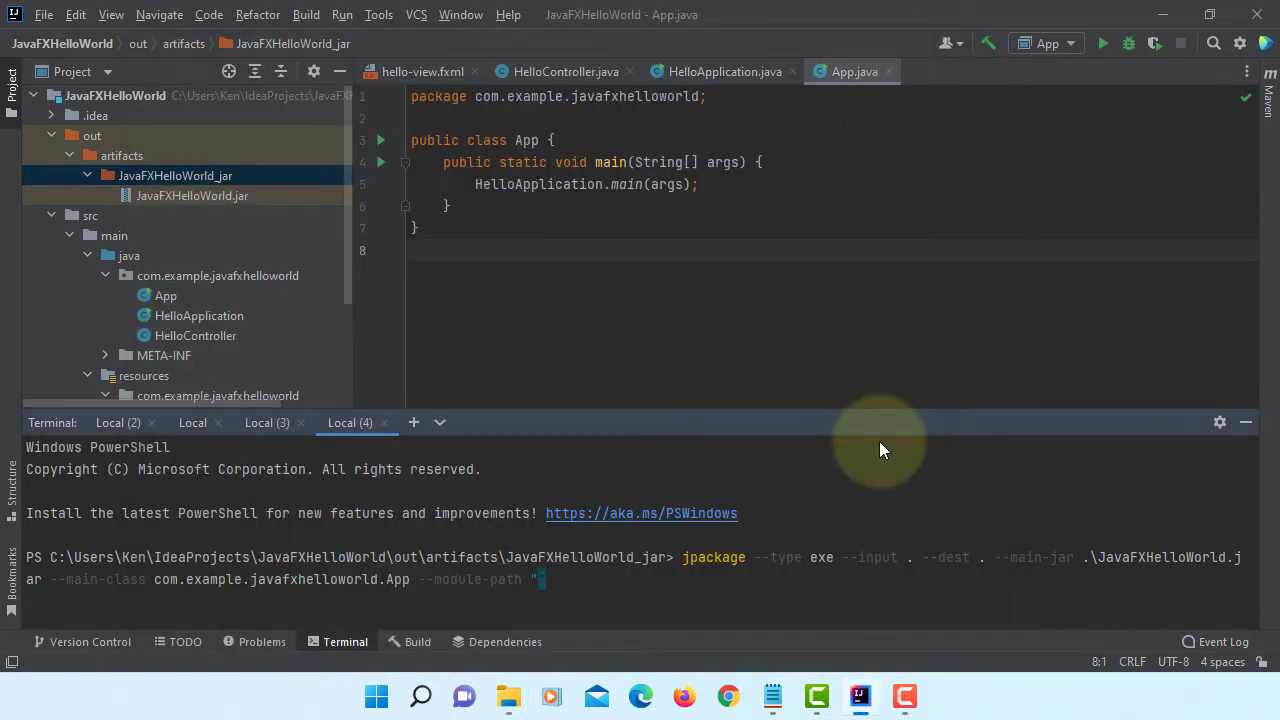
pyautogui.write('C:\\Program Files\\Java\\javafx-jmods-17.0.1"')
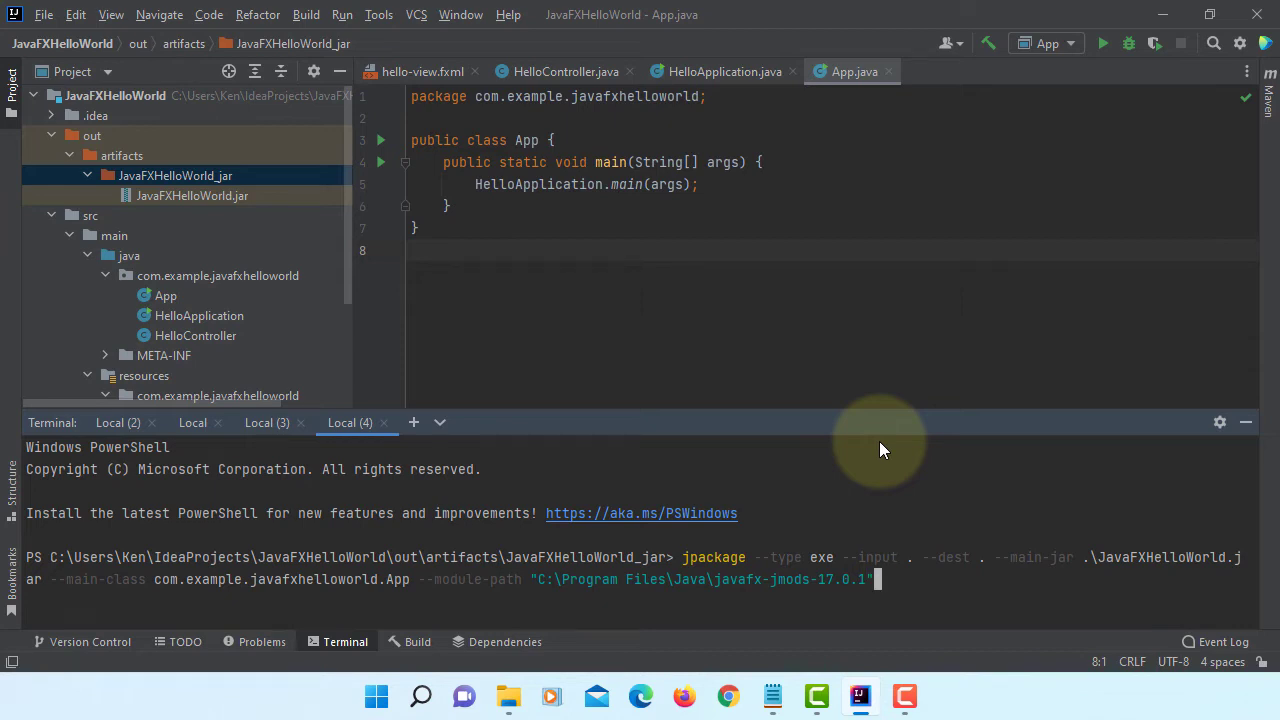
# Add --add-modules javafx.controls,javafx.fxml --win-shortcut --win-menu to the command
pyautogui.write('--add-modules')
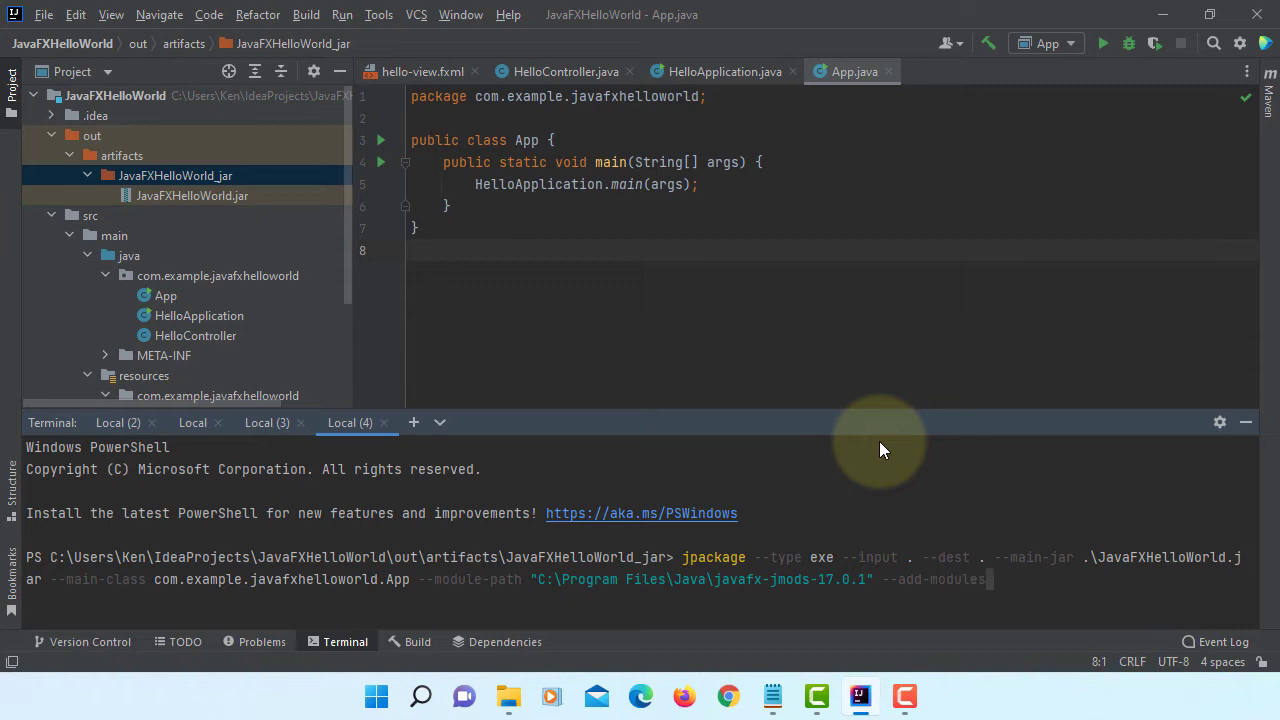
pyautogui.write('javaf')
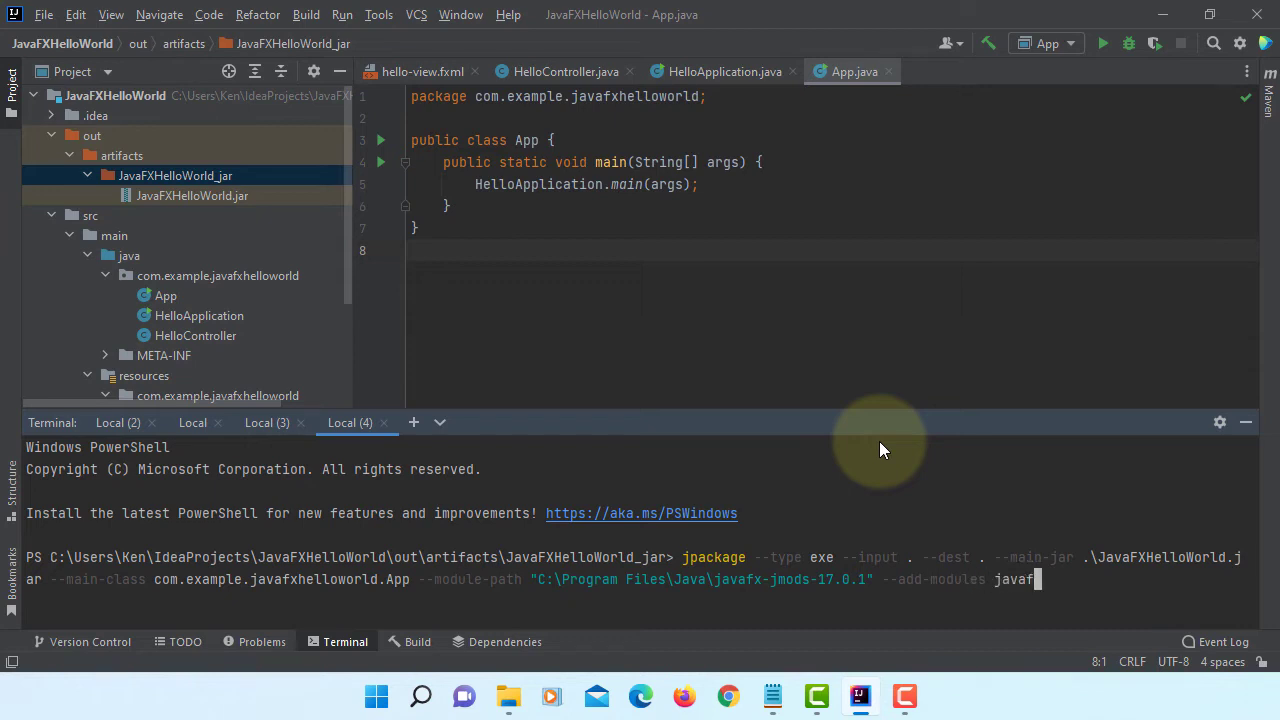
pyautogui.write('.')
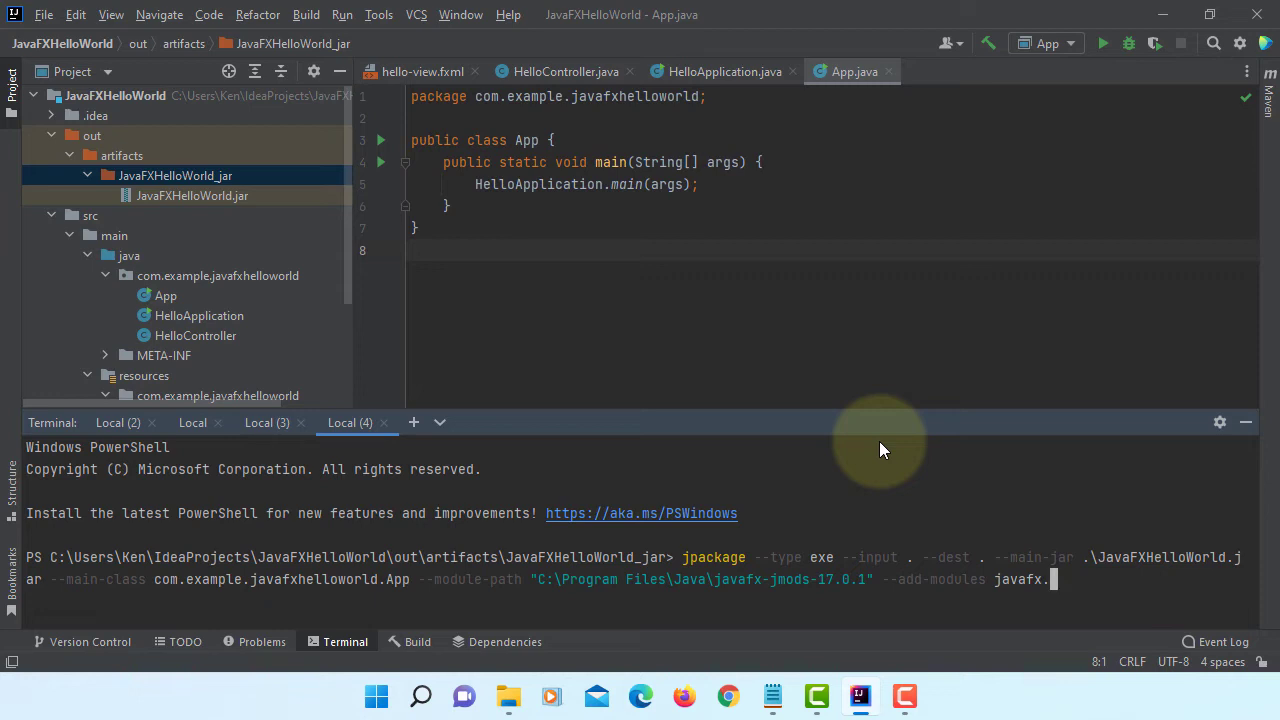
pyautogui.write('control')
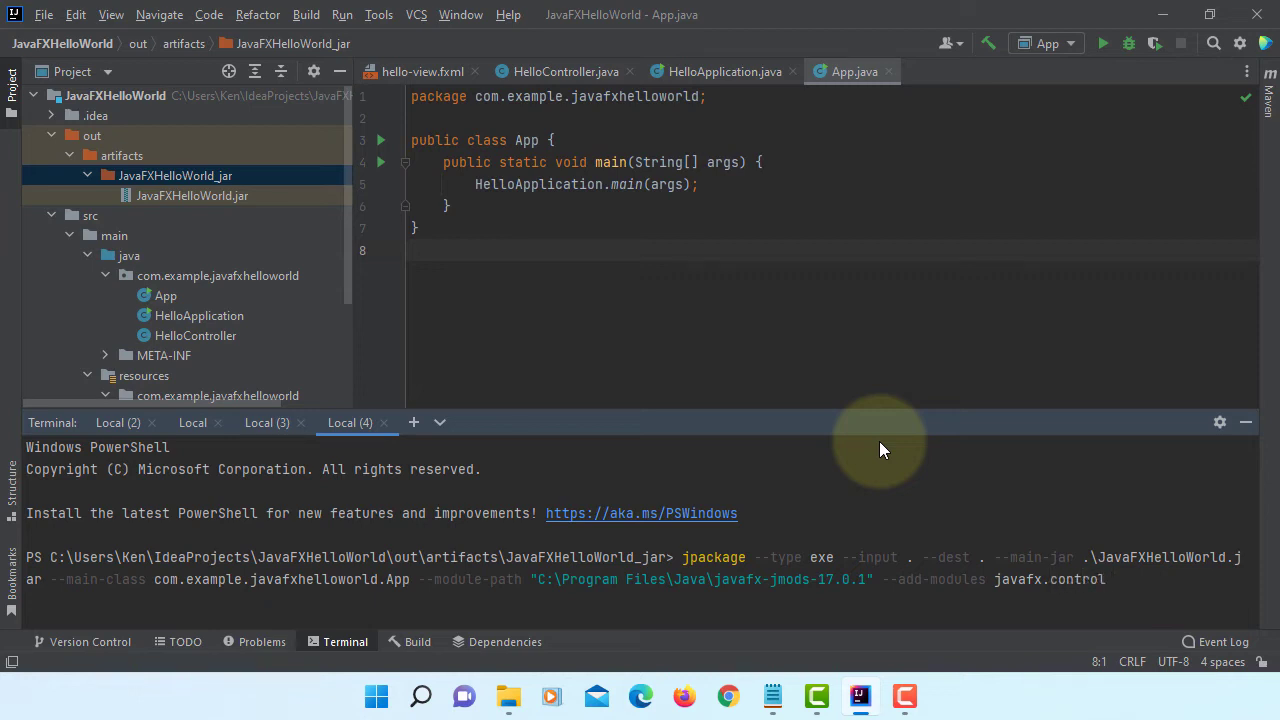
pyautogui.write('s,javafx.fxml --win-shor')
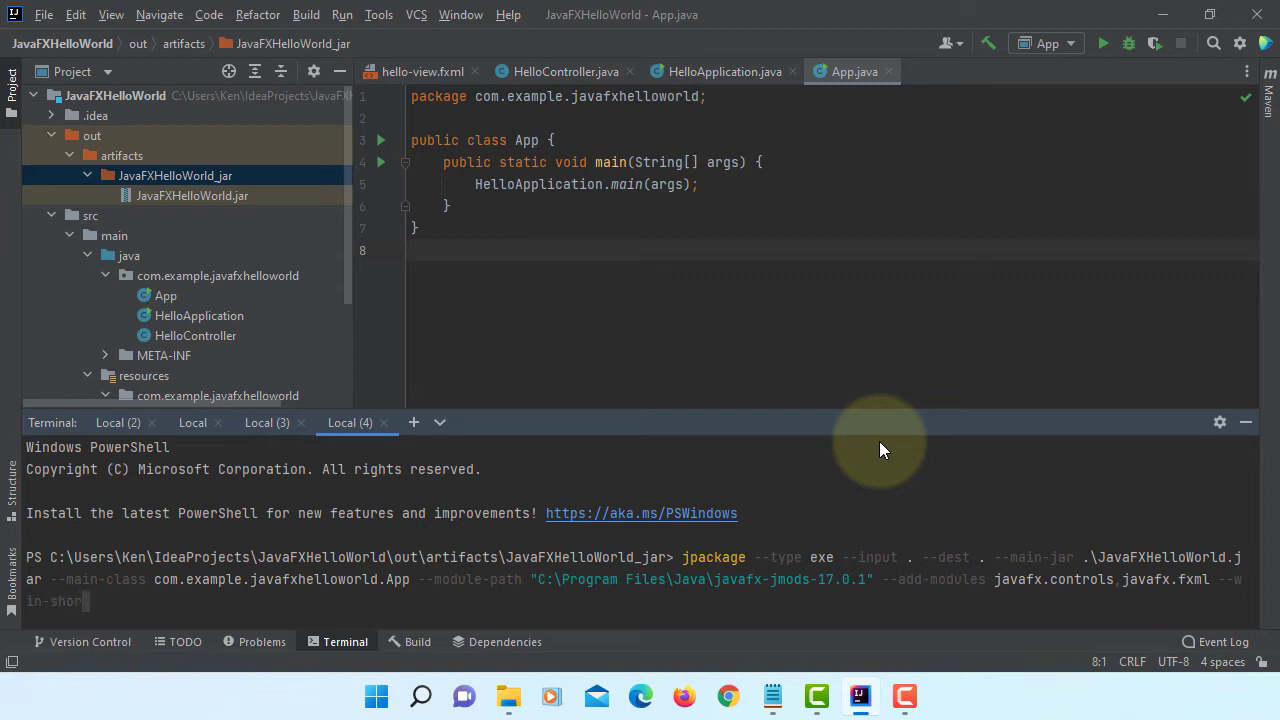
pyautogui.write('tcut --win-')
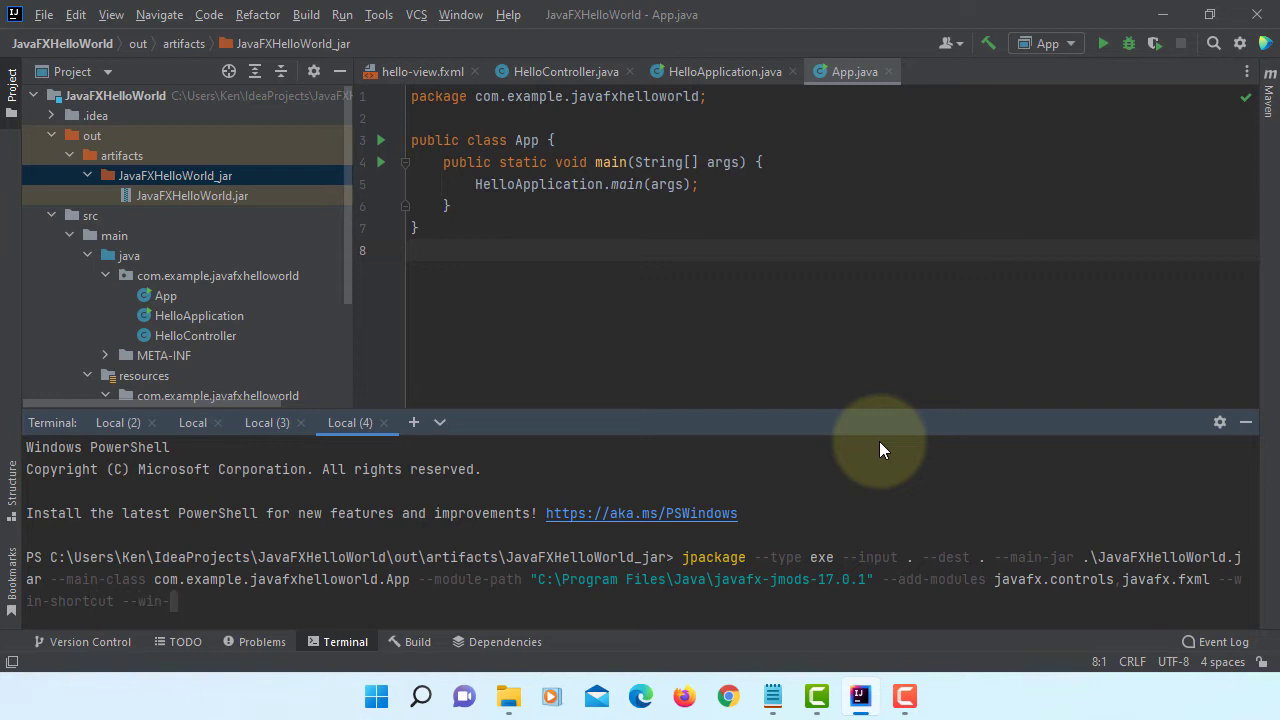
pyautogui.write('menu')
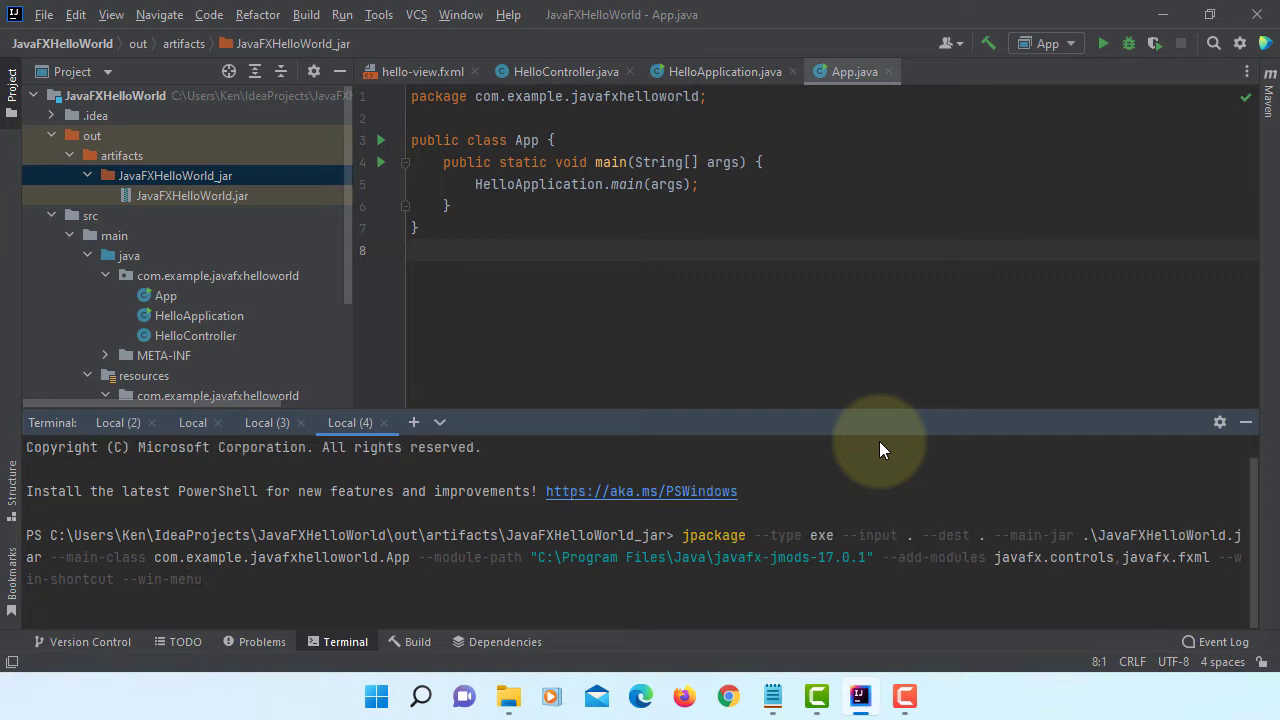
pyautogui.moveTo(40, 590)
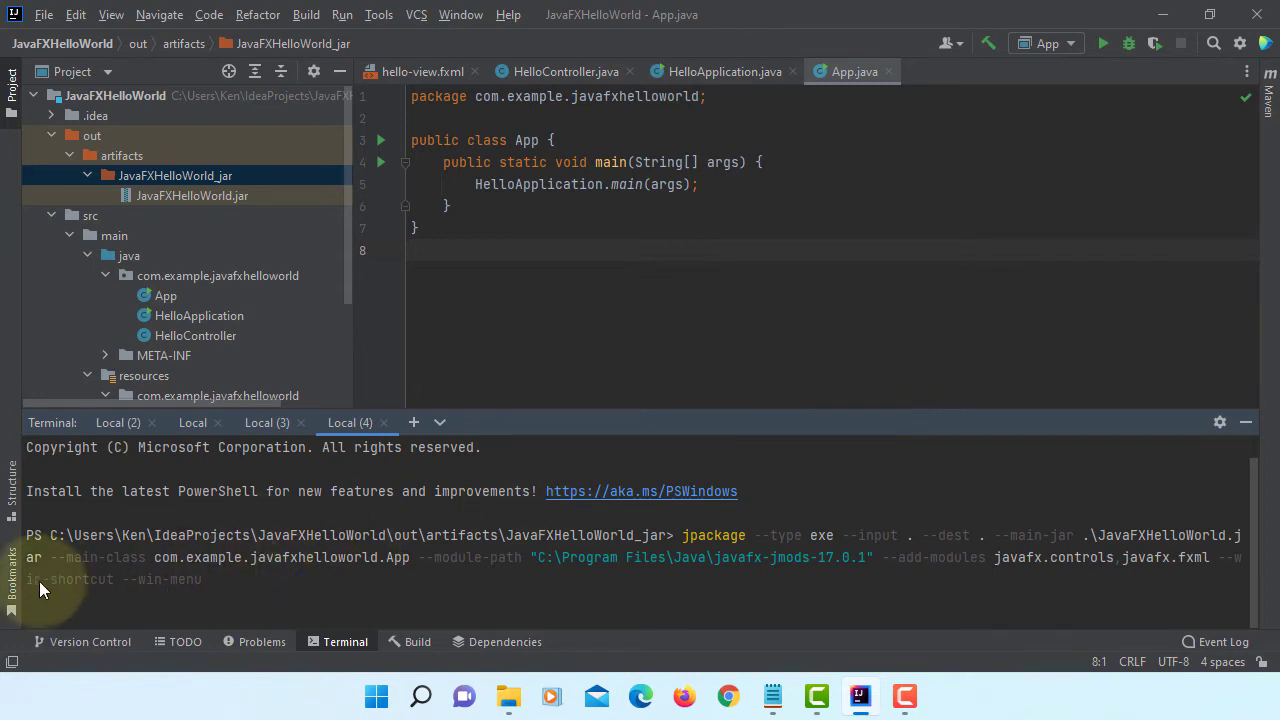
pyautogui.moveTo(878, 556)
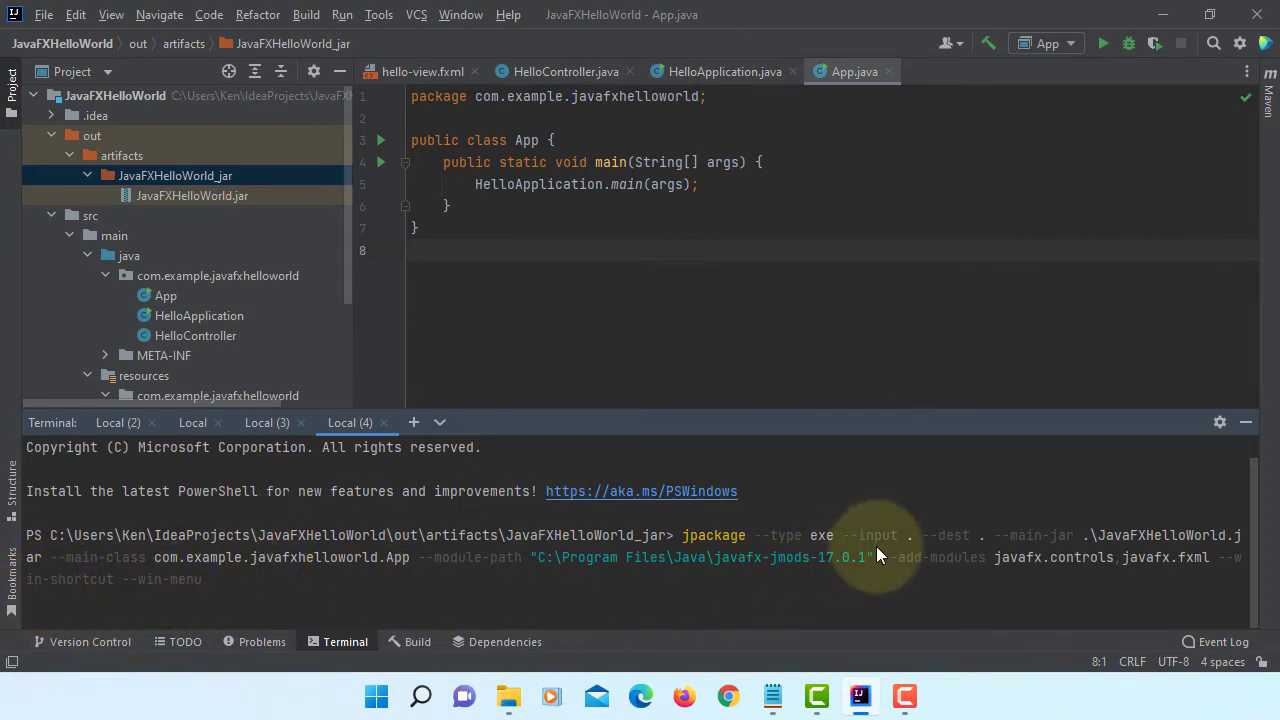
pyautogui.moveTo(480, 348)
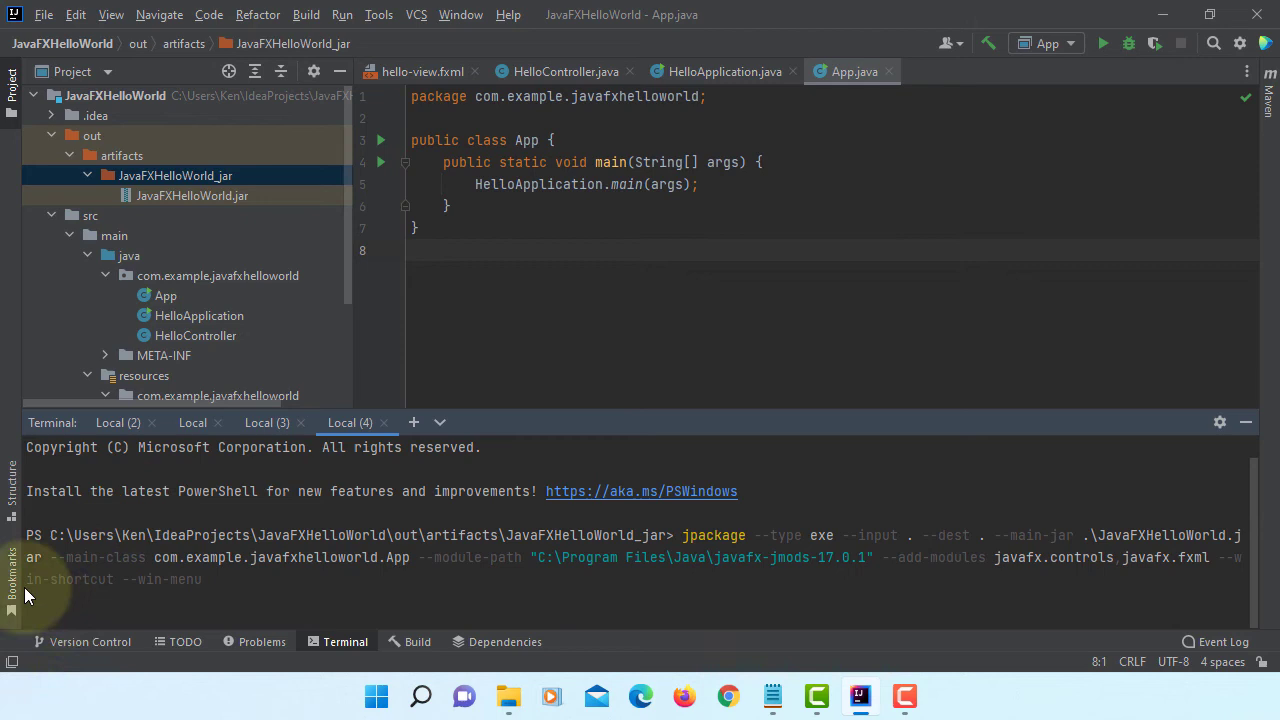
pyautogui.moveTo(116, 604)
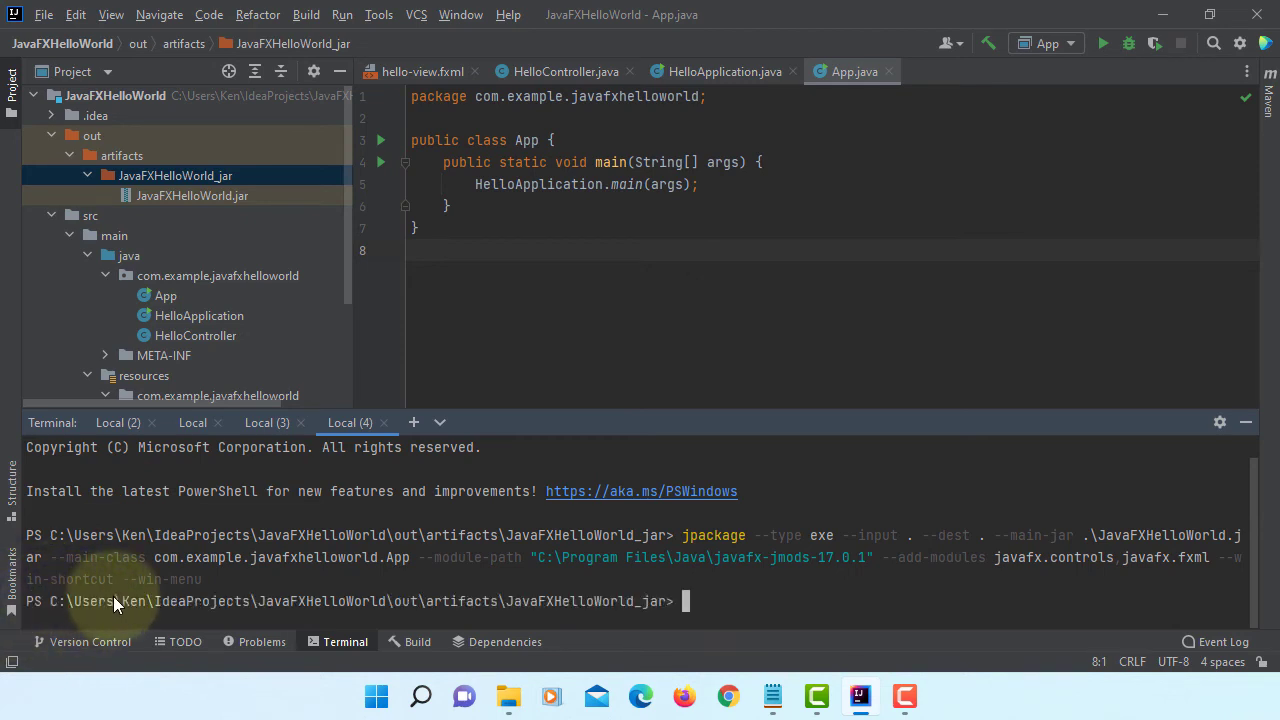
pyautogui.moveTo(232, 218)
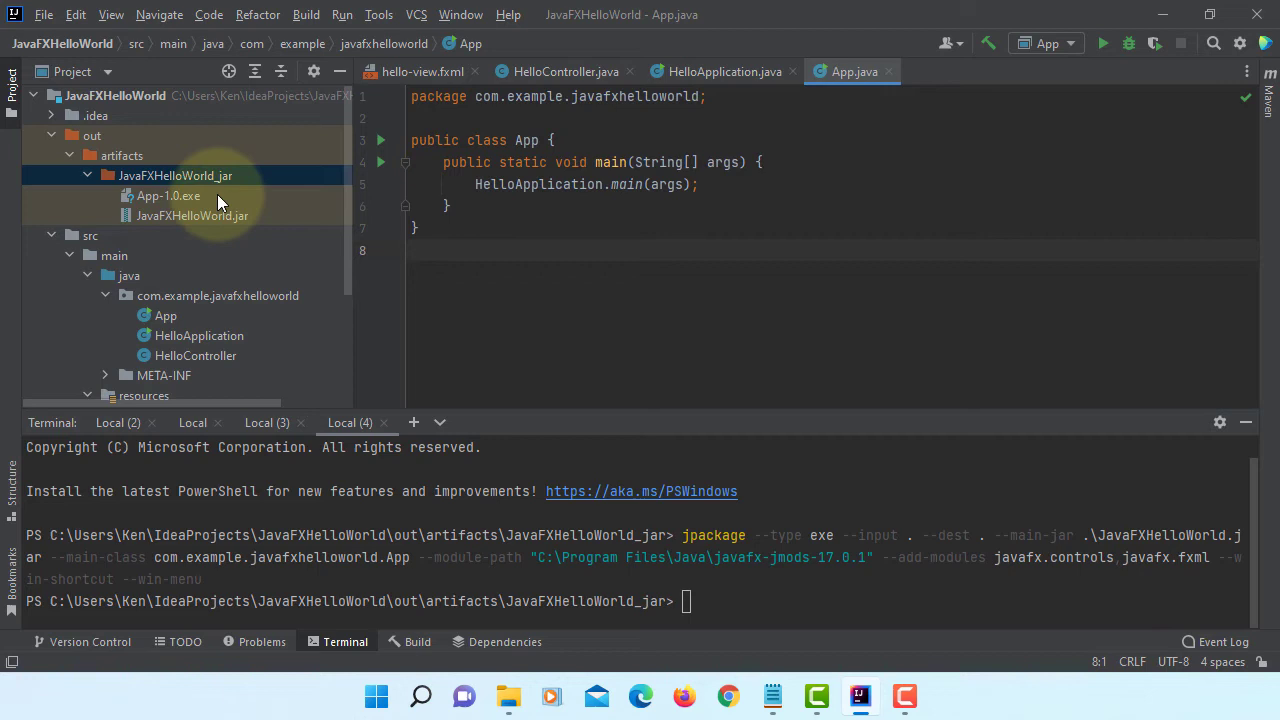
pyautogui.moveTo(192, 216)
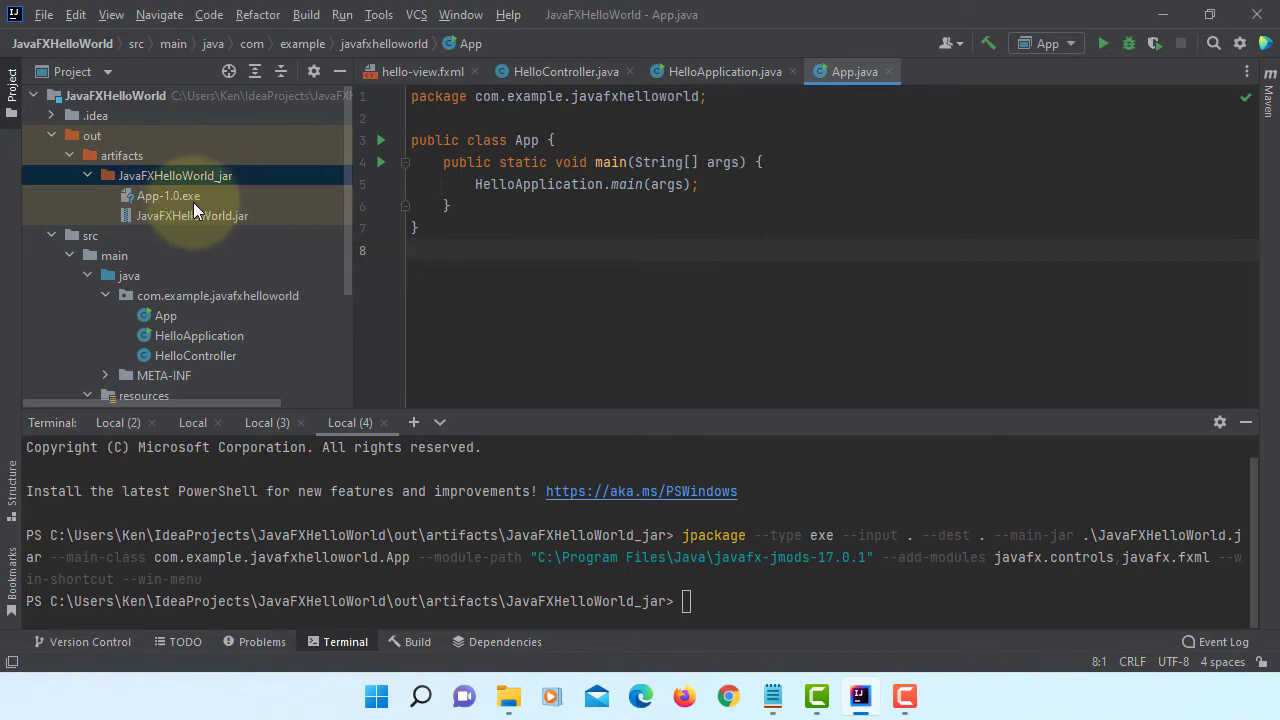
# Show the JavaFXHelloWorld_jar artifacts folder in File Explorer via Open In > Explorer
pyautogui.rightClick(174, 176)
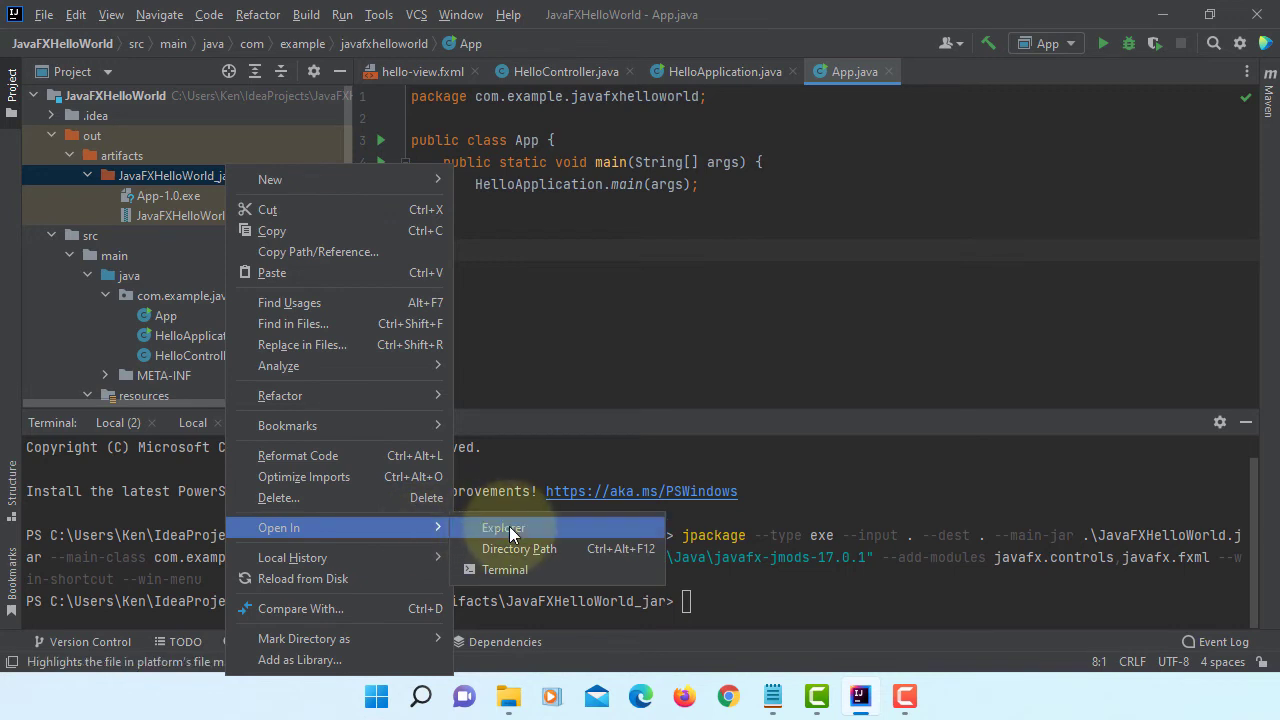
pyautogui.click(504, 528)
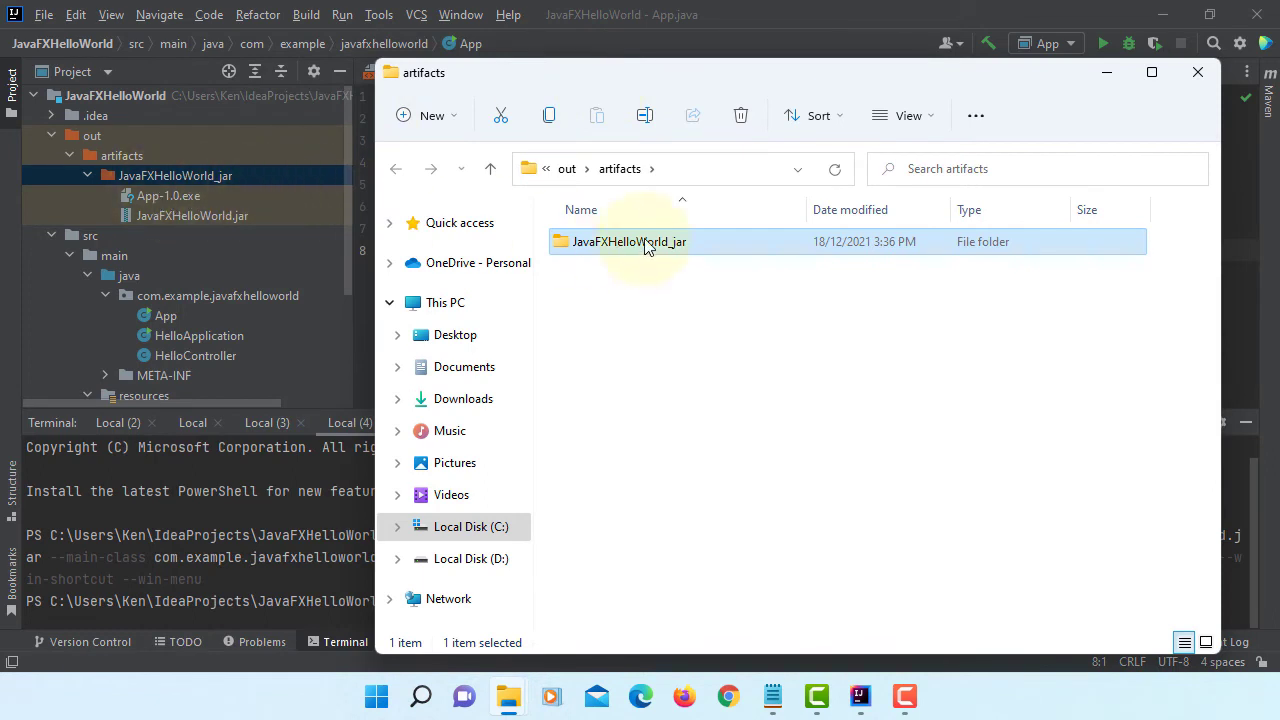
# Open the JavaFXHelloWorld_jar folder and launch the App-1.0.exe installer
pyautogui.doubleClick(628, 240)
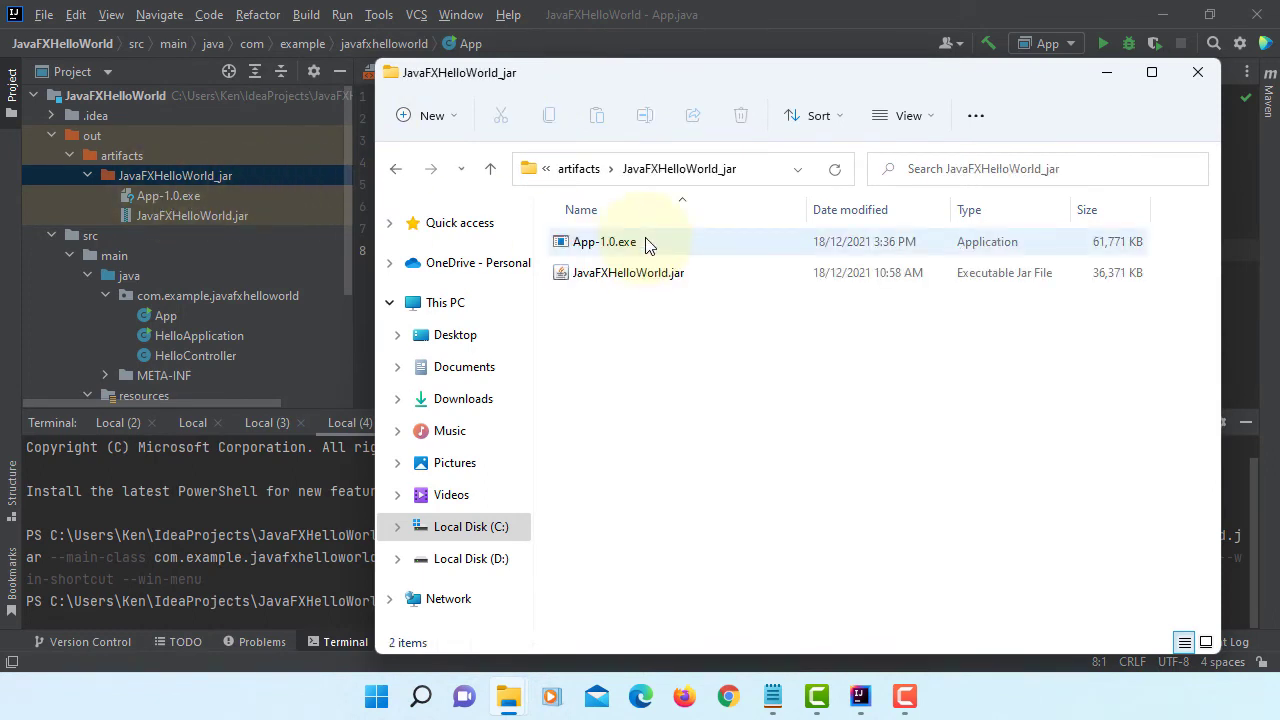
pyautogui.doubleClick(604, 240)
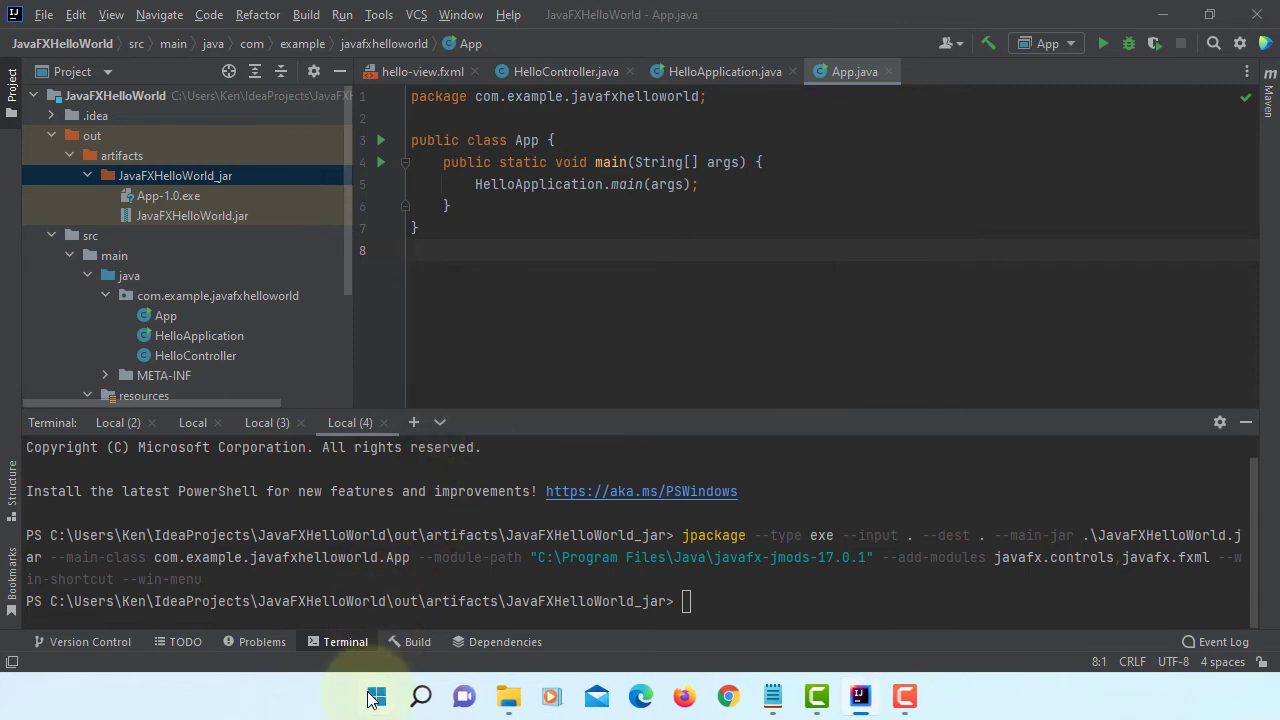
# Launch the installed App from Start, show 'Welcome to JavaFX Application!', then close it
pyautogui.click(376, 696)
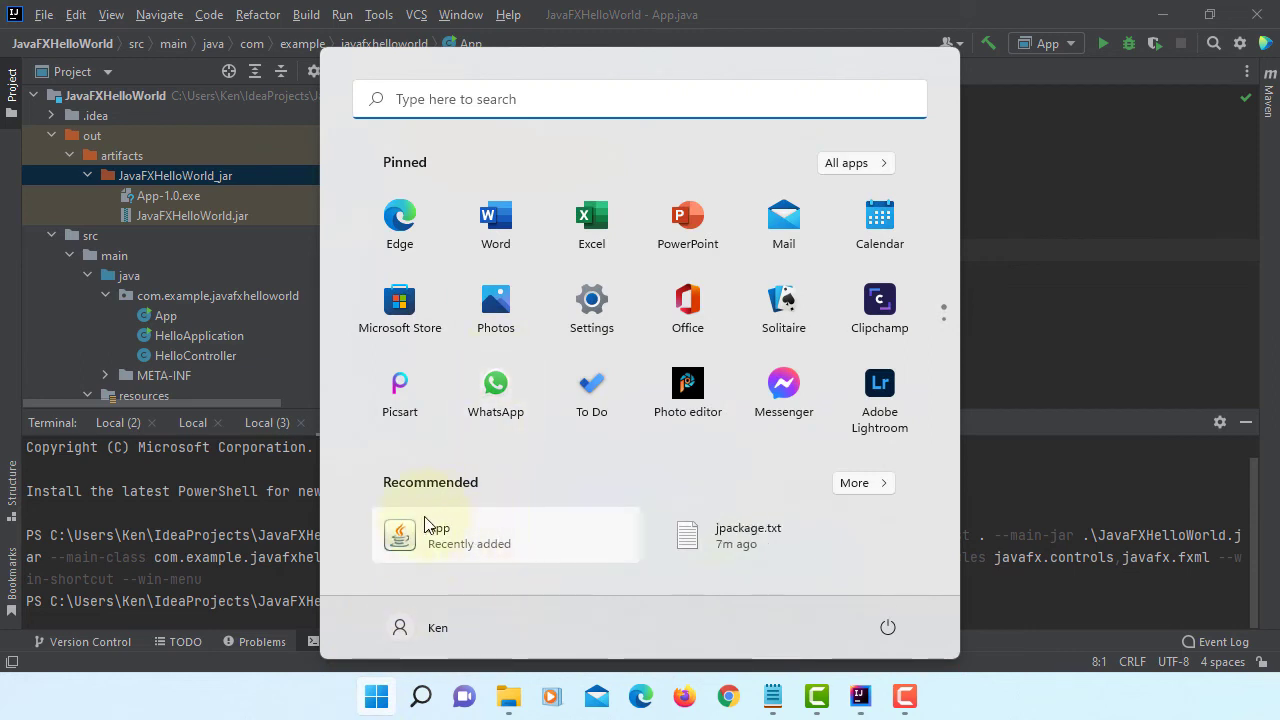
pyautogui.moveTo(460, 522)
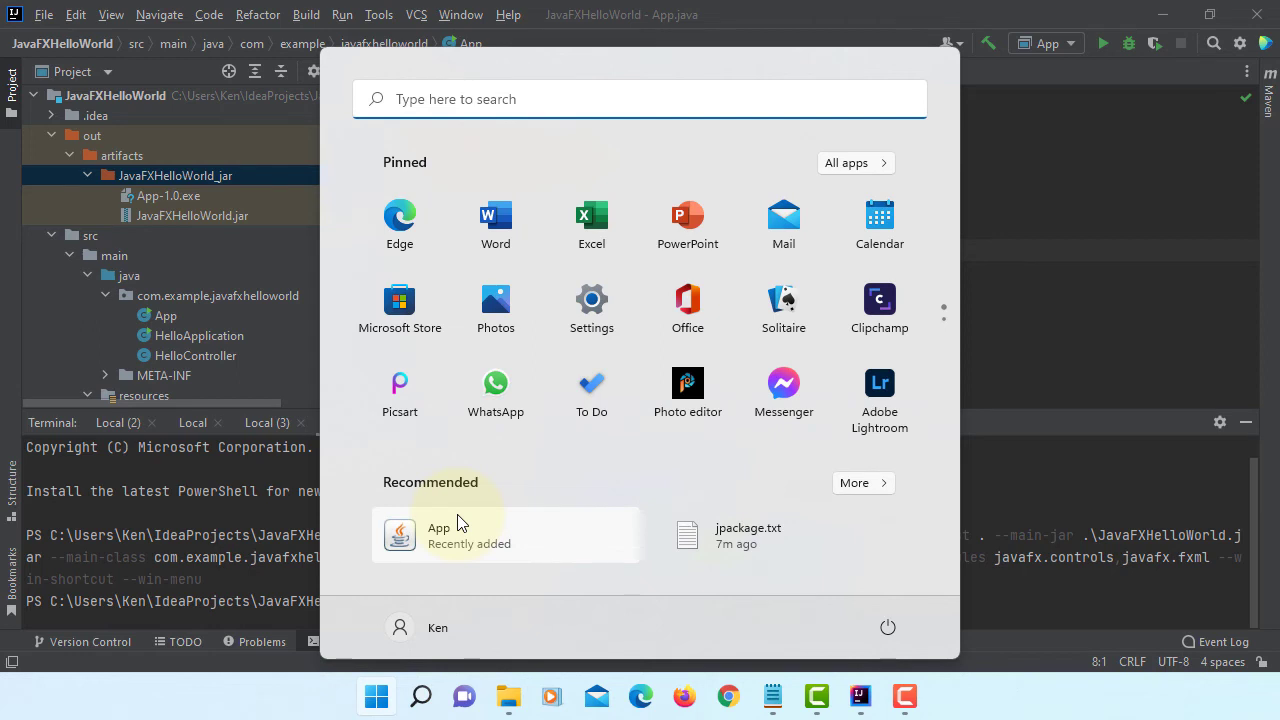
pyautogui.click(438, 528)
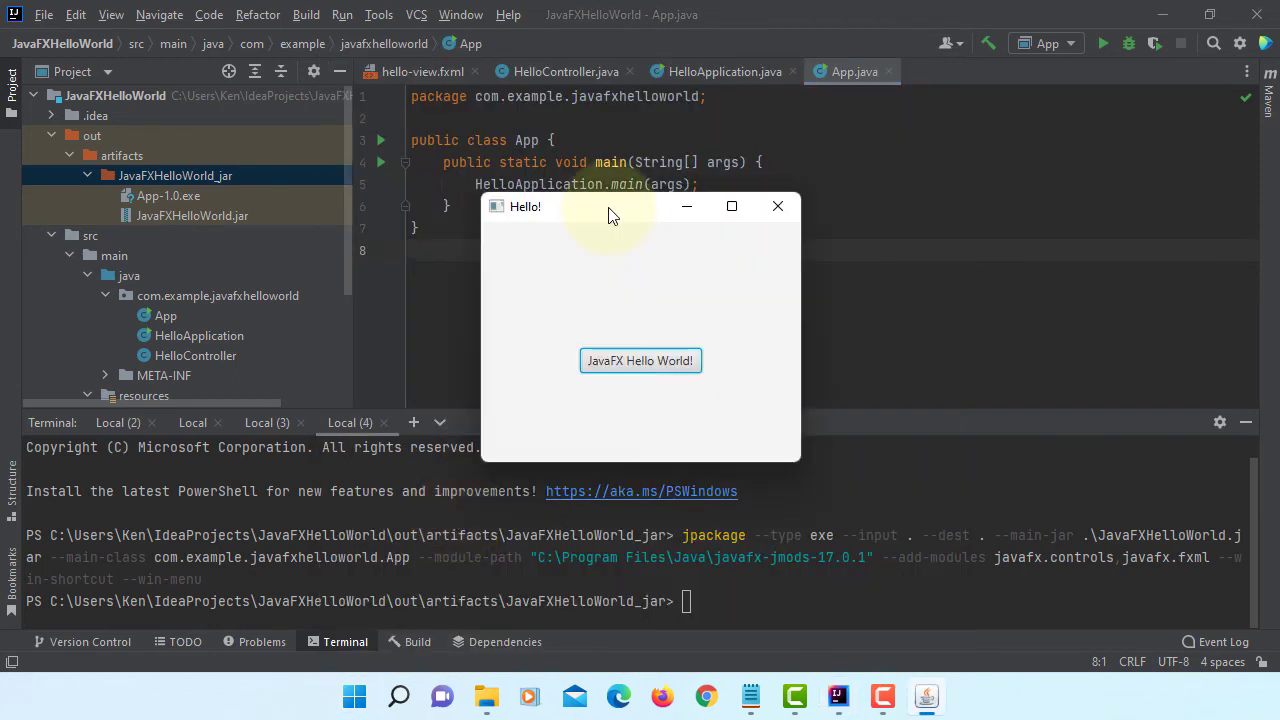
pyautogui.click(640, 360)
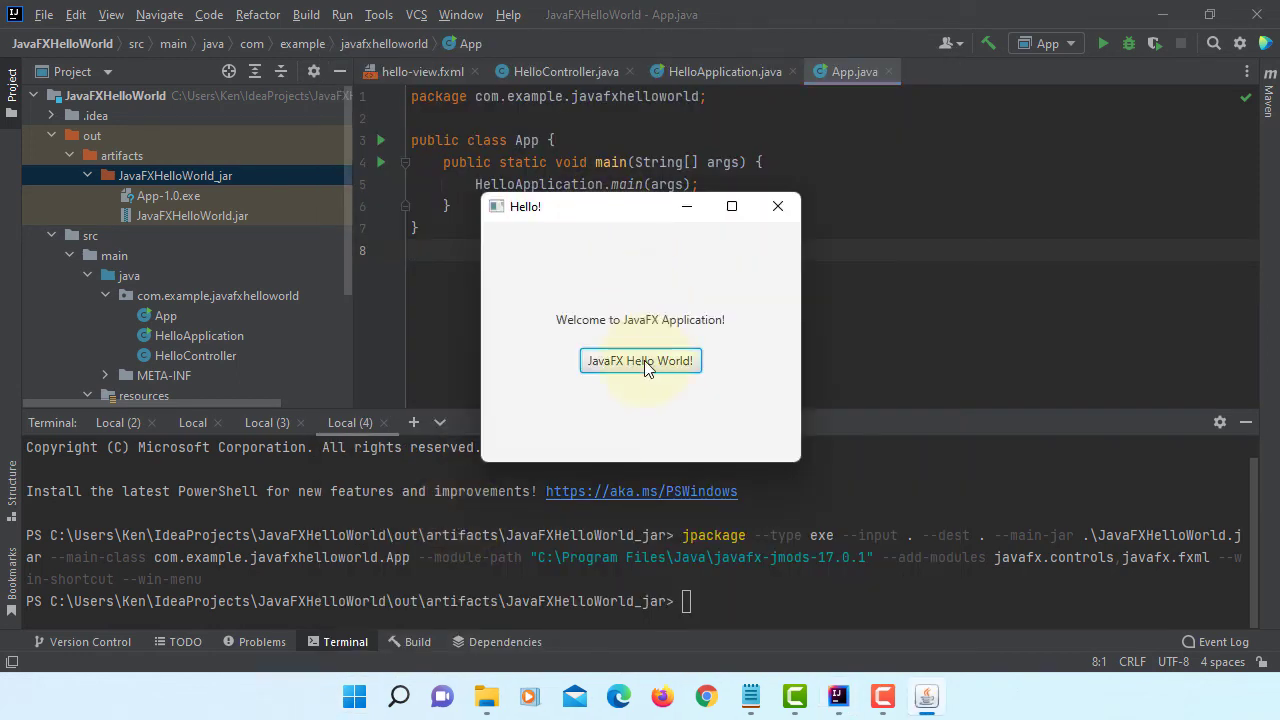
pyautogui.moveTo(780, 206)
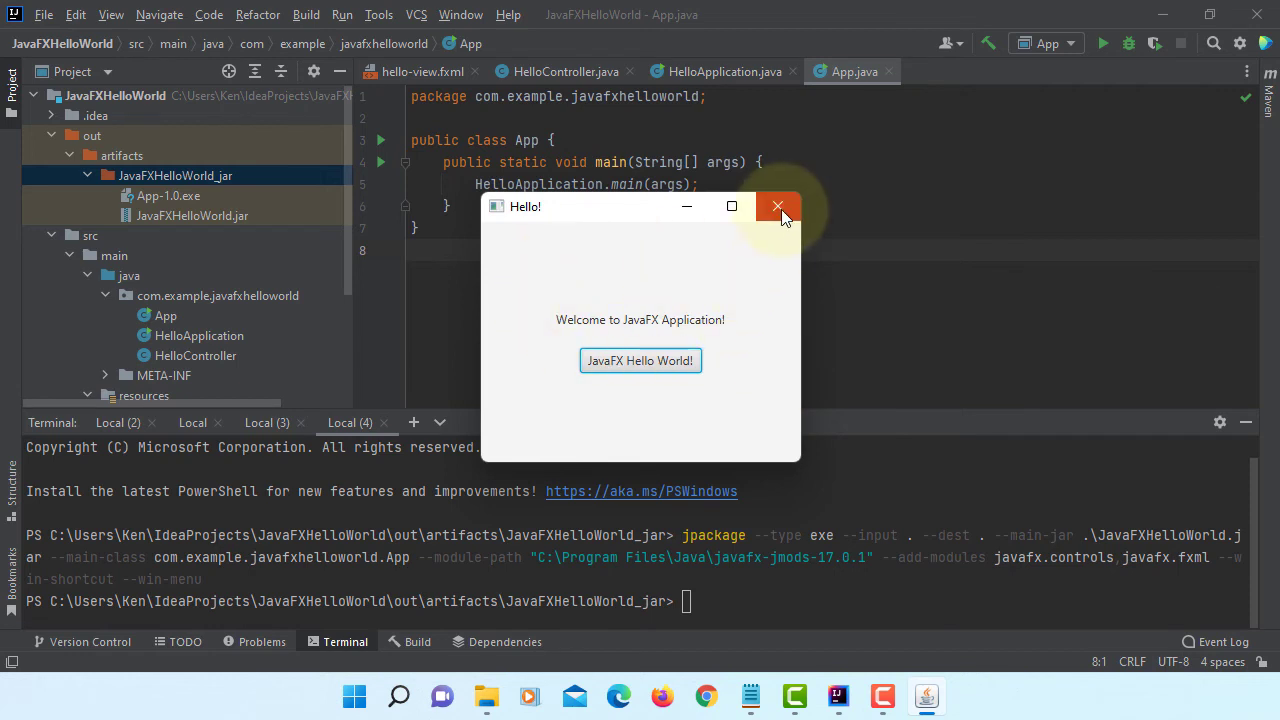
pyautogui.click(778, 206)
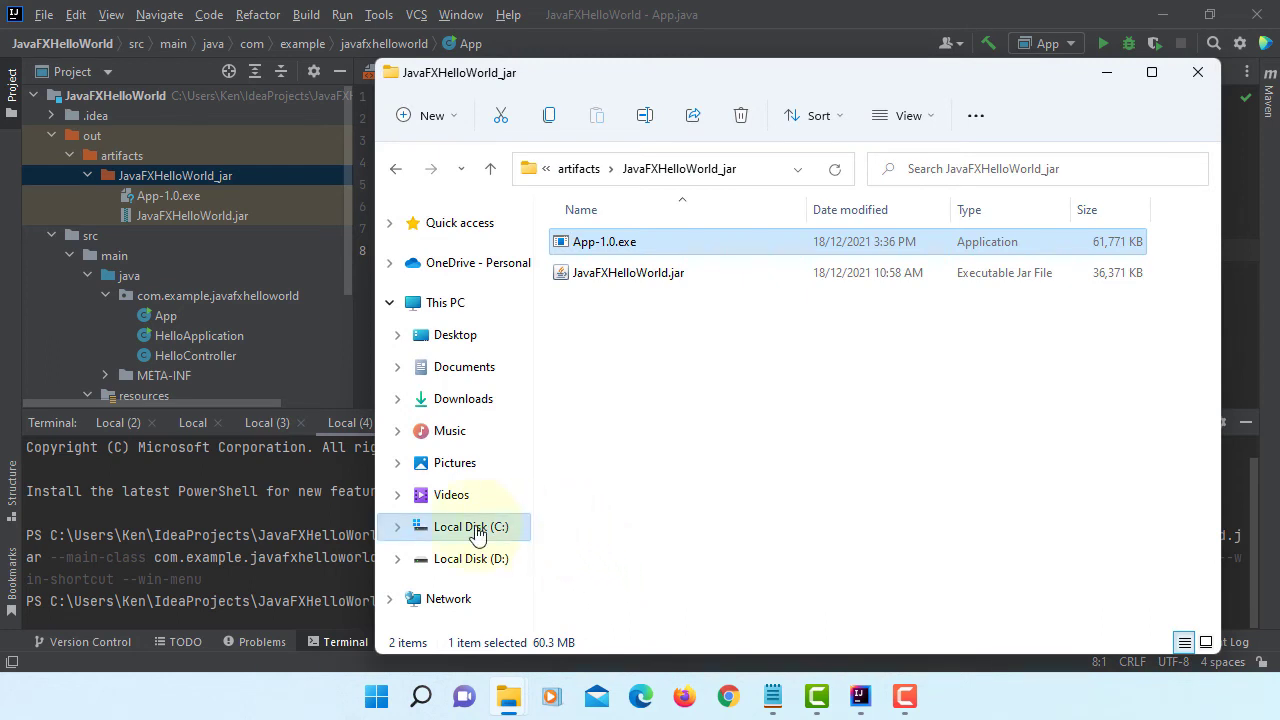
# Browse to Program Files > App on the C drive and look inside its bundled runtime folder
pyautogui.click(470, 528)
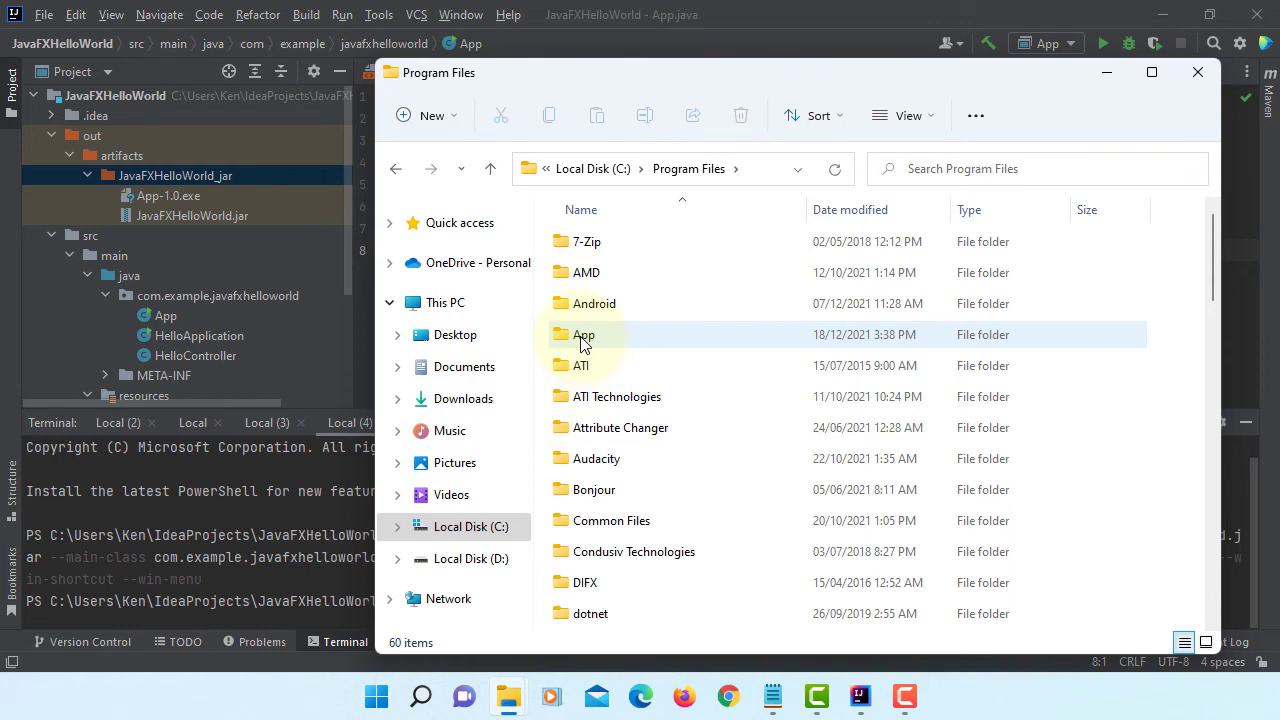
pyautogui.doubleClick(584, 334)
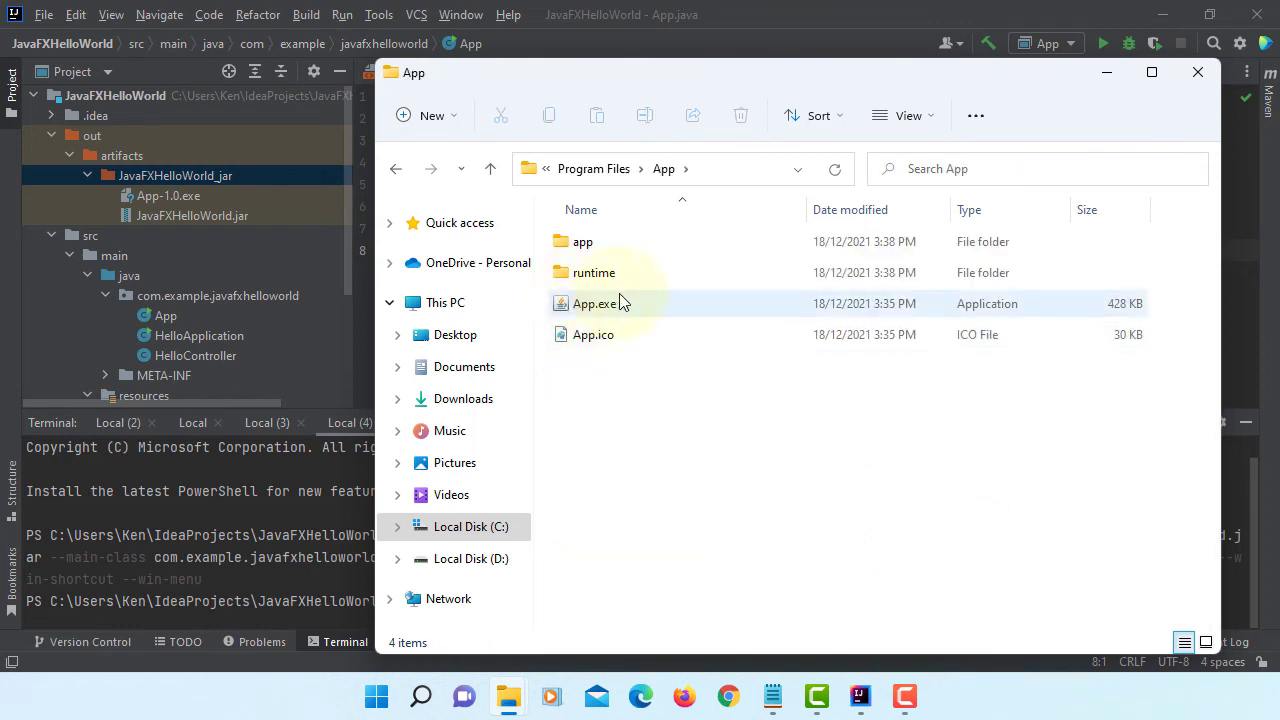
pyautogui.moveTo(600, 304)
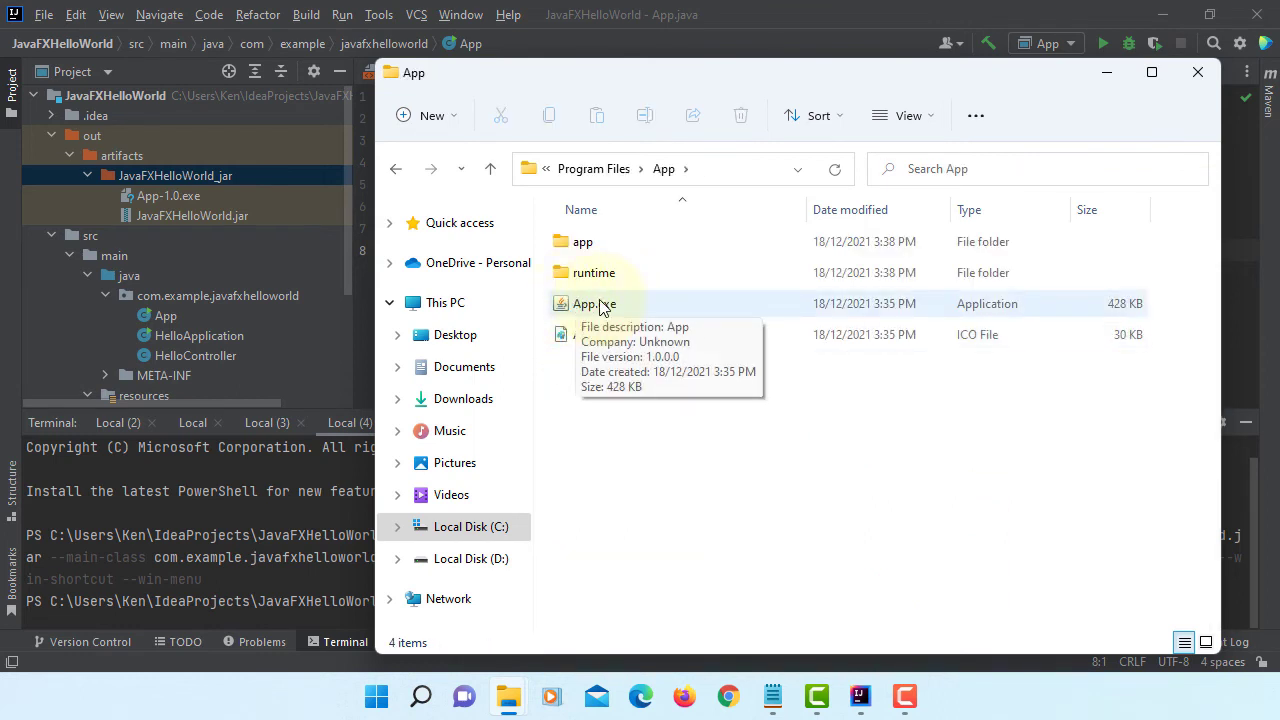
pyautogui.doubleClick(592, 272)
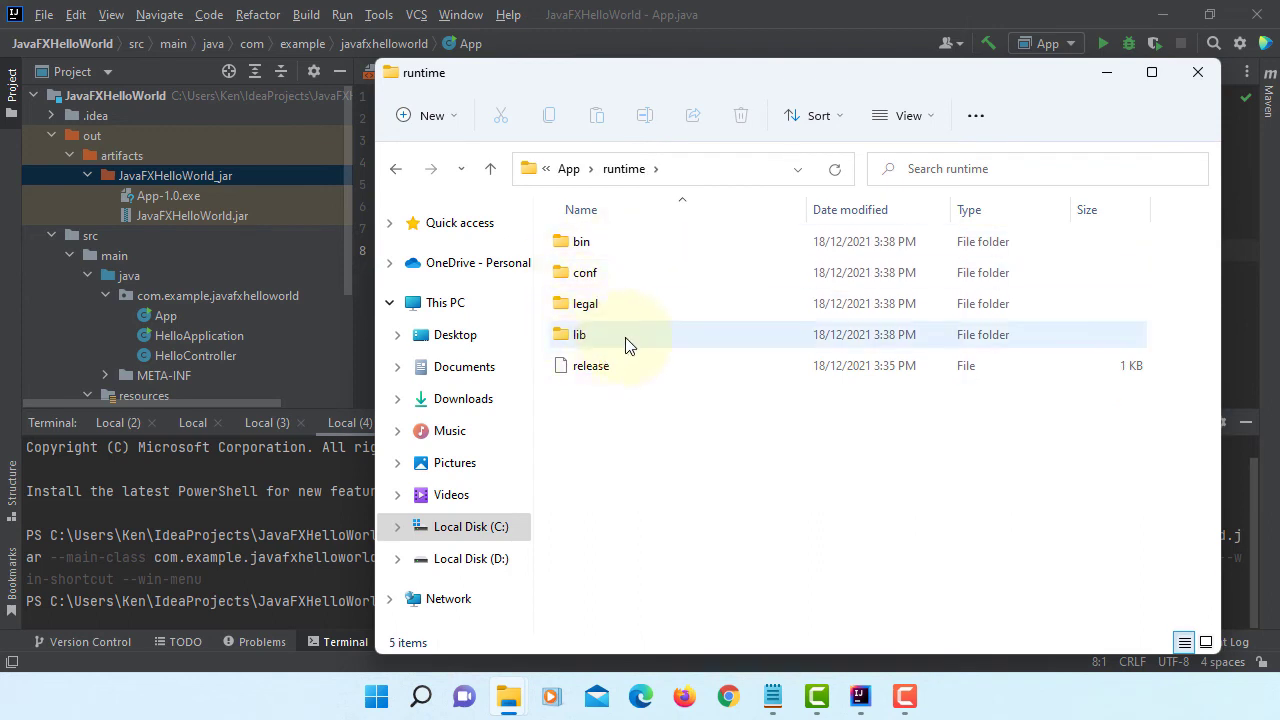
pyautogui.click(490, 168)
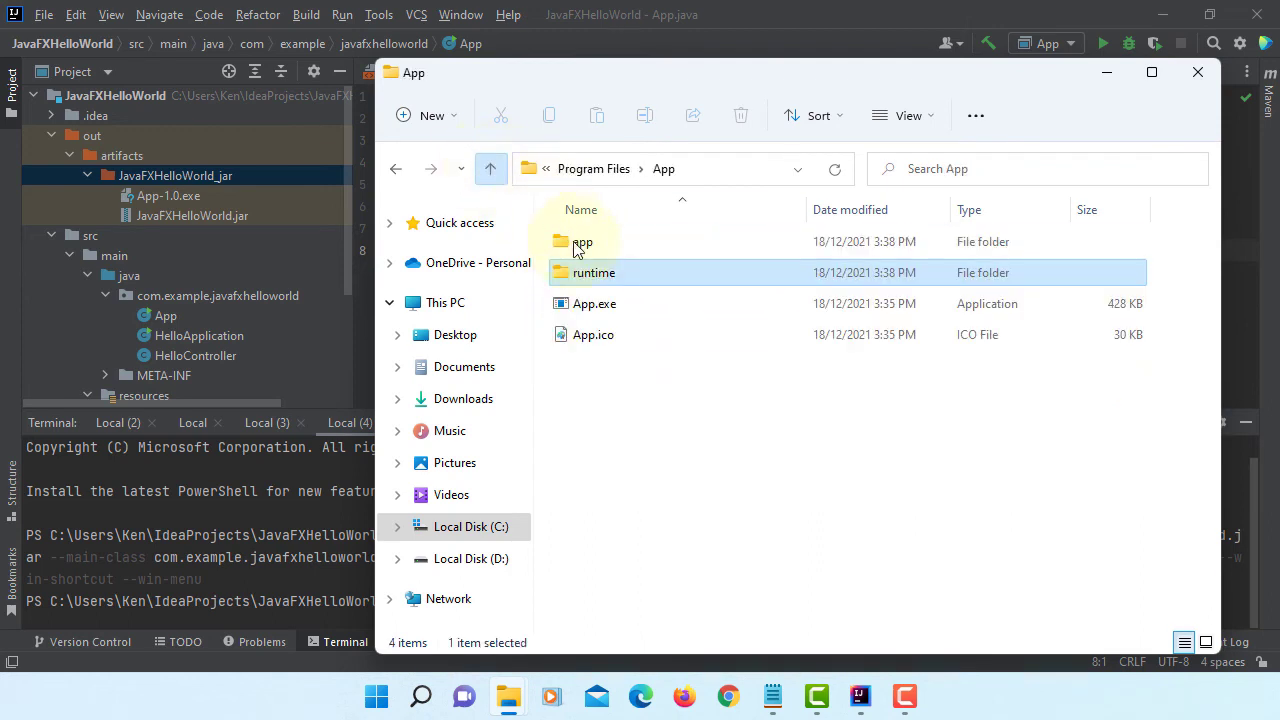
# View JavaFXHelloWorld.jar in the app subfolder, then close the Explorer window
pyautogui.doubleClick(580, 240)
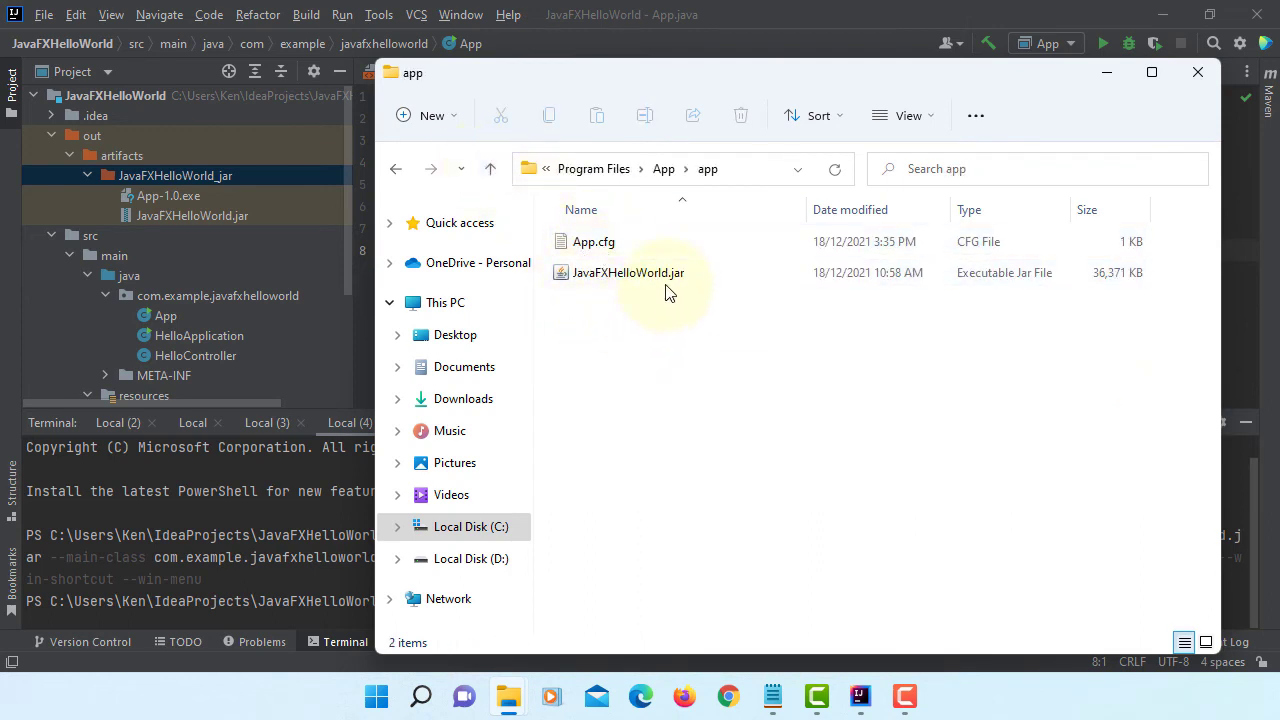
pyautogui.click(628, 272)
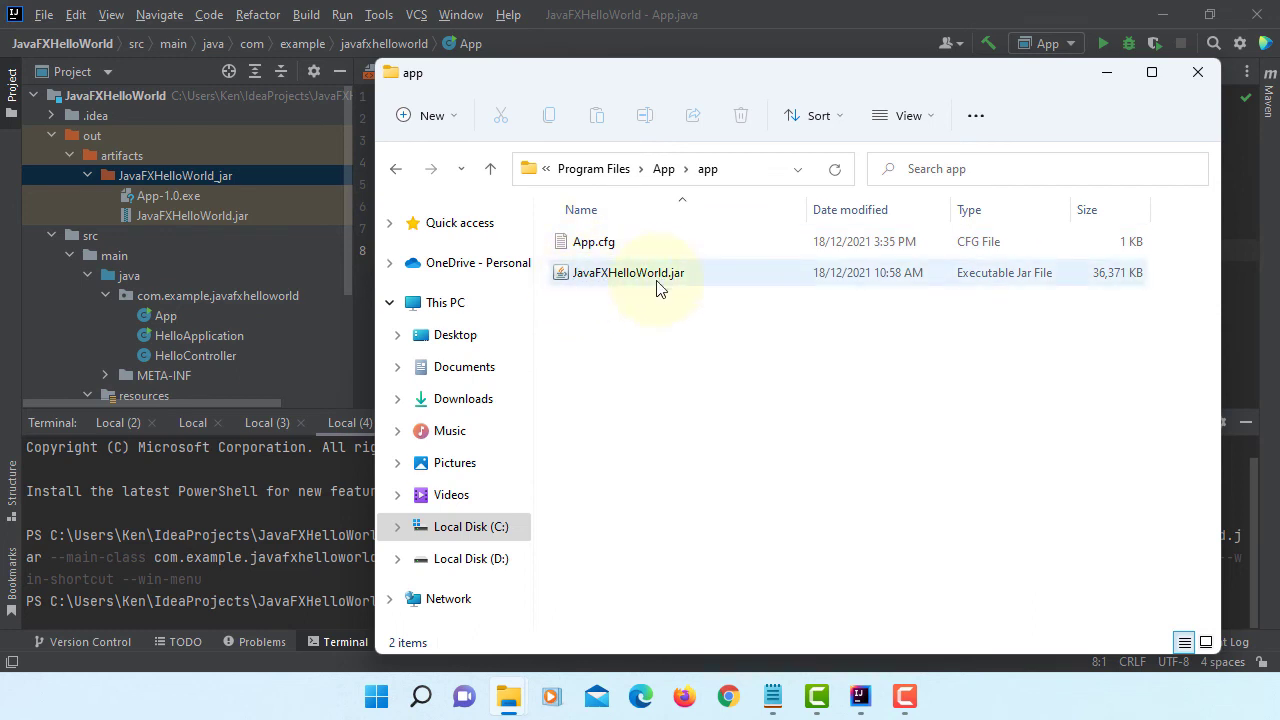
pyautogui.click(490, 168)
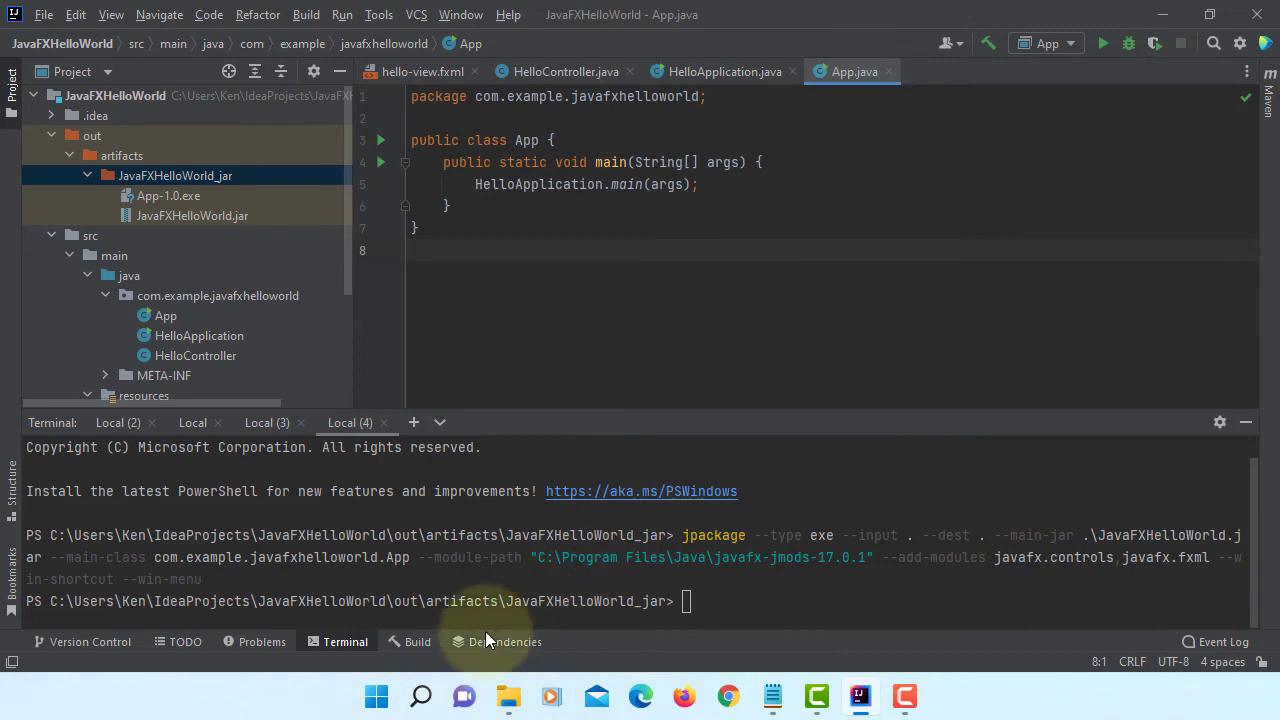
# Uninstall App 1.0 from Settings > Apps & features so it no longer appears
pyautogui.click(376, 696)
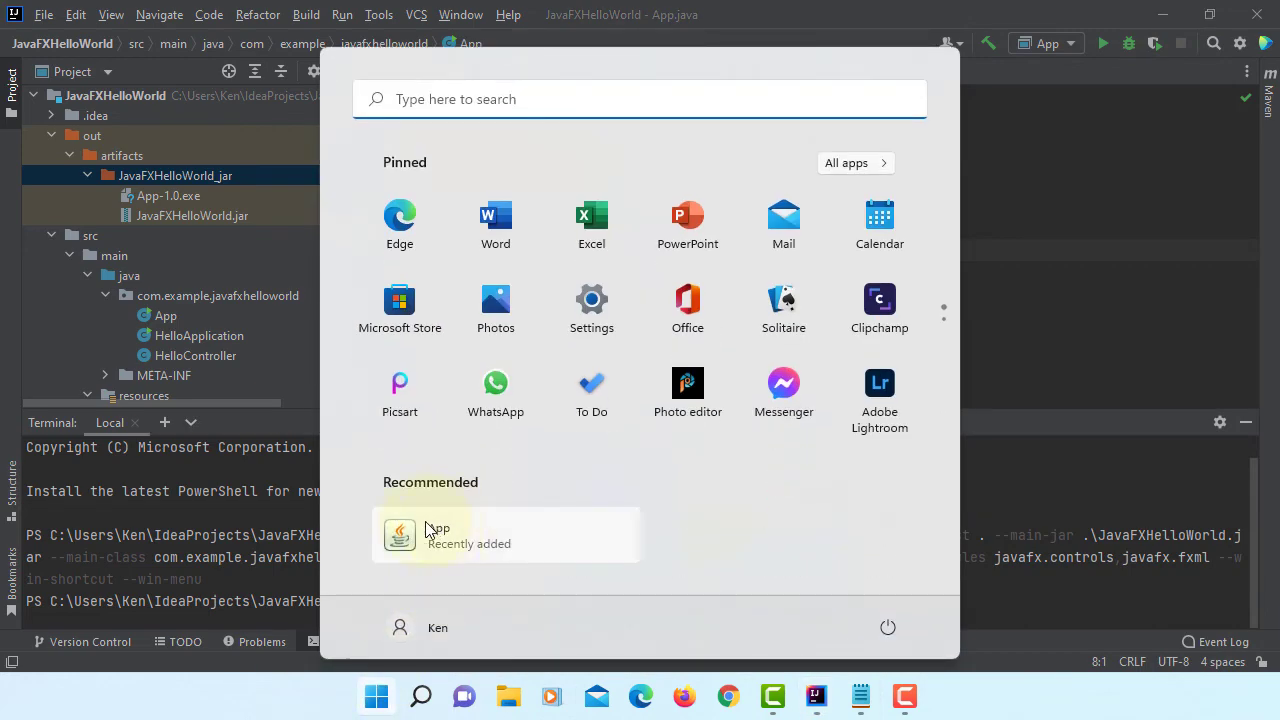
pyautogui.moveTo(592, 304)
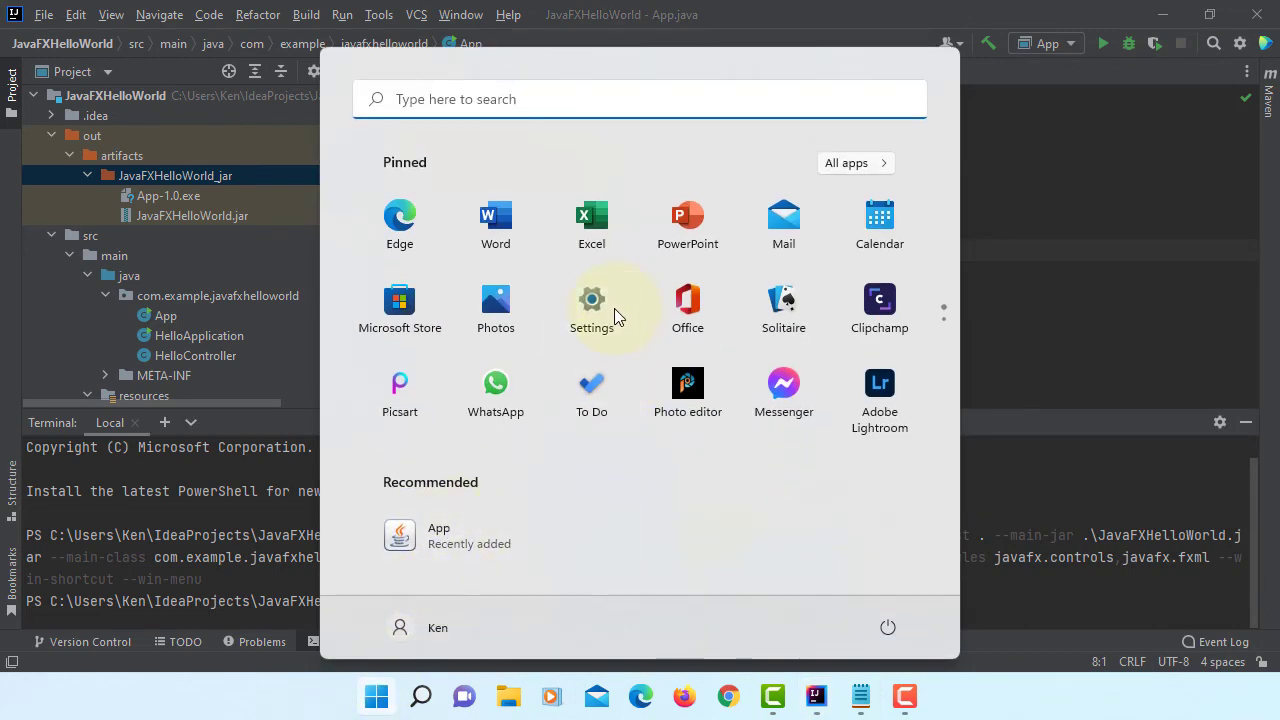
pyautogui.click(592, 300)
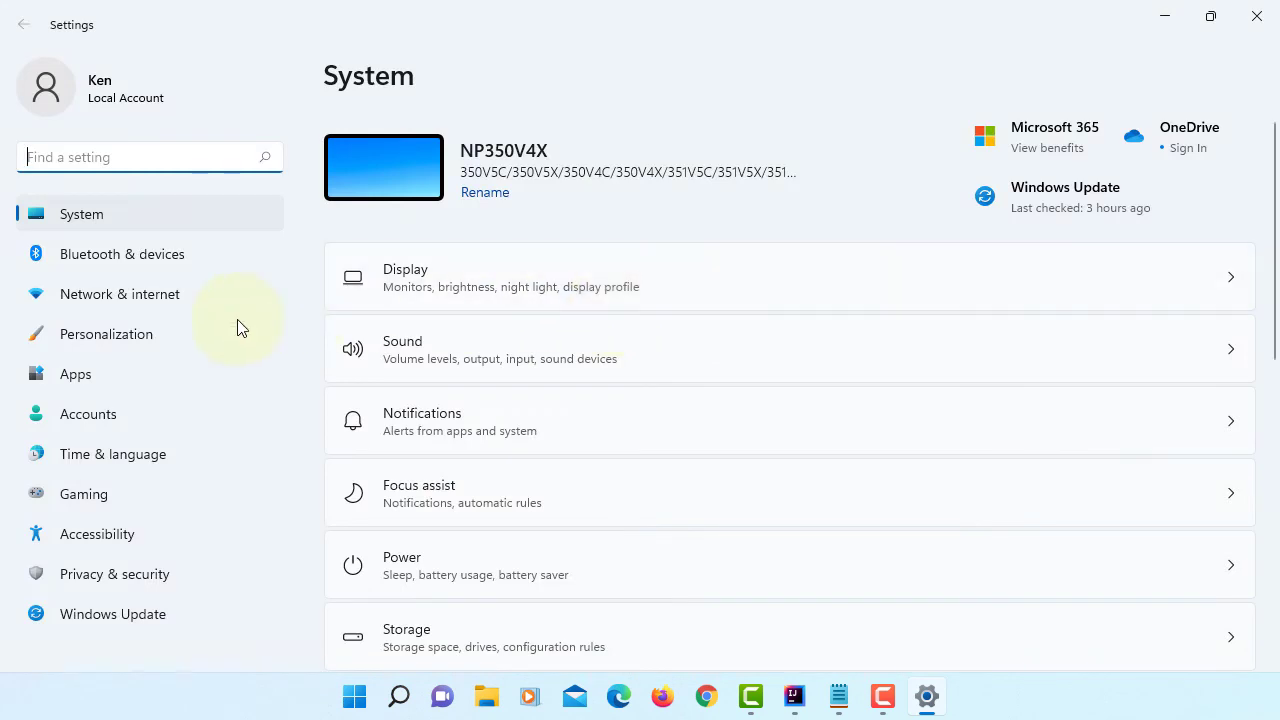
pyautogui.click(76, 374)
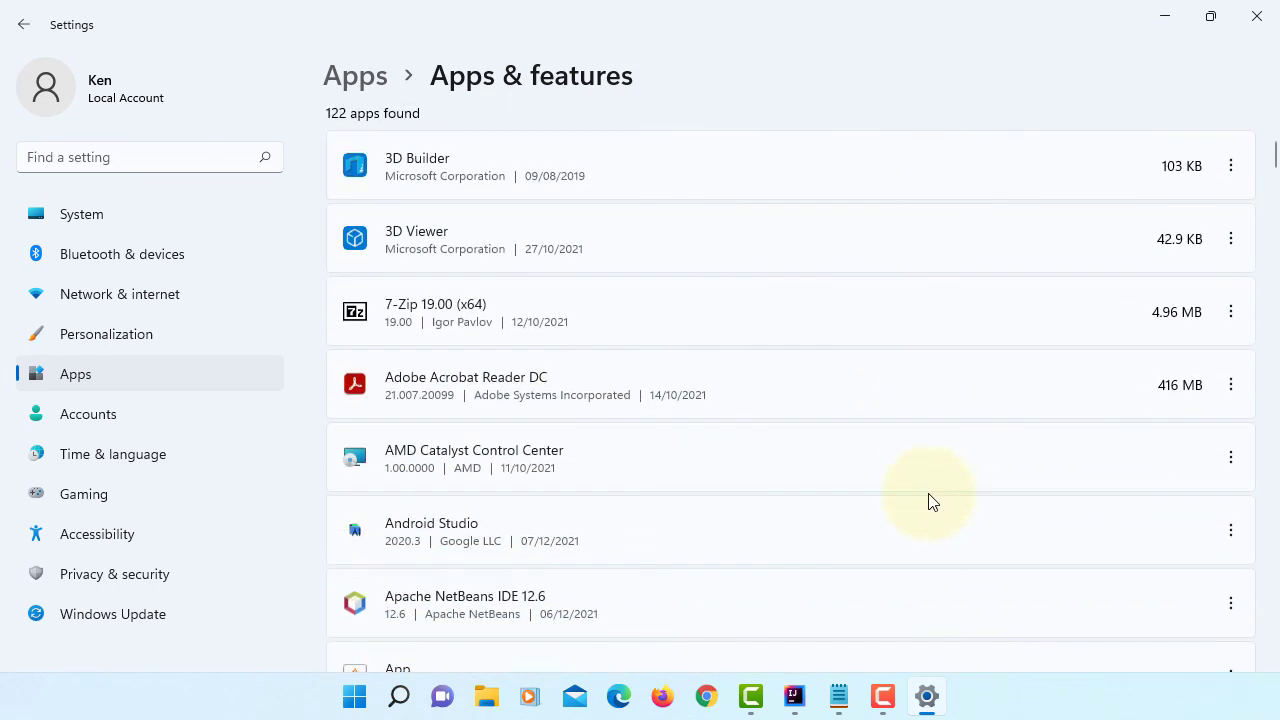
pyautogui.scroll(-3)
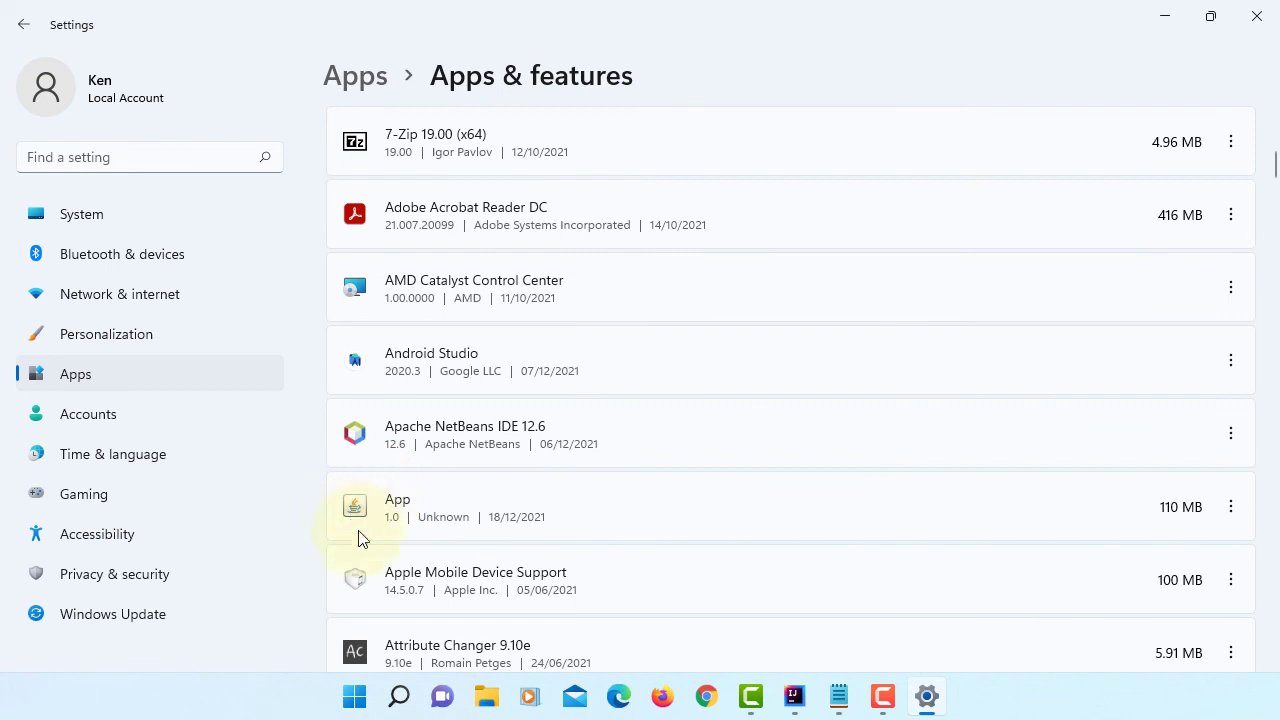
pyautogui.moveTo(1232, 508)
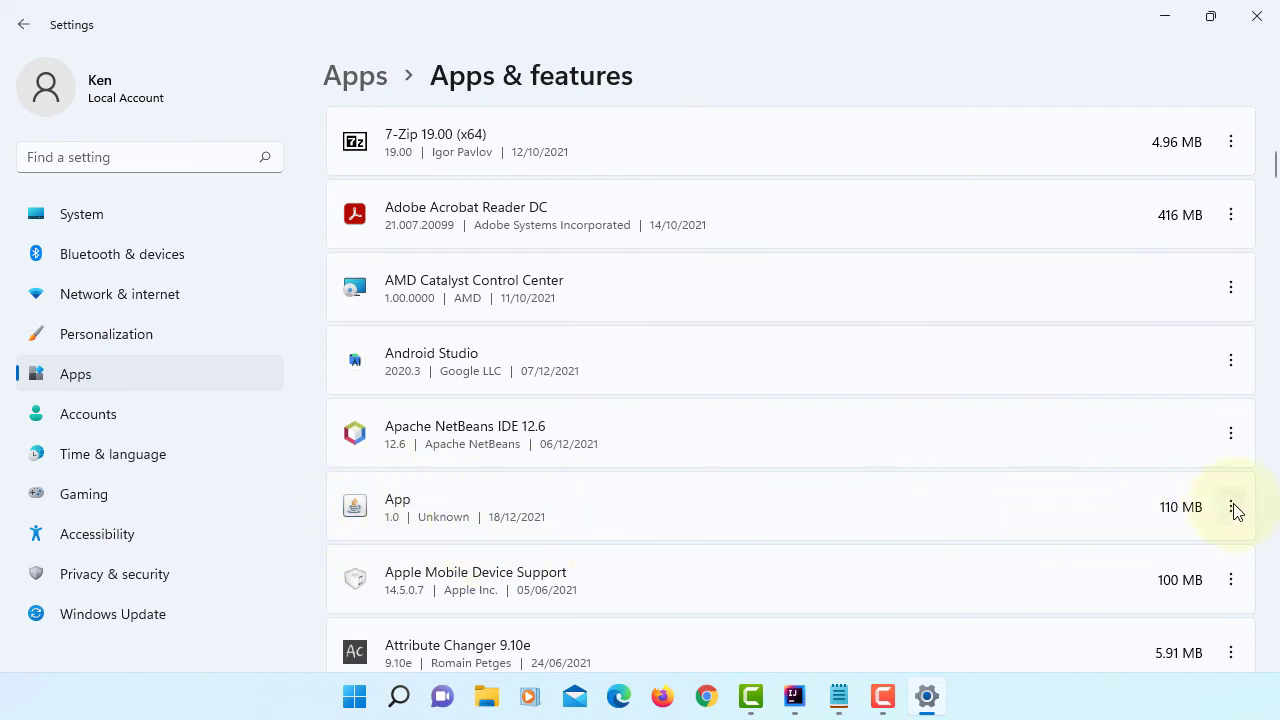
pyautogui.click(1232, 508)
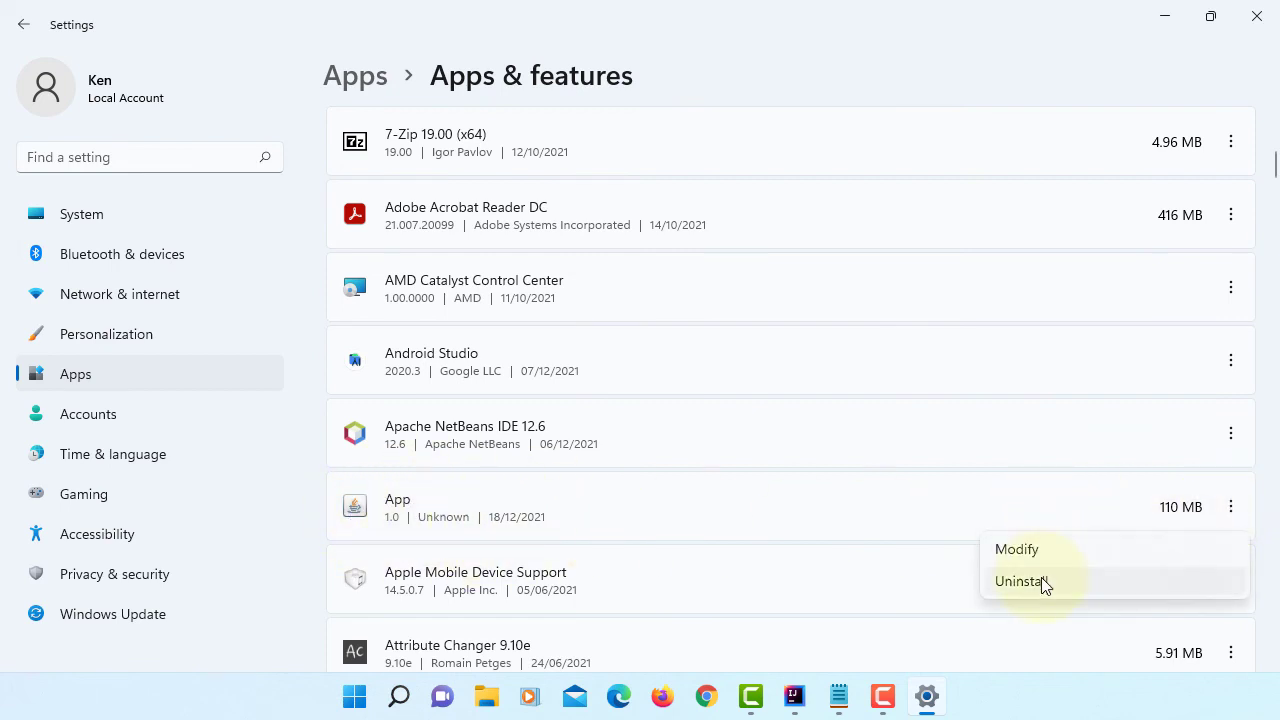
pyautogui.click(1024, 580)
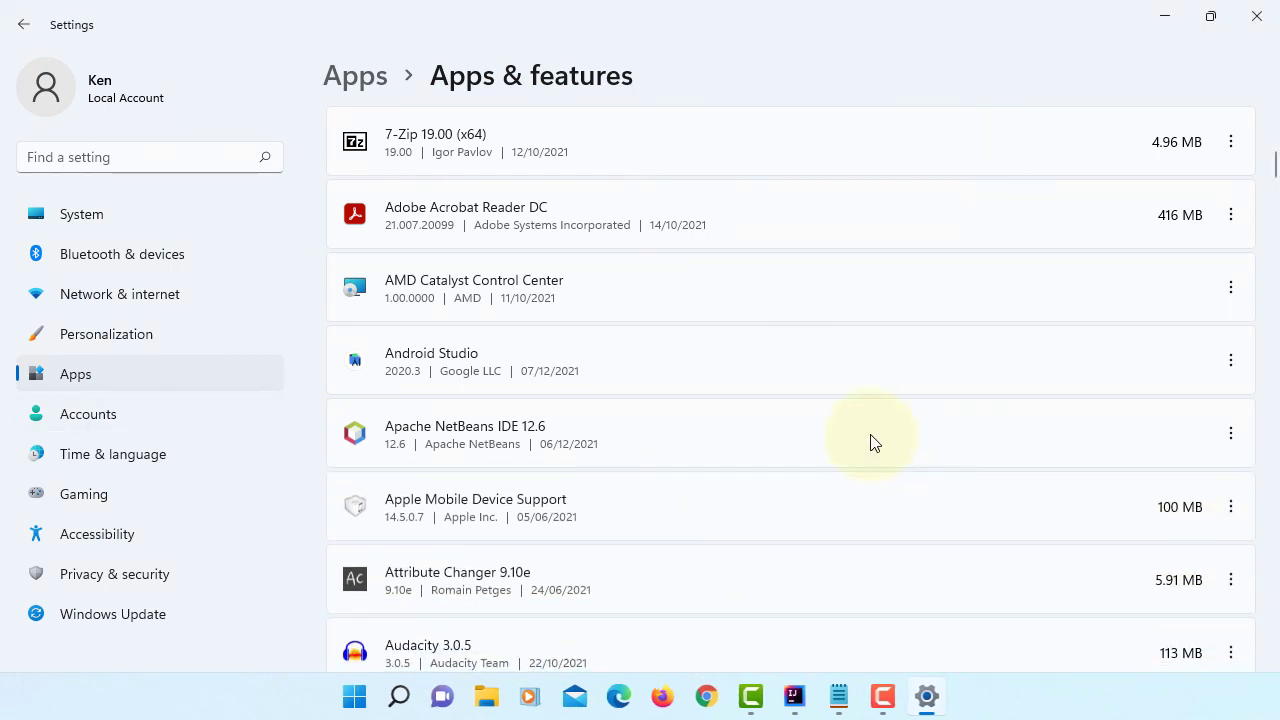
pyautogui.moveTo(438, 408)
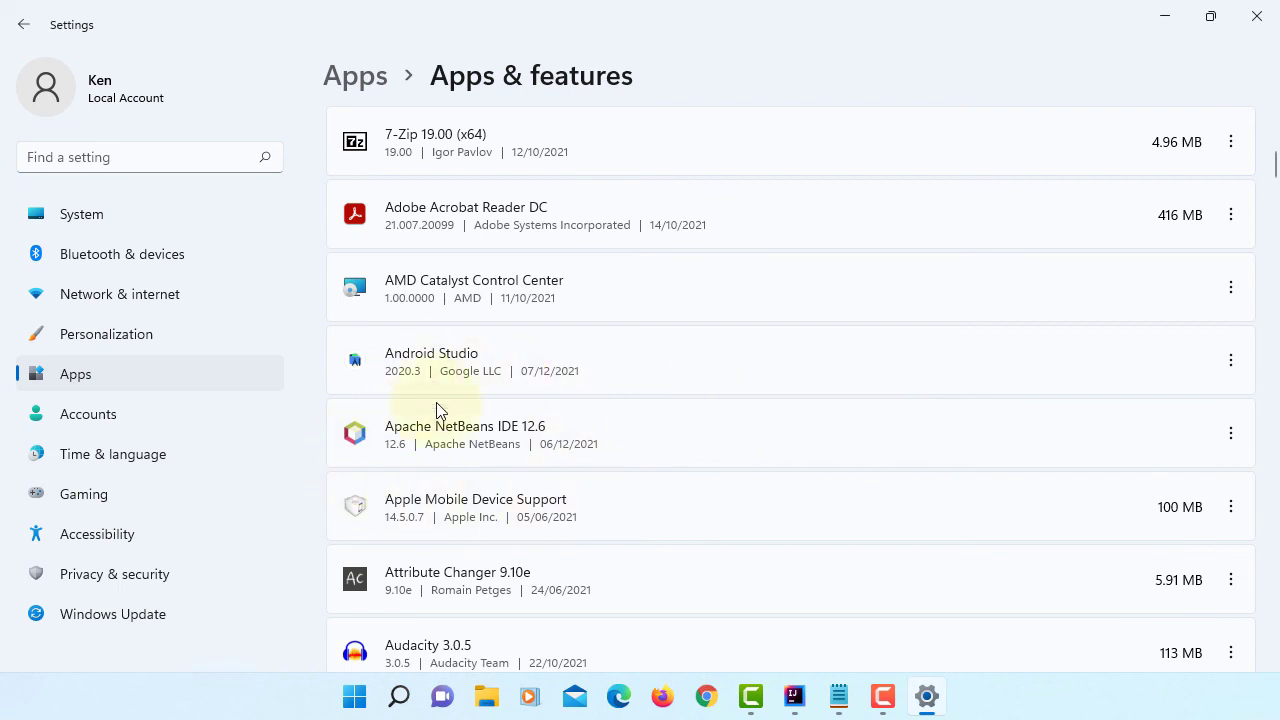
pyautogui.moveTo(1256, 16)
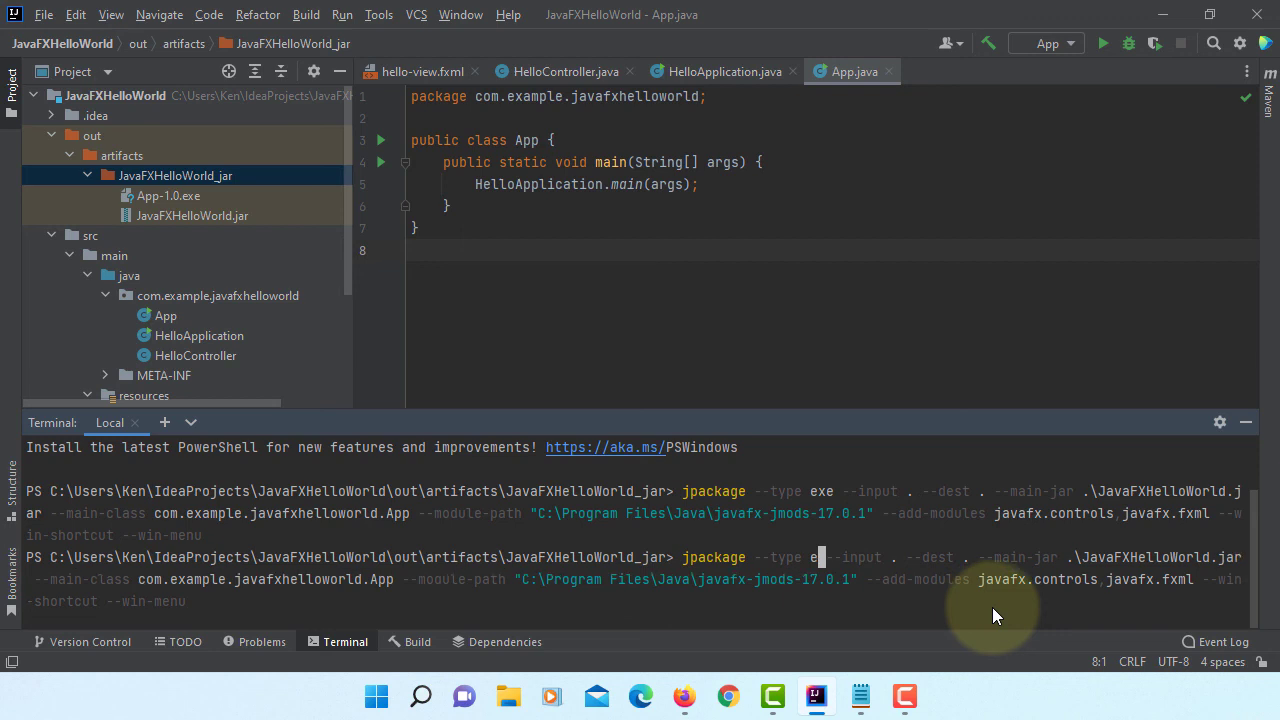
# Rerun jpackage with --type msi and --app-version 2.0, then refresh artifacts to show App-2.0.msi
pyautogui.write('msi --app-version "2.0')
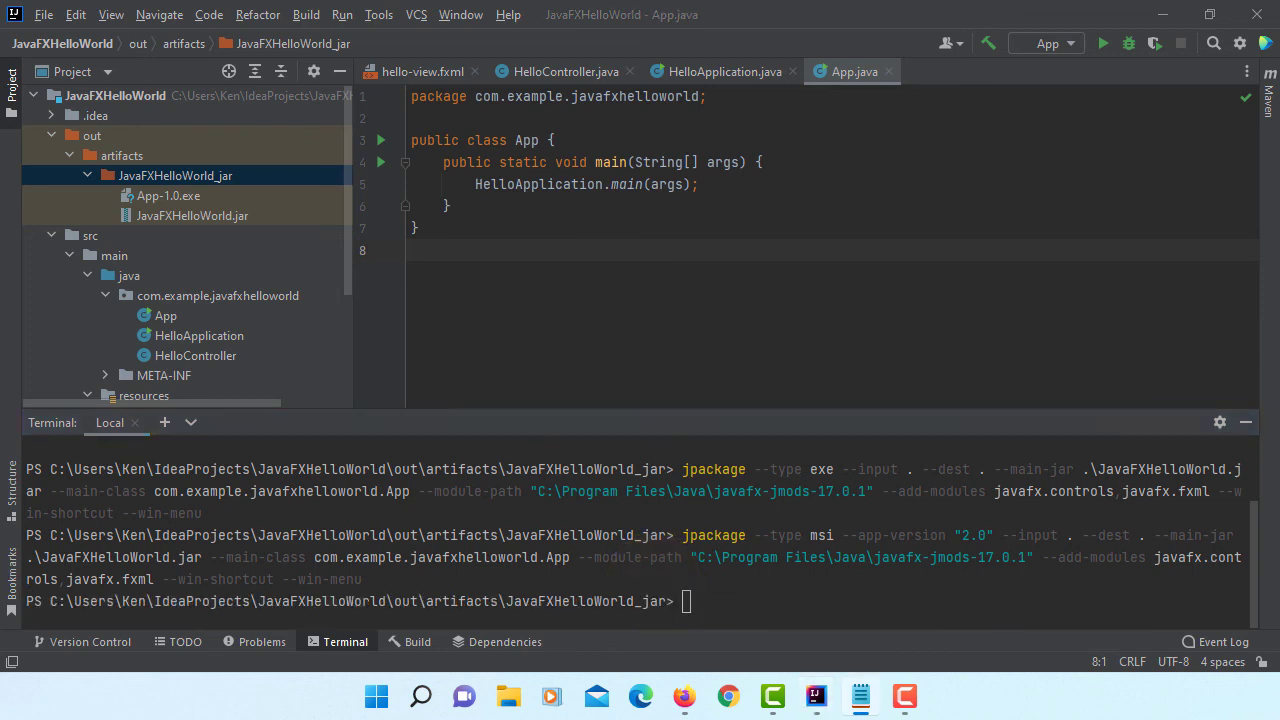
pyautogui.click(176, 176)
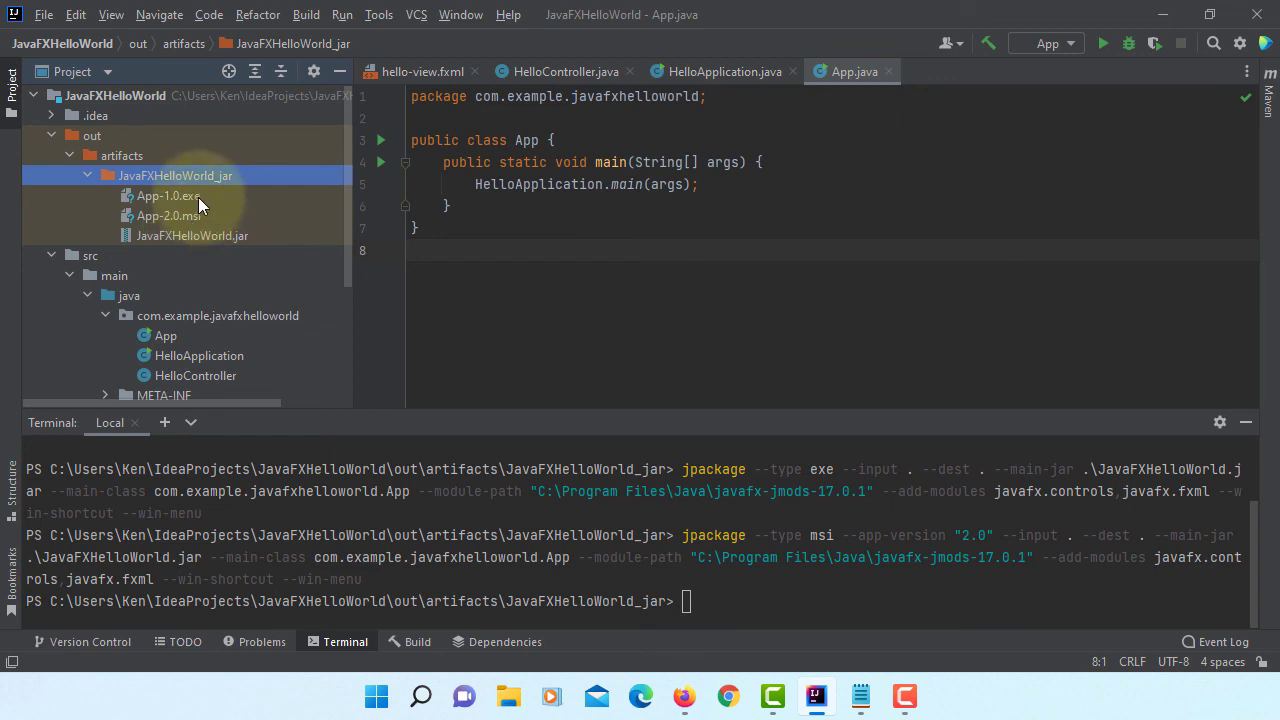
pyautogui.moveTo(190, 216)
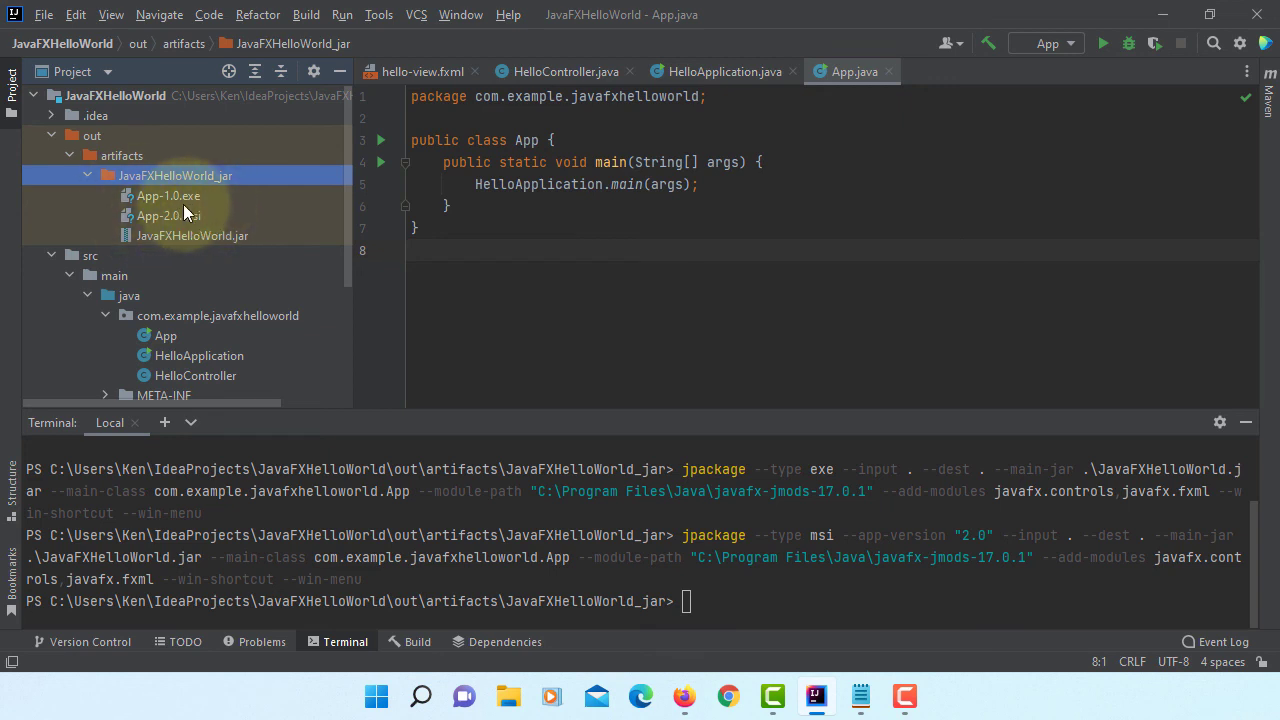
pyautogui.moveTo(664, 592)
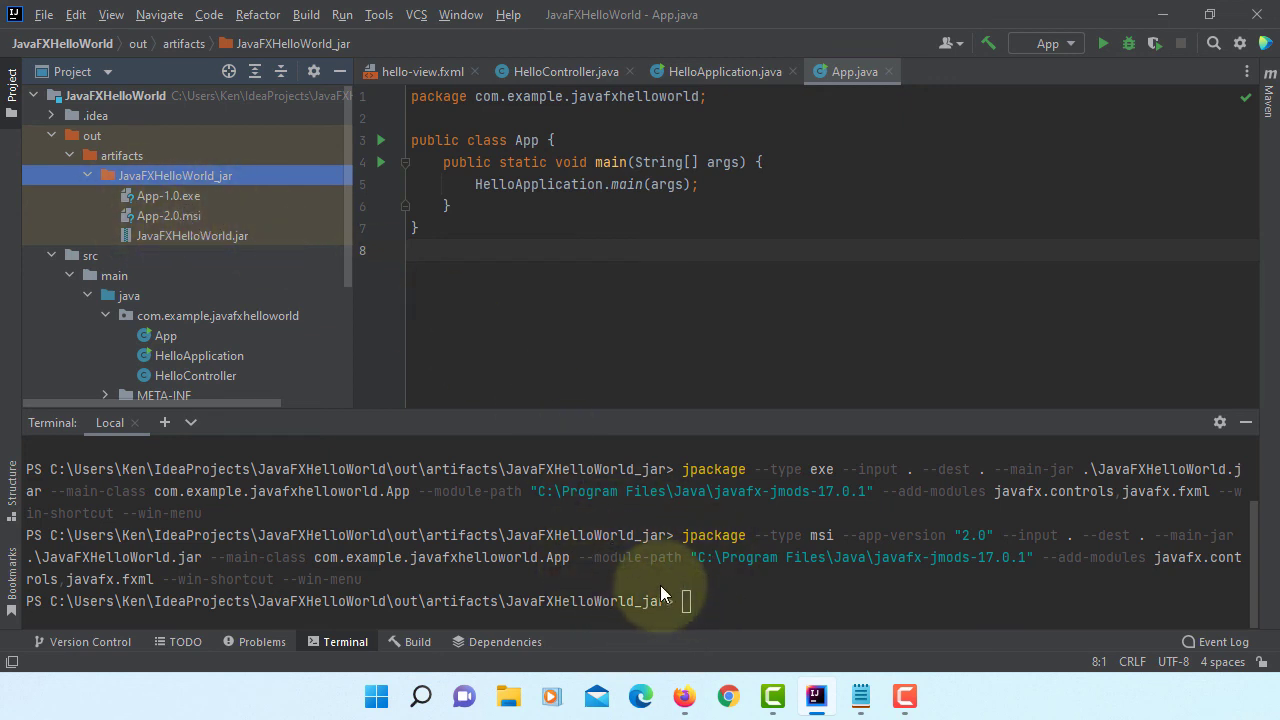